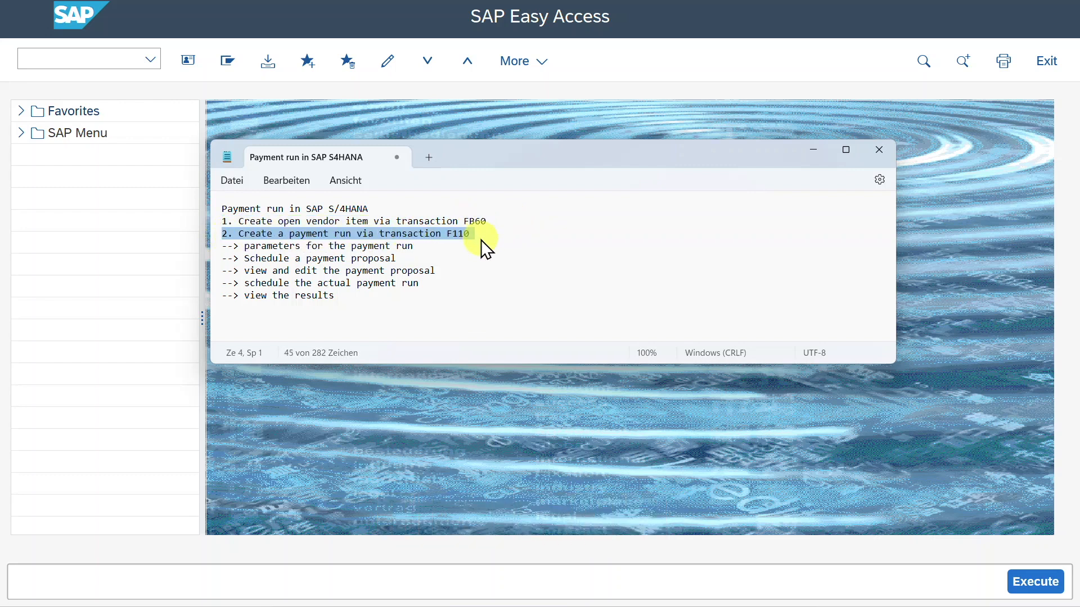
Highlight the notes' steps on creating the payment run and editing the payment proposal
{"action": "left_click", "coordinate": [413, 246]}
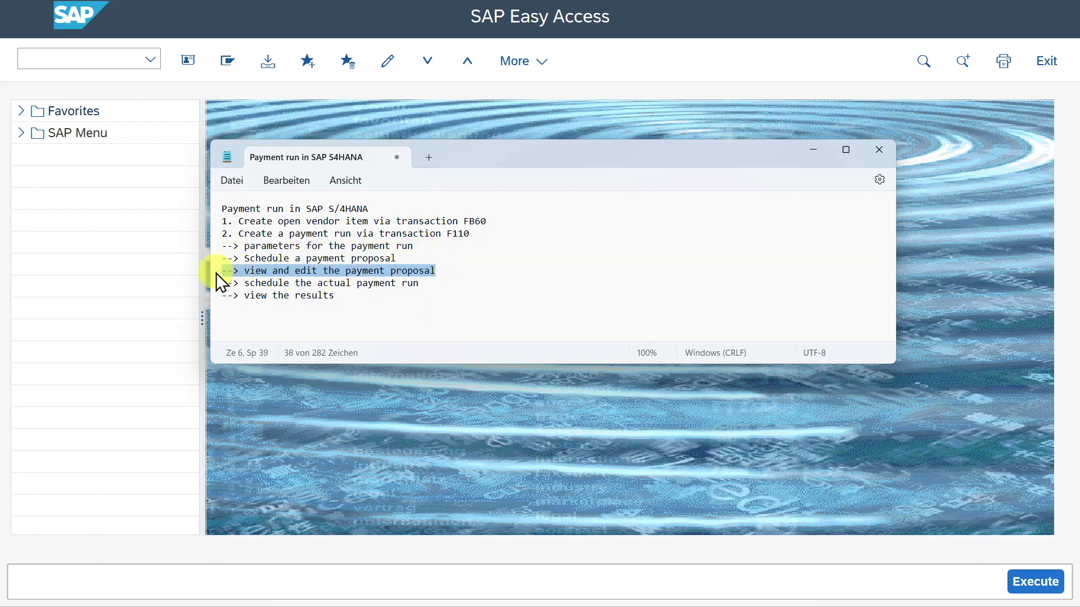
{"action": "left_click", "coordinate": [344, 283]}
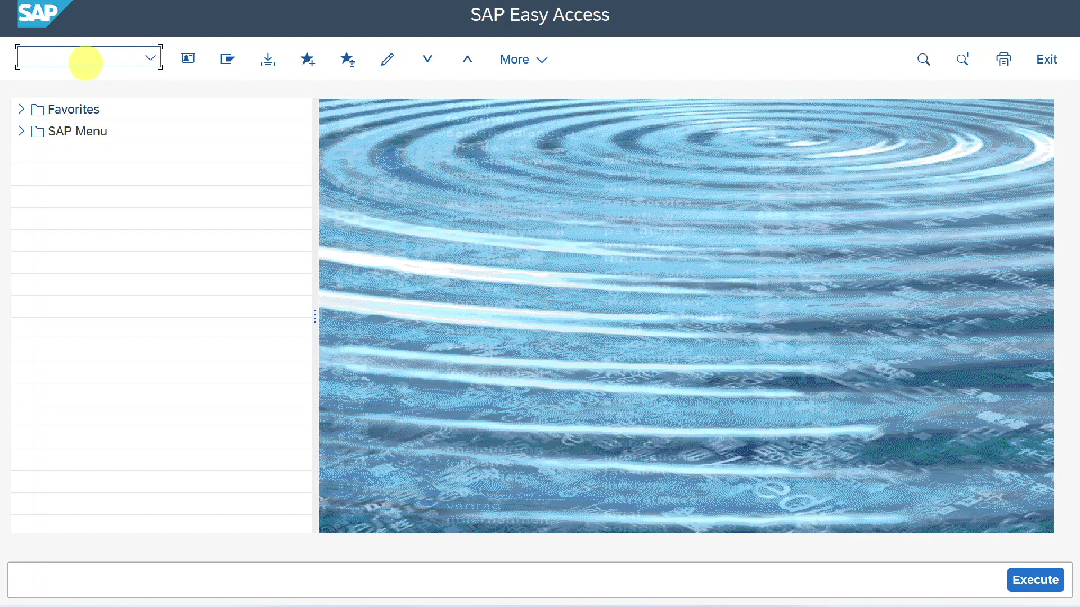
In FB60, enter supplier 1000290, date 03.10.2024, amount 1000, with Calculate Tax on
{"action": "type", "text": "fb60"}
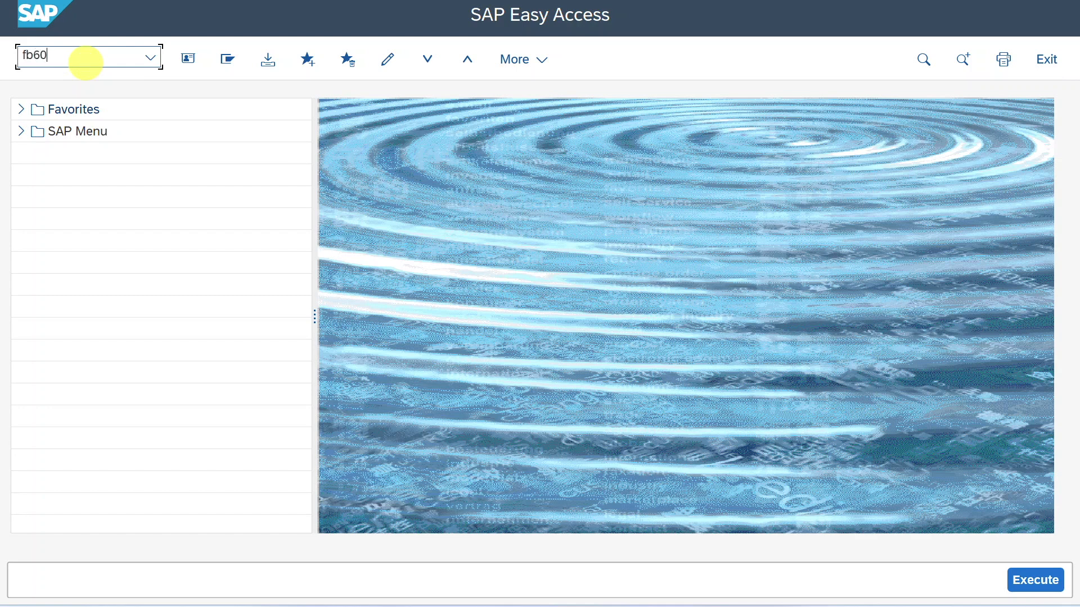
{"action": "key", "text": "Enter"}
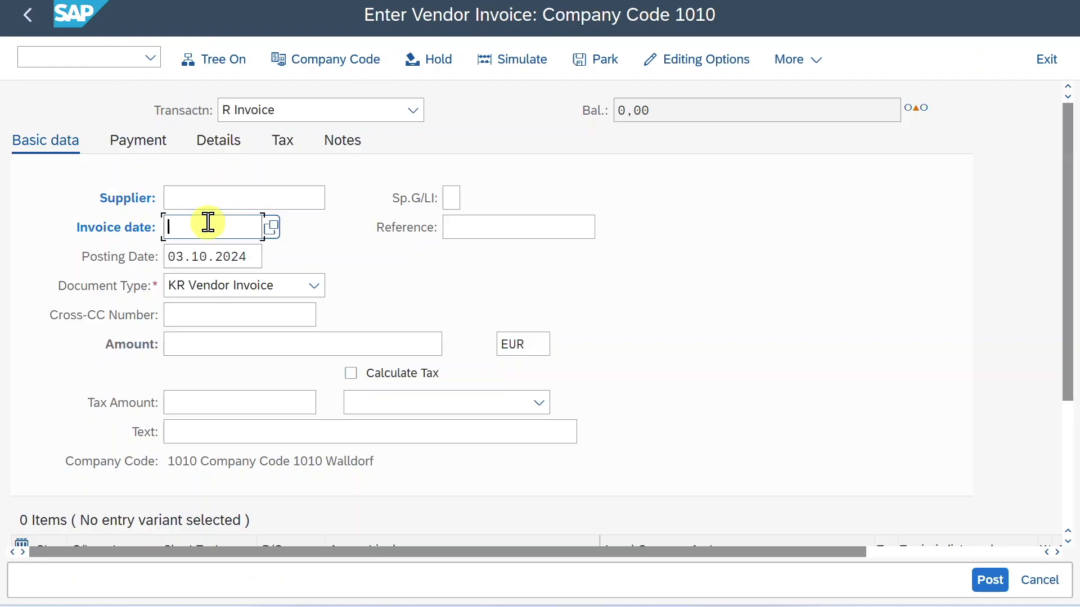
{"action": "left_click", "coordinate": [243, 197]}
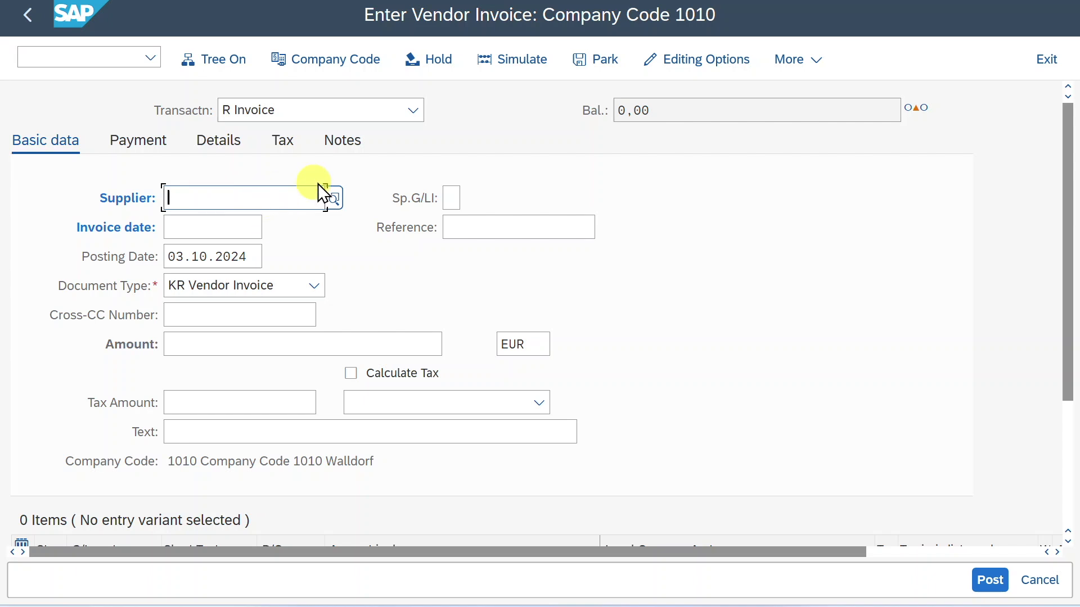
{"action": "type", "text": "1000290"}
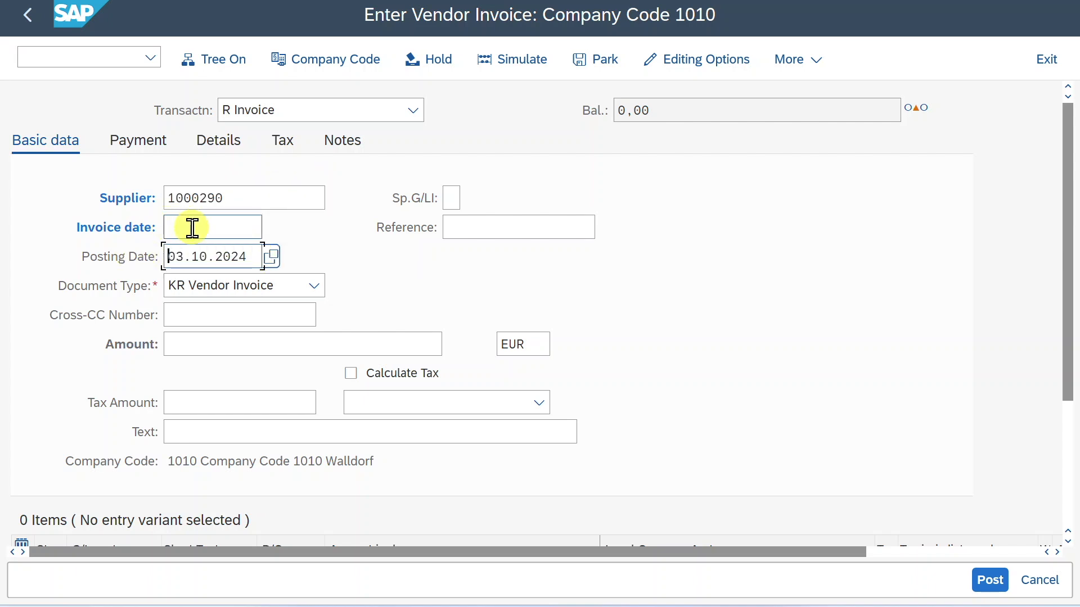
{"action": "type", "text": "03.10.2024"}
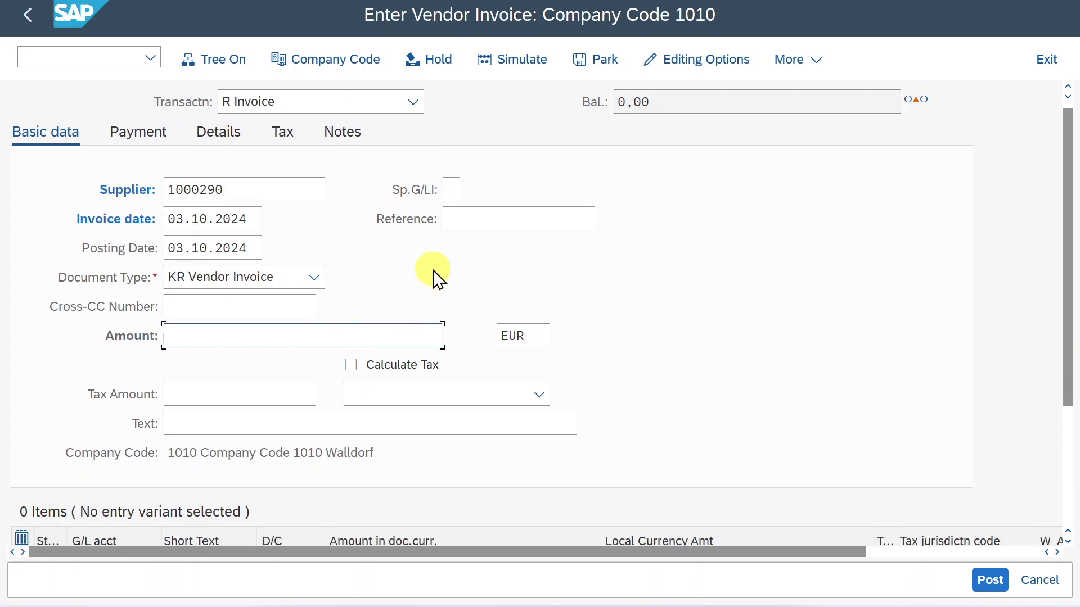
{"action": "type", "text": "1000"}
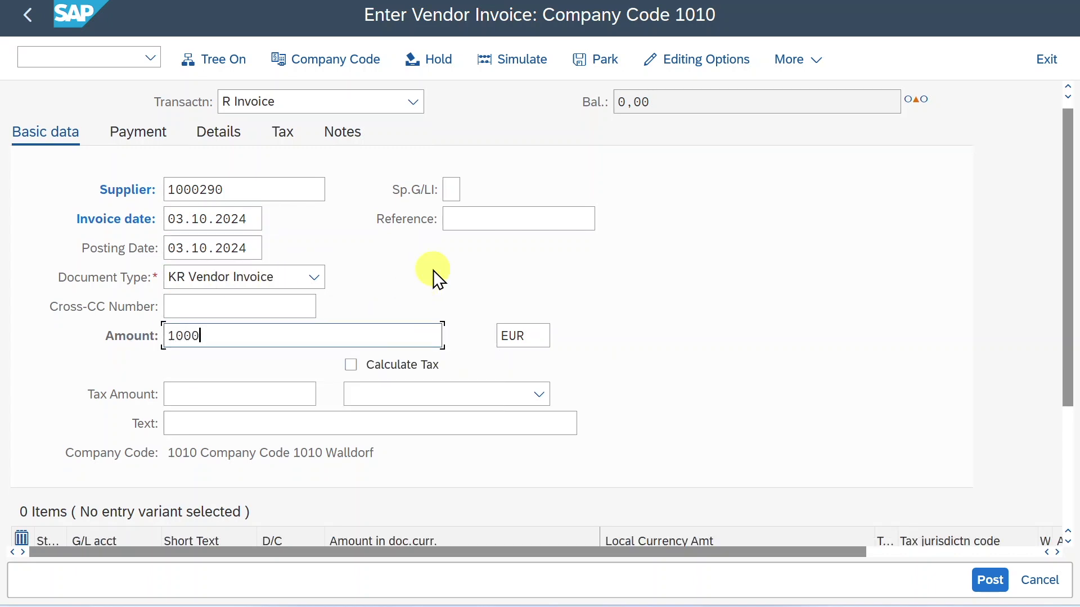
{"action": "left_click", "coordinate": [539, 401]}
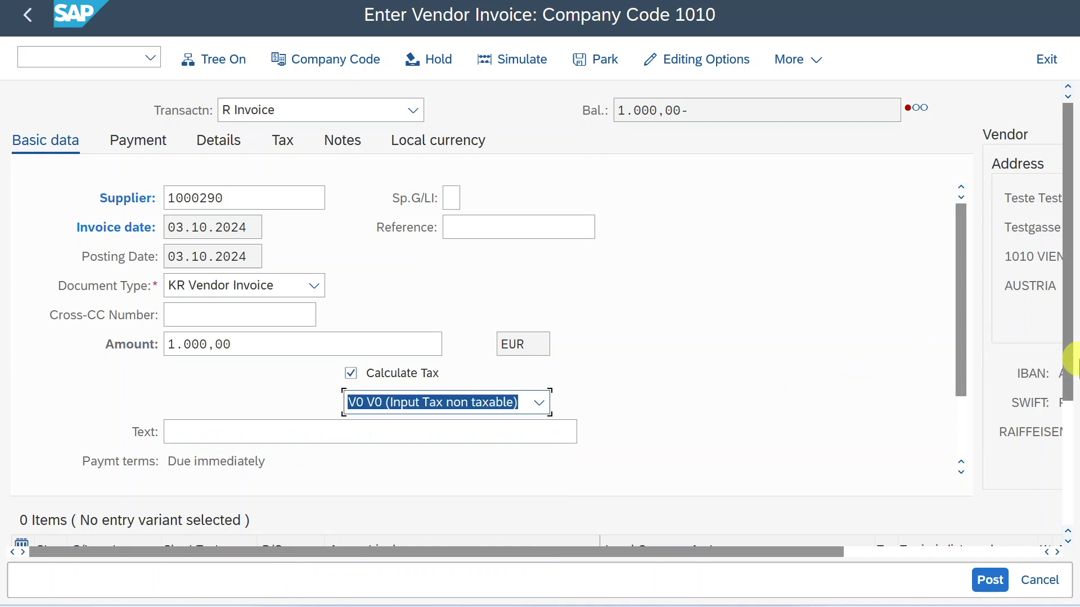
Fill the 65301000 expense line with reference TEST and cost center 10101601, then post
{"action": "scroll", "scroll_direction": "down", "scroll_amount": 3}
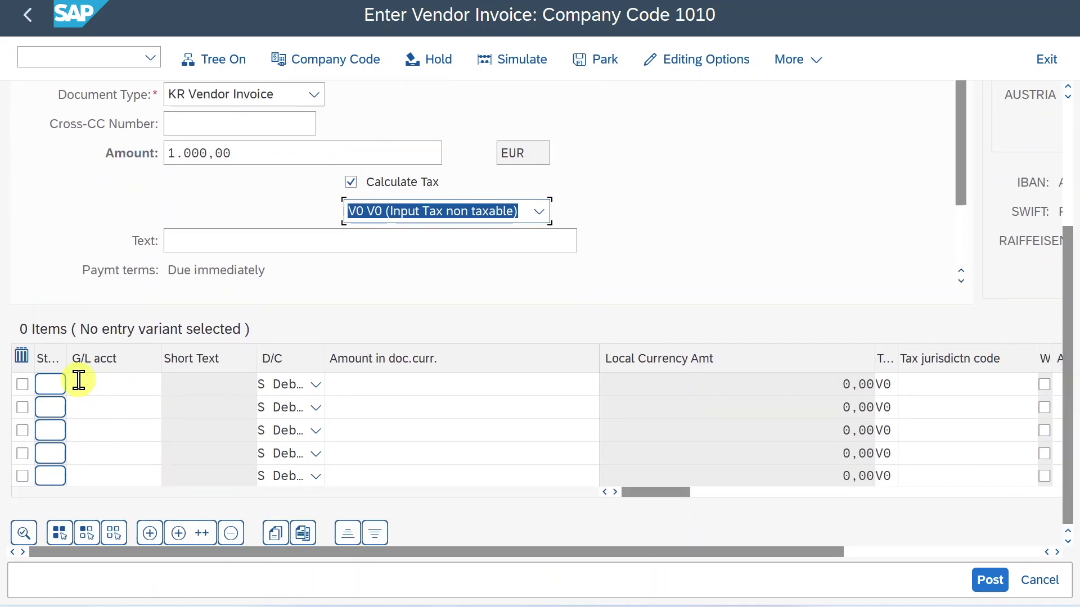
{"action": "left_click", "coordinate": [110, 384]}
{"action": "type", "text": "65301000"}
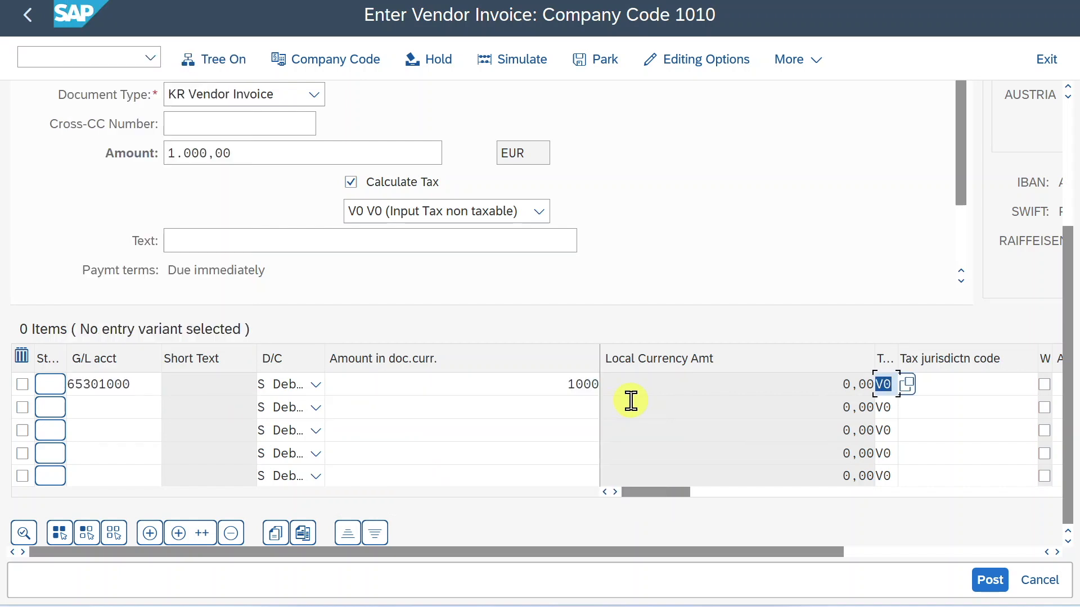
{"action": "type", "text": "Test"}
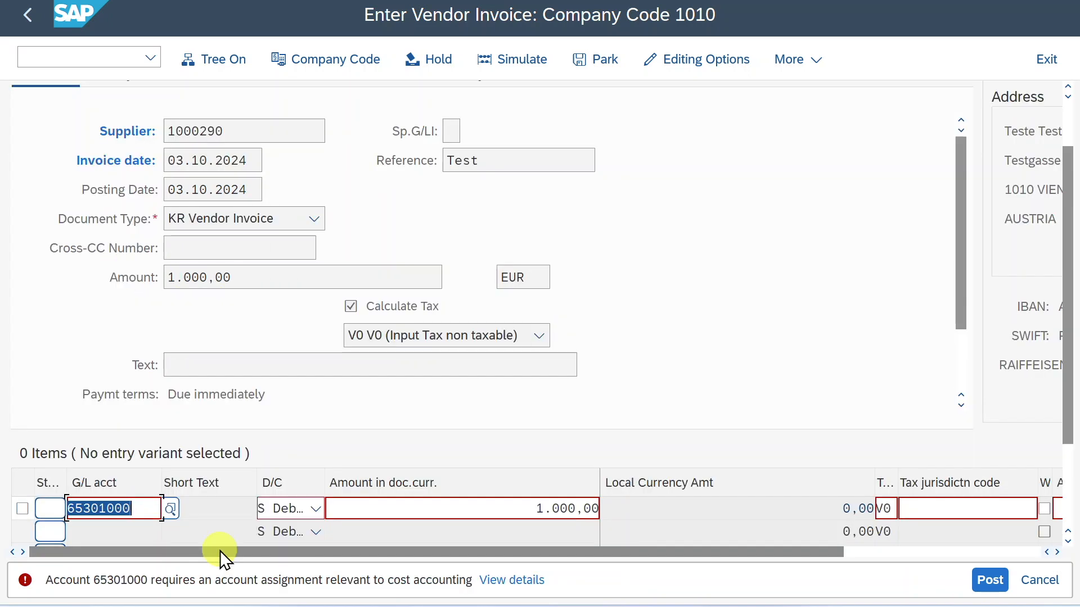
{"action": "scroll", "scroll_direction": "right", "scroll_amount": 3}
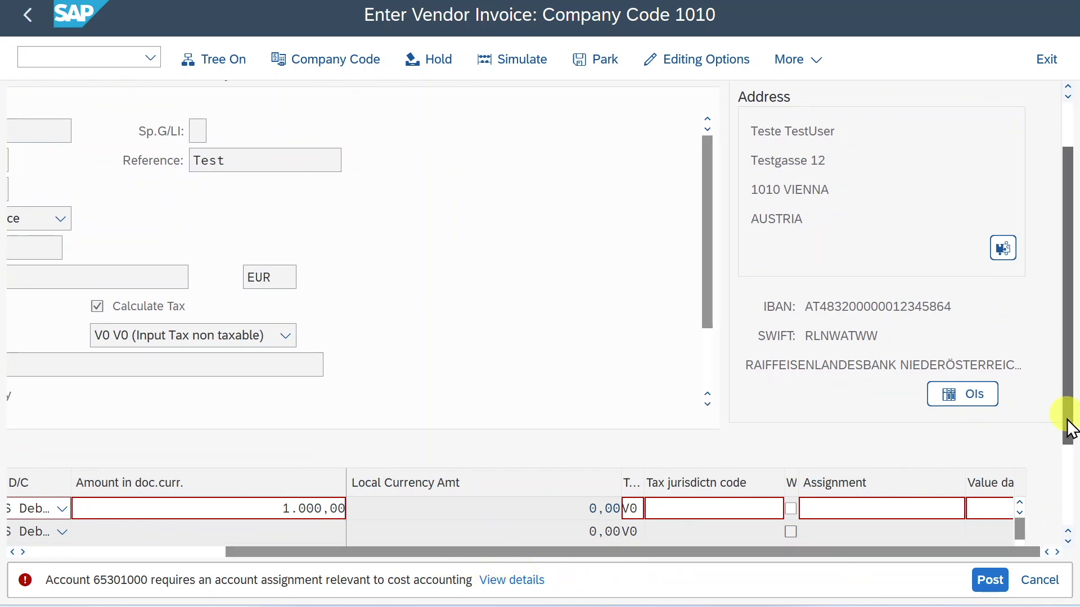
{"action": "scroll", "scroll_direction": "down", "scroll_amount": 3}
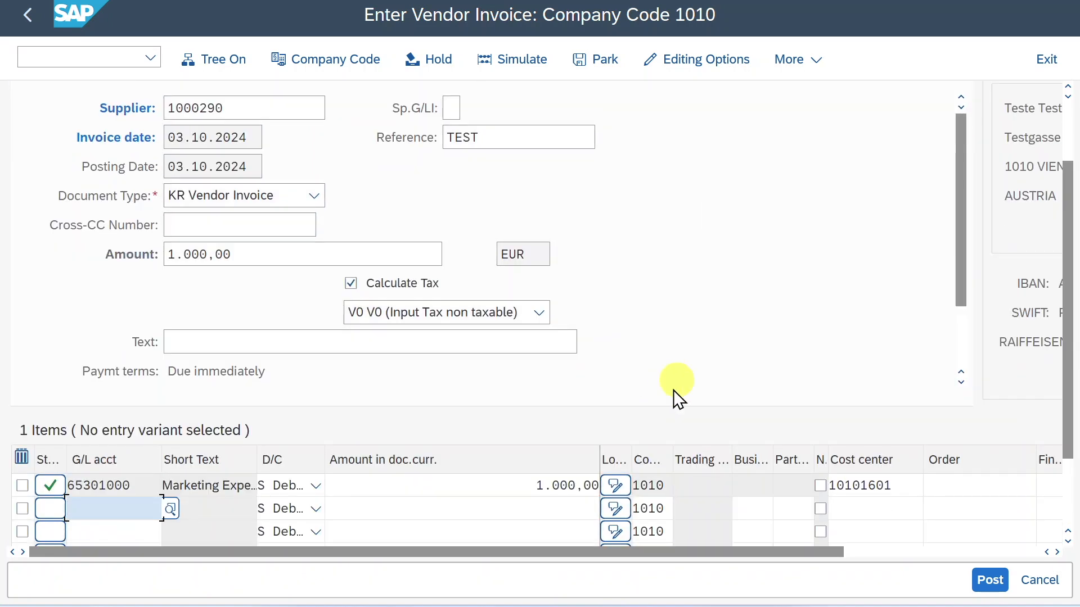
{"action": "left_click", "coordinate": [988, 580]}
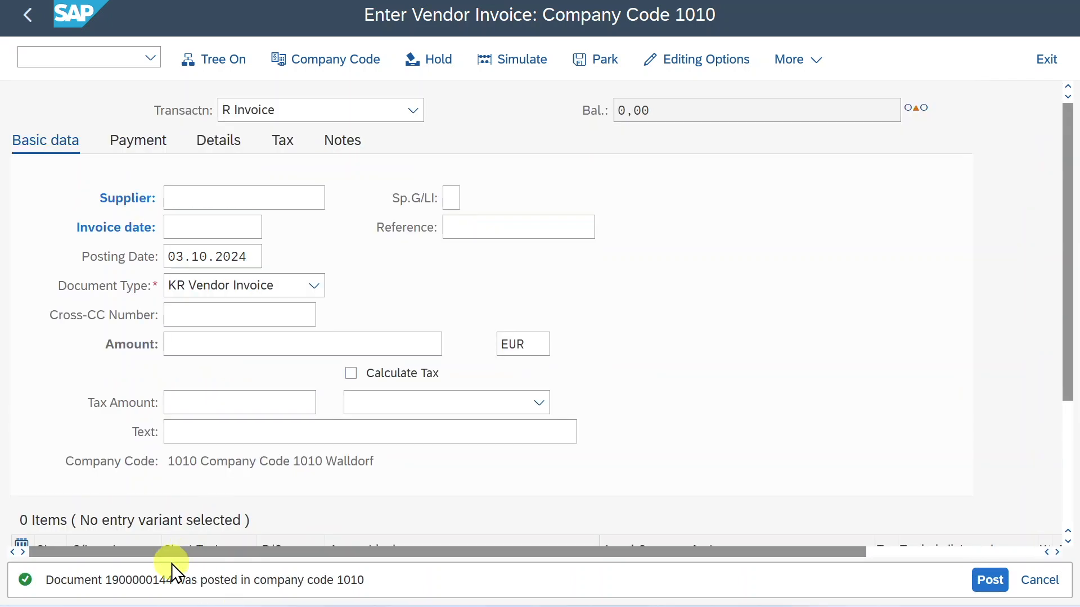
{"action": "double_click", "coordinate": [136, 579]}
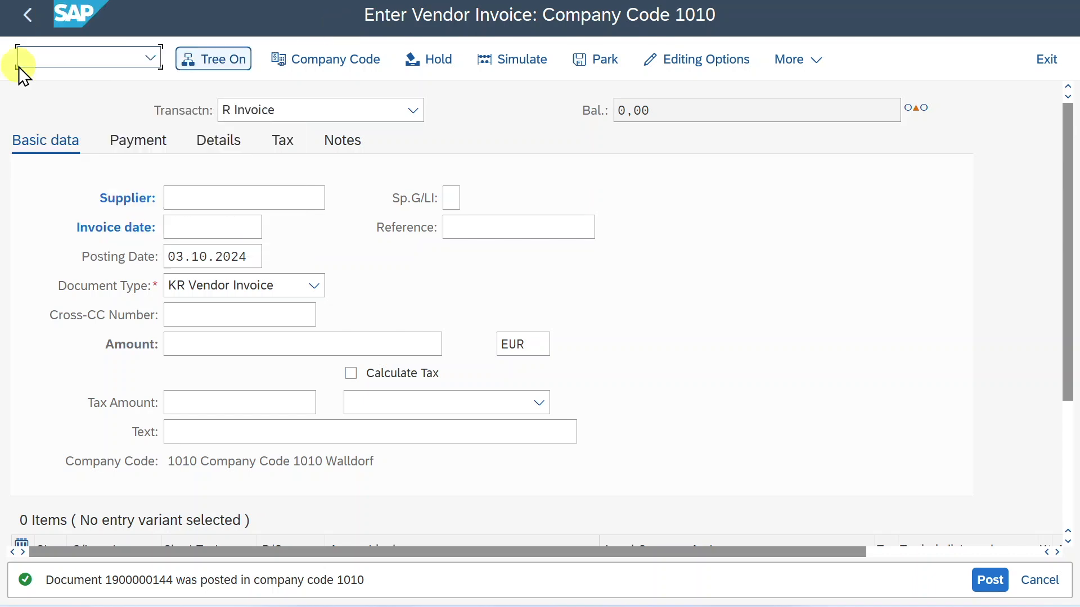
{"action": "type", "text": "/n"}
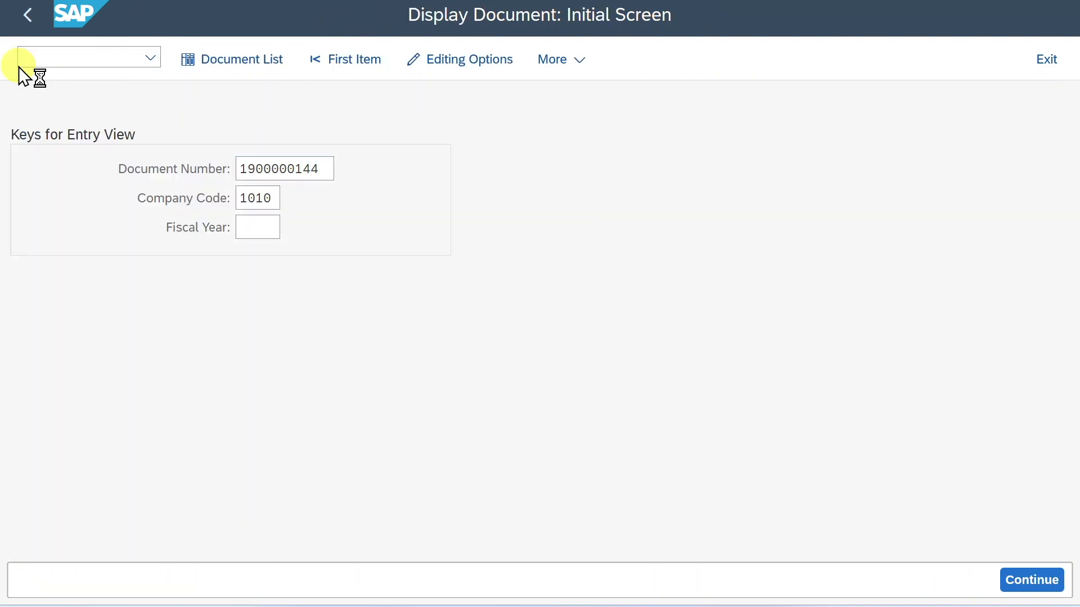
{"action": "left_click", "coordinate": [1030, 580]}
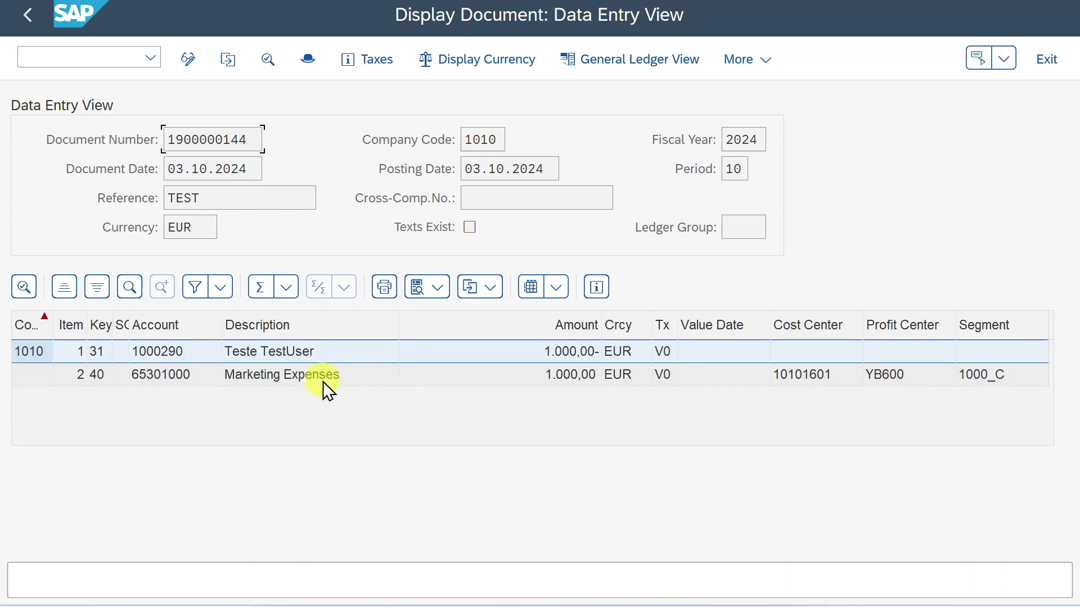
{"action": "left_click", "coordinate": [281, 375]}
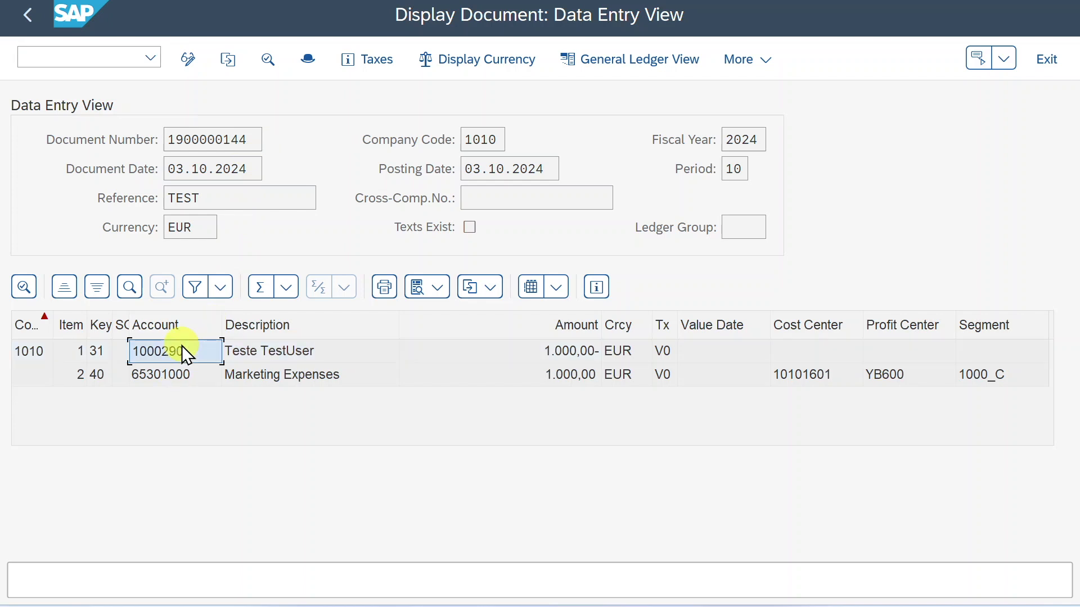
Set up F110 run with run date 03.10.2024 and identification TEST1
{"action": "type", "text": "/n"}
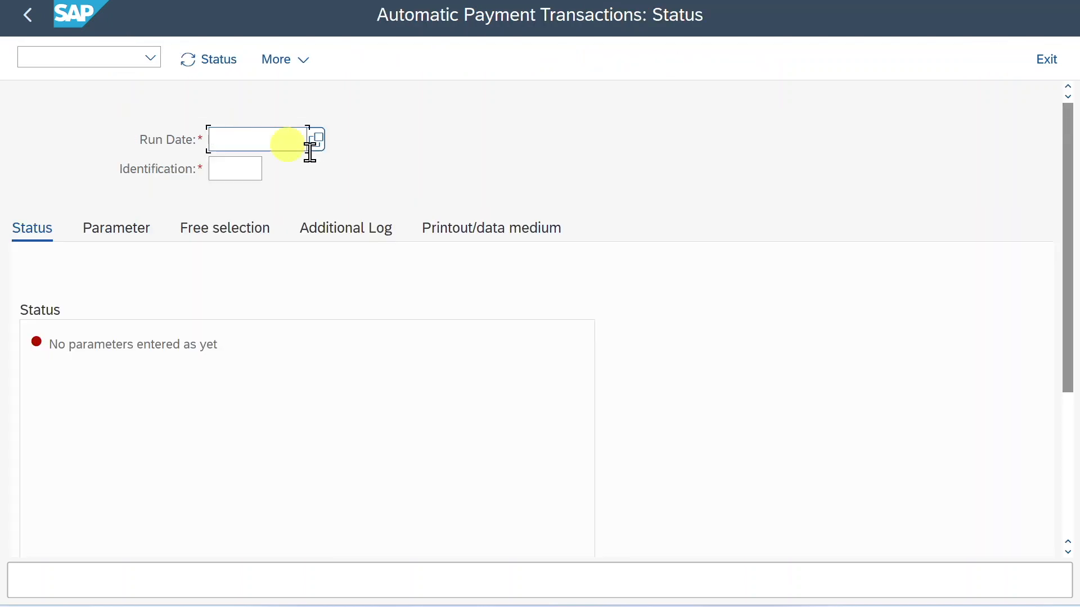
{"action": "left_click", "coordinate": [255, 138]}
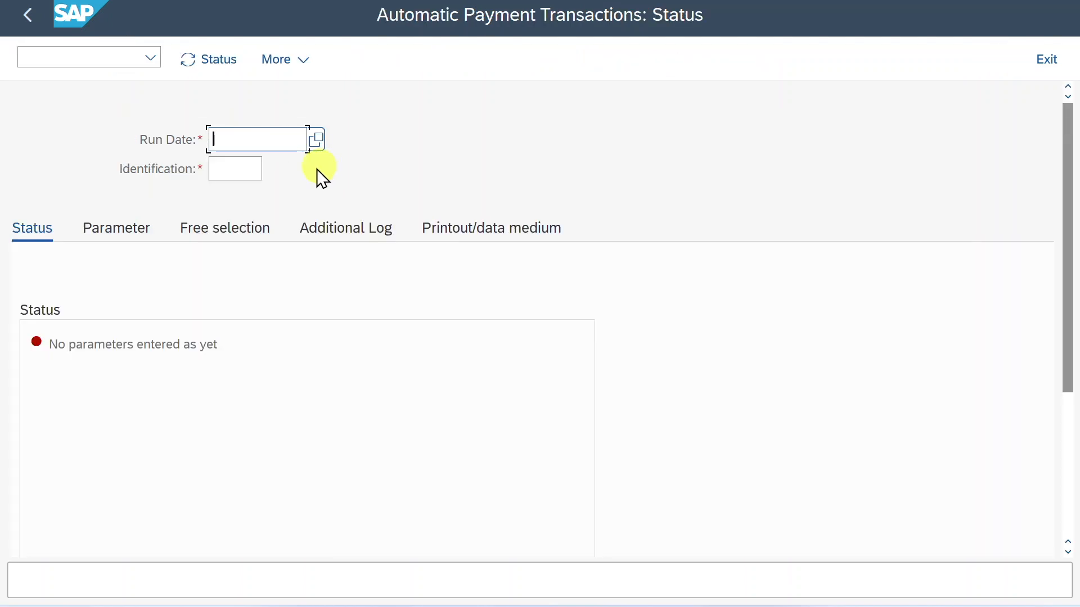
{"action": "mouse_move", "coordinate": [206, 148]}
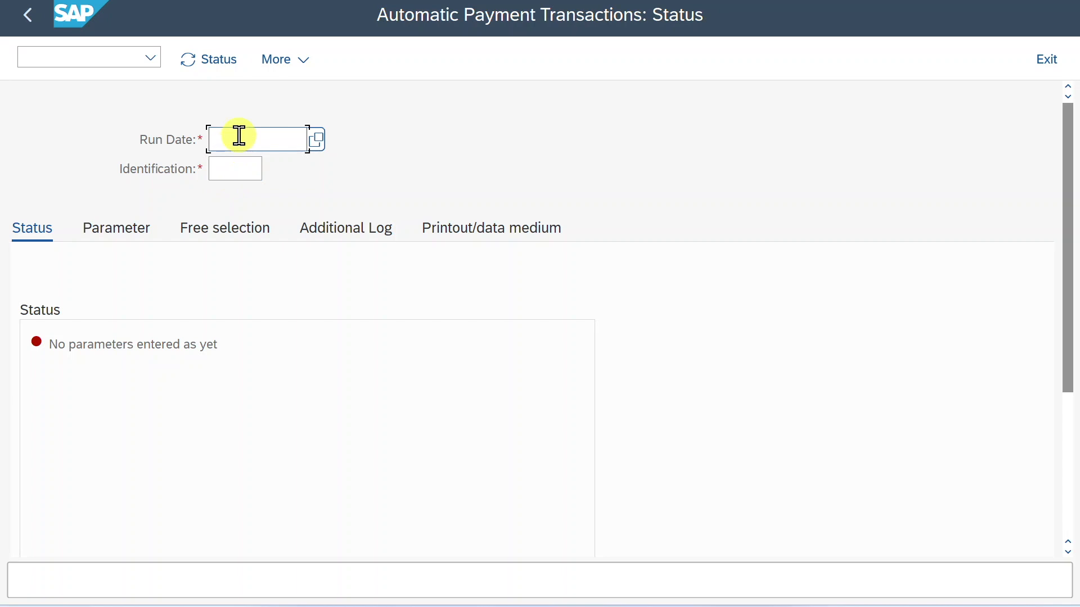
{"action": "type", "text": "03.0"}
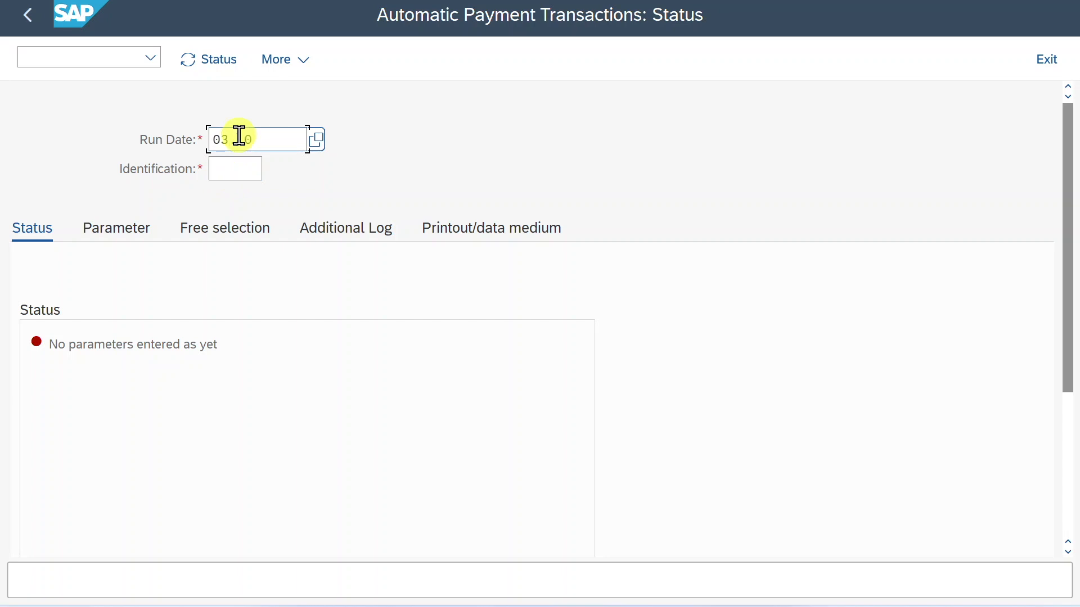
{"action": "type", "text": "Test"}
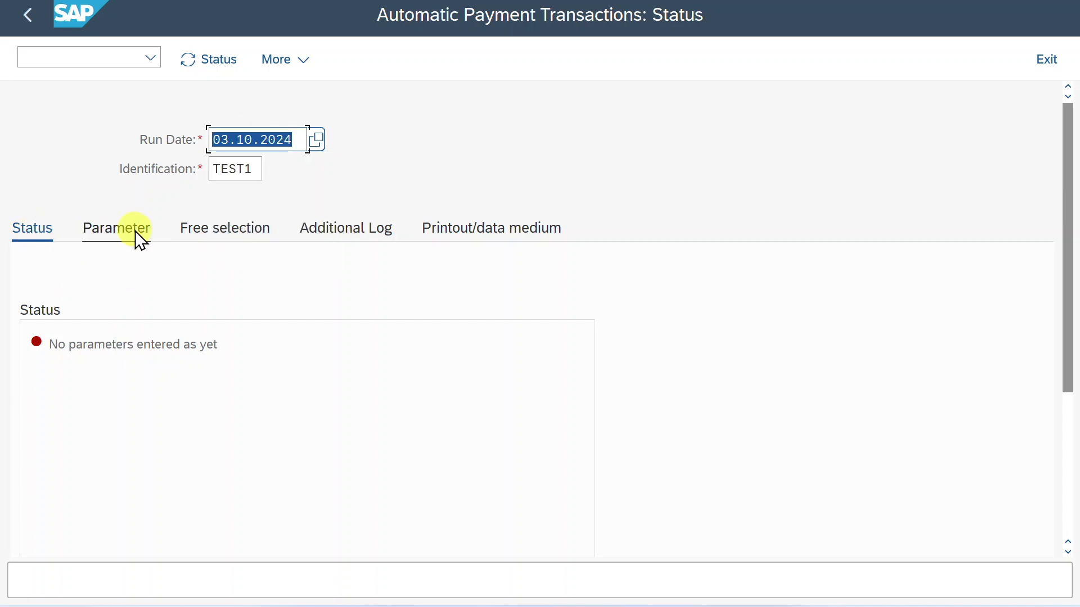
{"action": "mouse_move", "coordinate": [10, 214]}
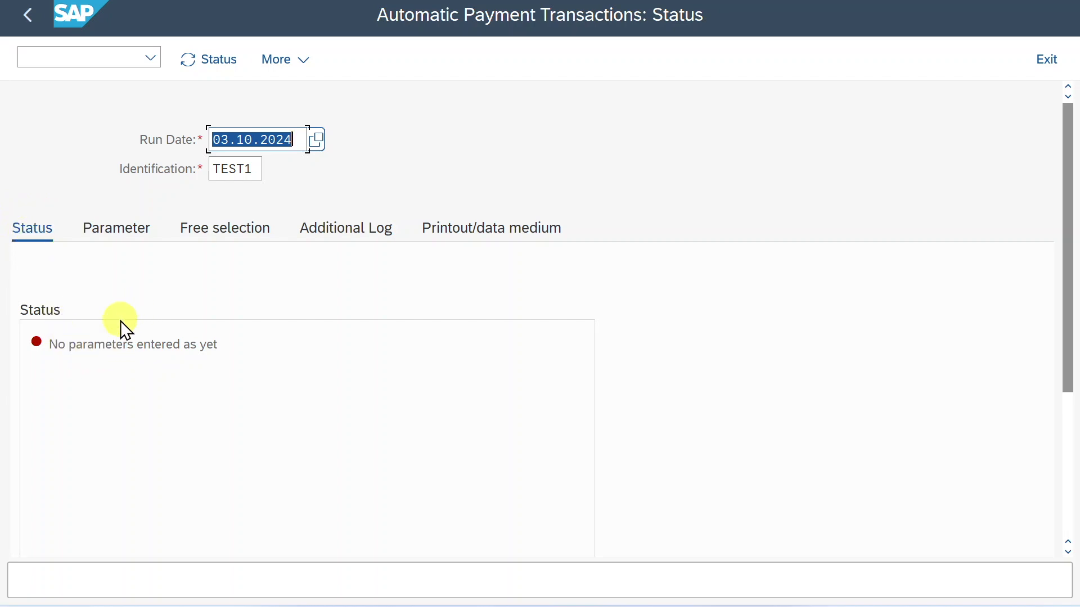
{"action": "mouse_move", "coordinate": [123, 355]}
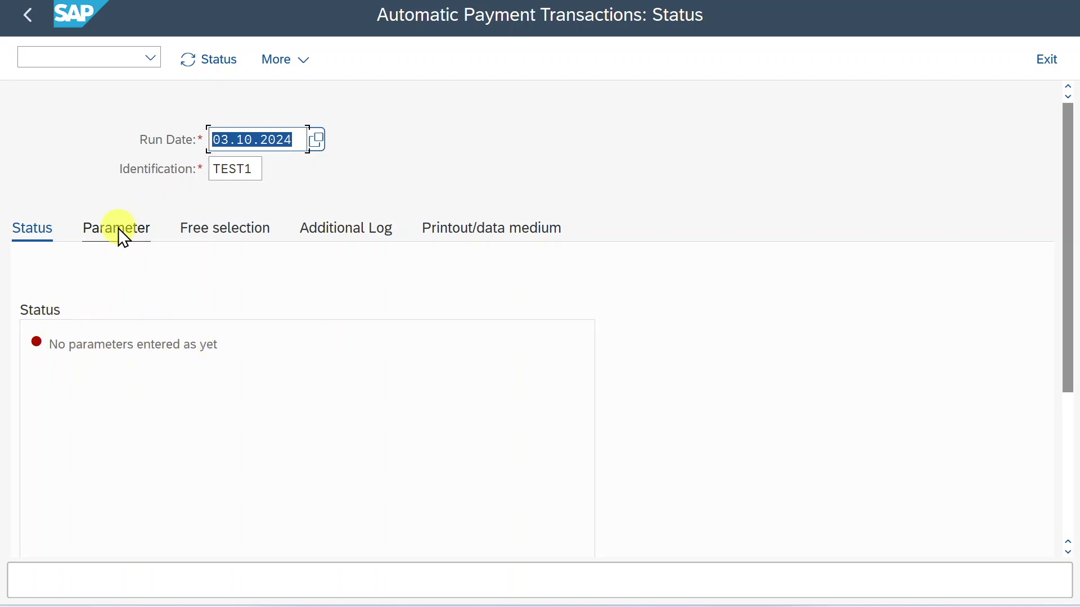
{"action": "left_click", "coordinate": [115, 227]}
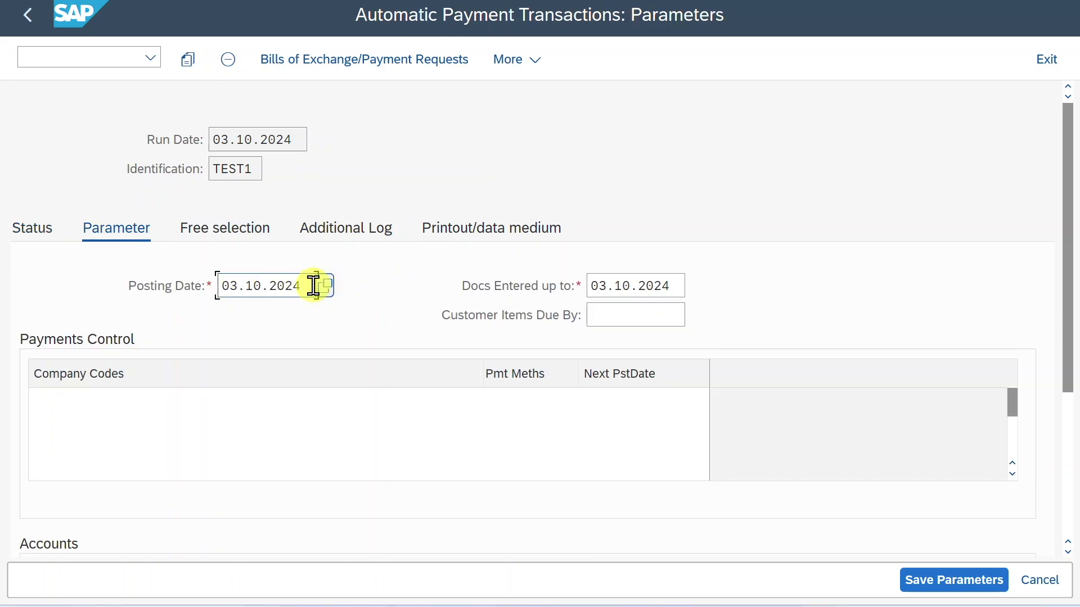
Edit the posting date and set documents entered up to 01.10.2024
{"action": "left_click", "coordinate": [275, 285]}
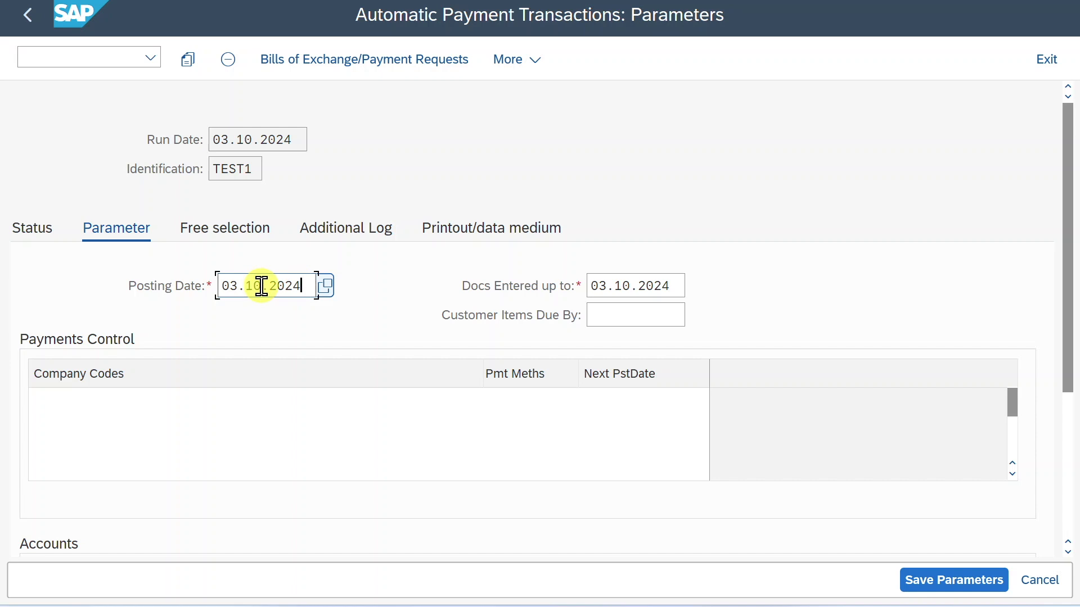
{"action": "mouse_move", "coordinate": [268, 234]}
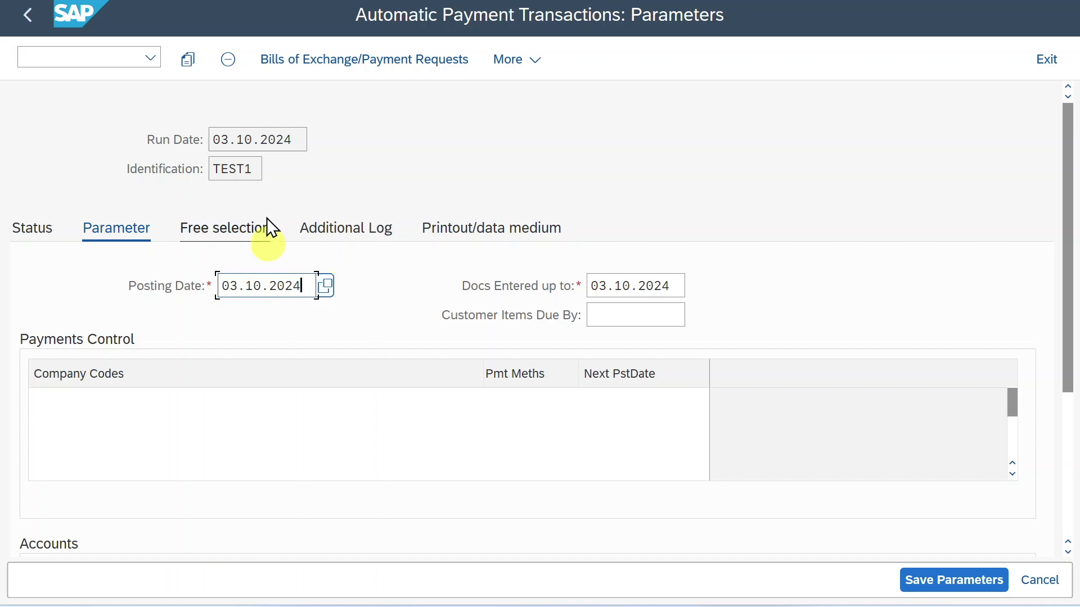
{"action": "triple_click", "coordinate": [262, 285]}
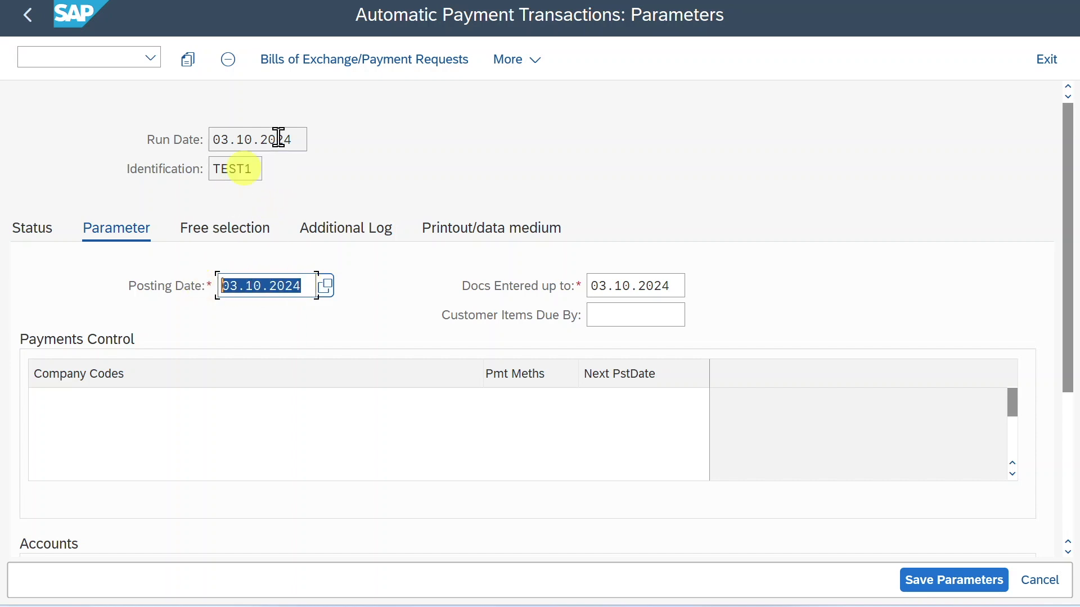
{"action": "left_click", "coordinate": [254, 139]}
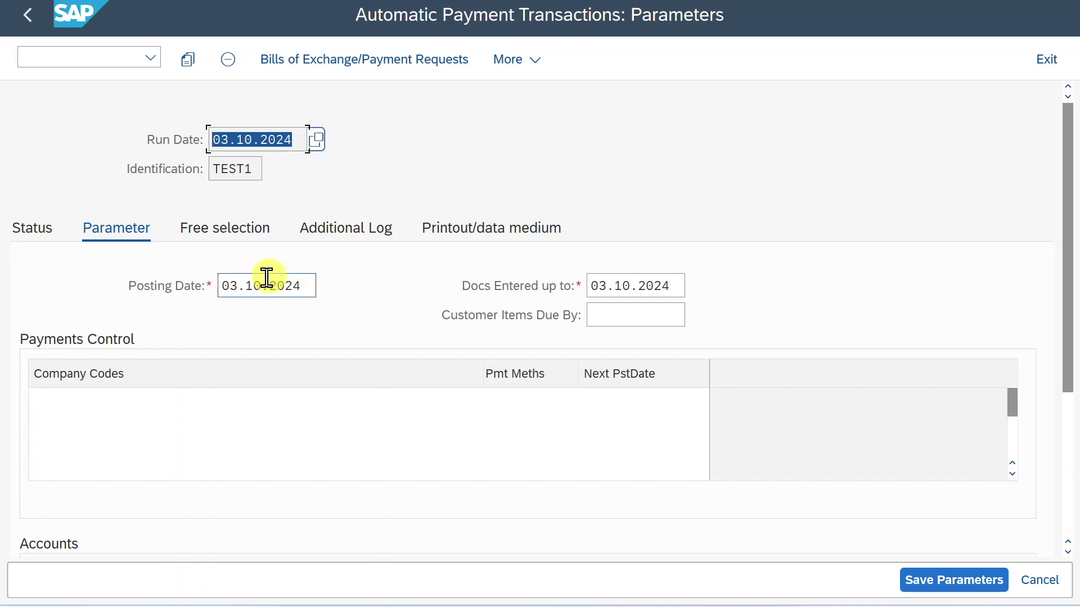
{"action": "left_click", "coordinate": [631, 285]}
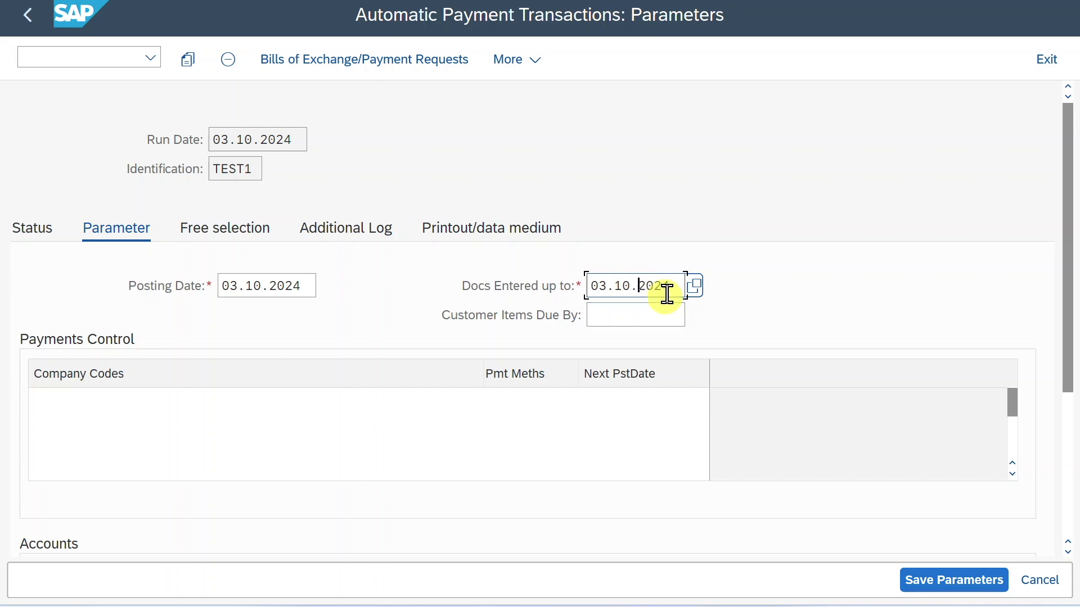
{"action": "left_click", "coordinate": [258, 139]}
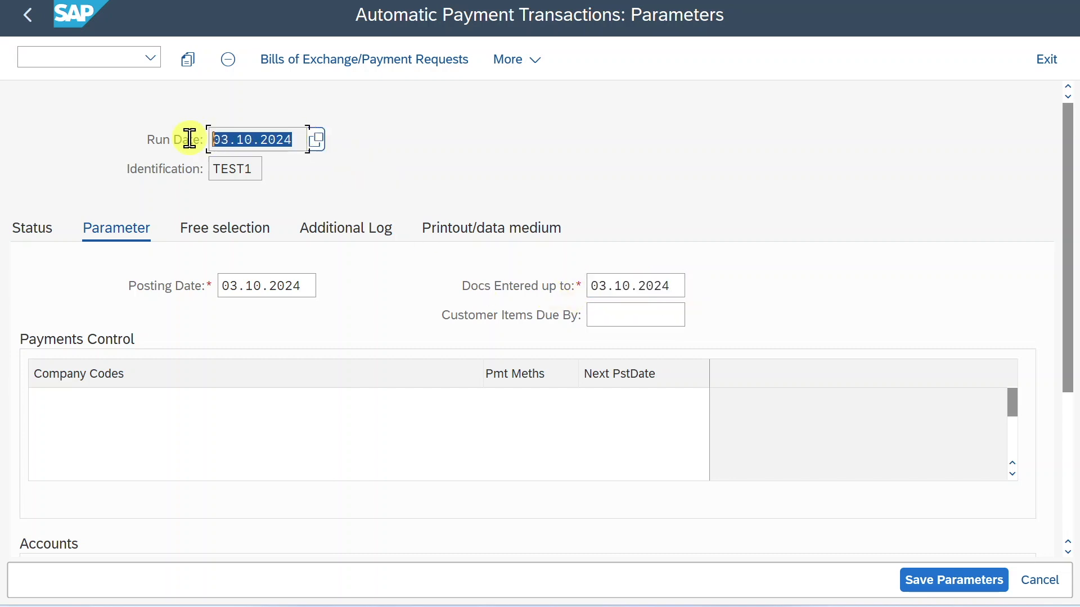
{"action": "left_click", "coordinate": [634, 285]}
{"action": "type", "text": "1"}
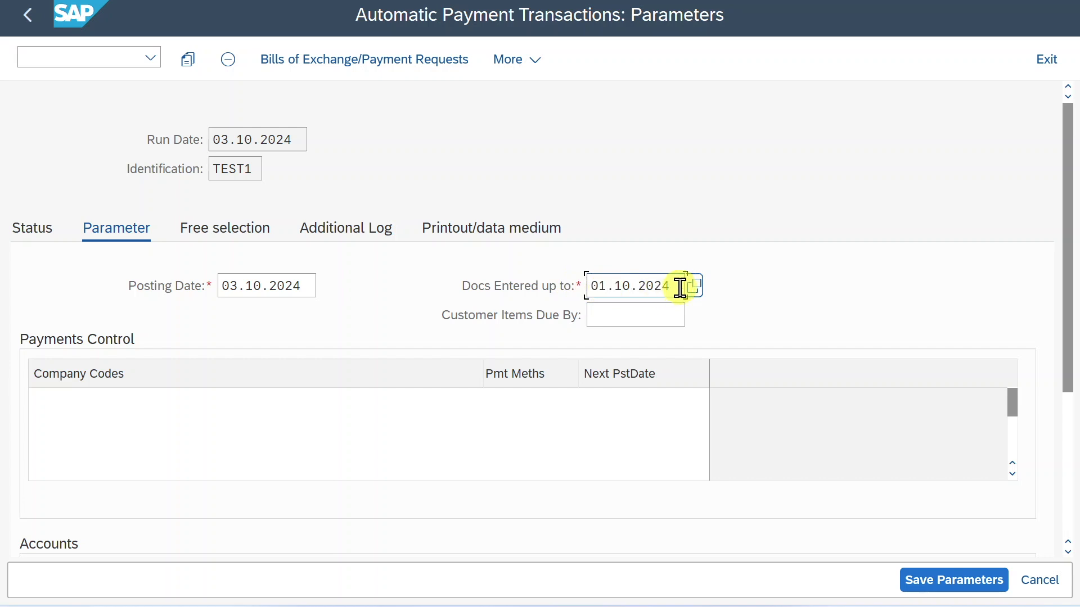
Edit the customer items due date field on the Parameter tab
{"action": "left_click", "coordinate": [633, 315]}
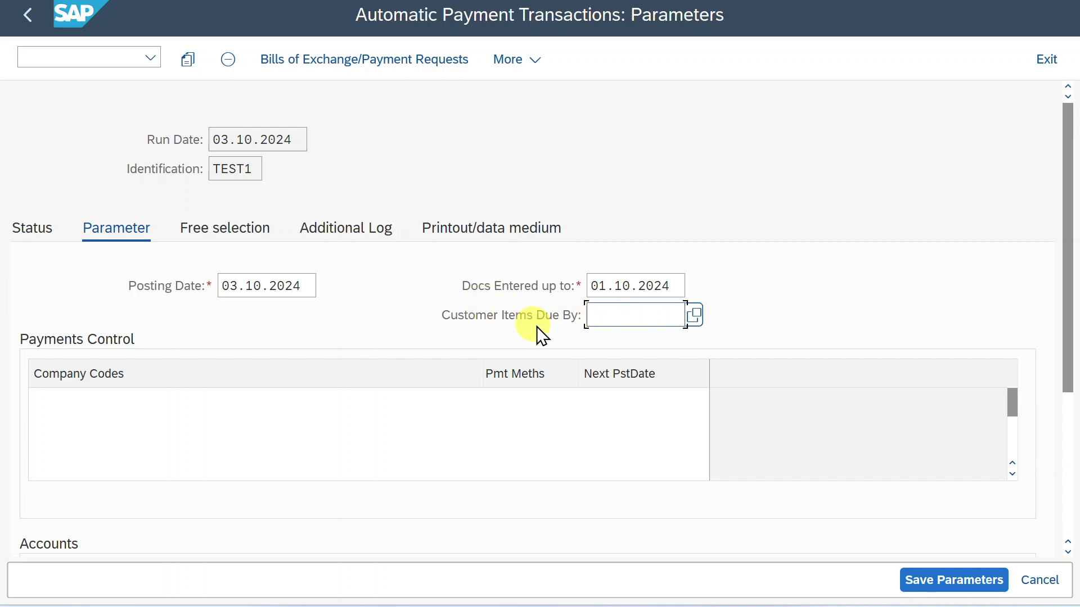
{"action": "left_click", "coordinate": [634, 315]}
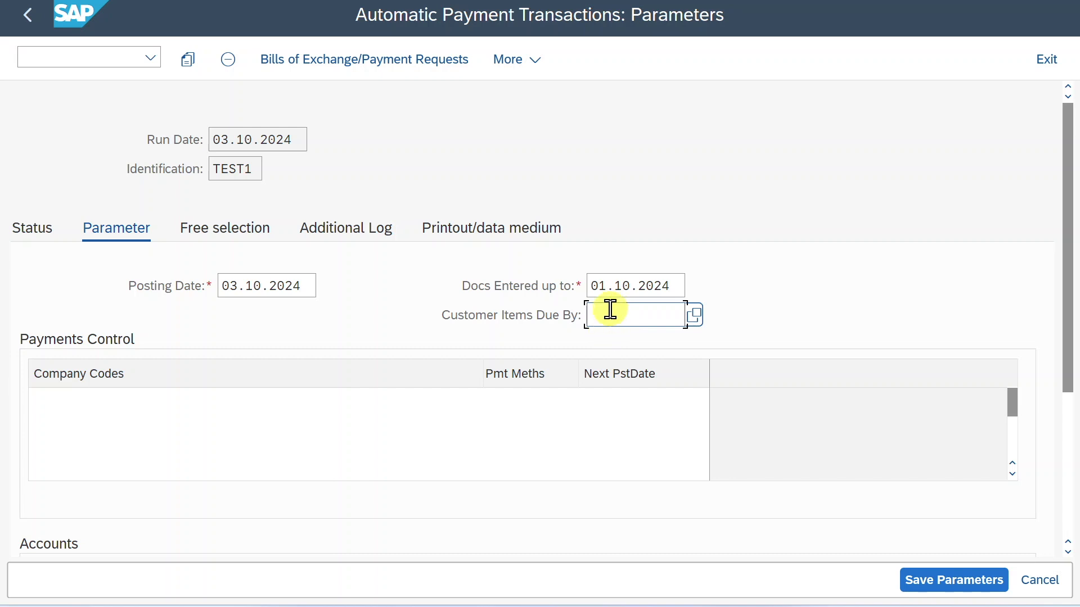
{"action": "left_click", "coordinate": [627, 315]}
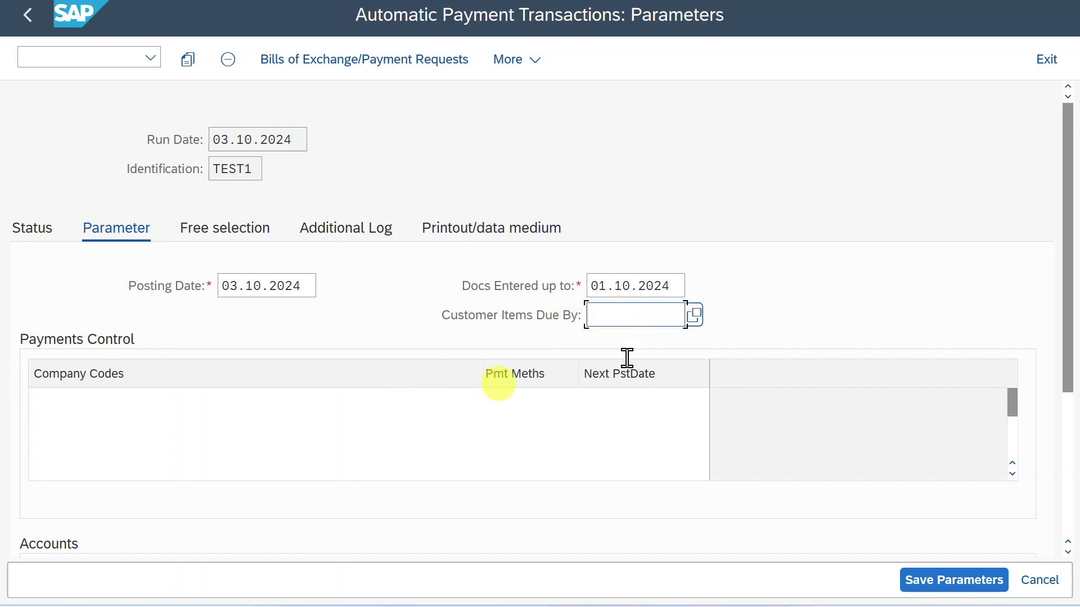
{"action": "left_click", "coordinate": [632, 315]}
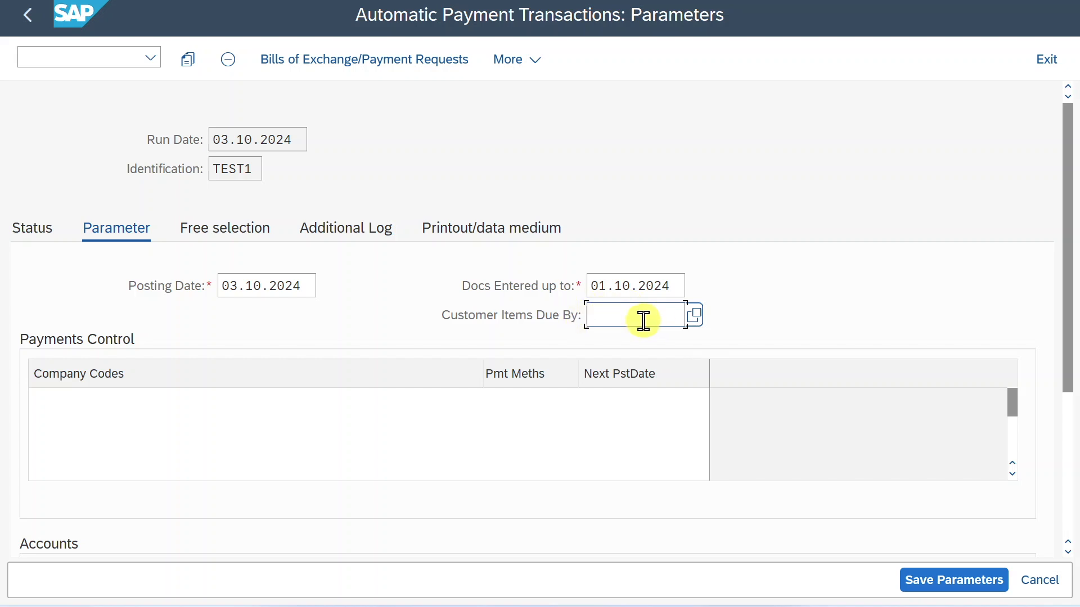
{"action": "mouse_move", "coordinate": [393, 398]}
{"action": "type", "text": "1010"}
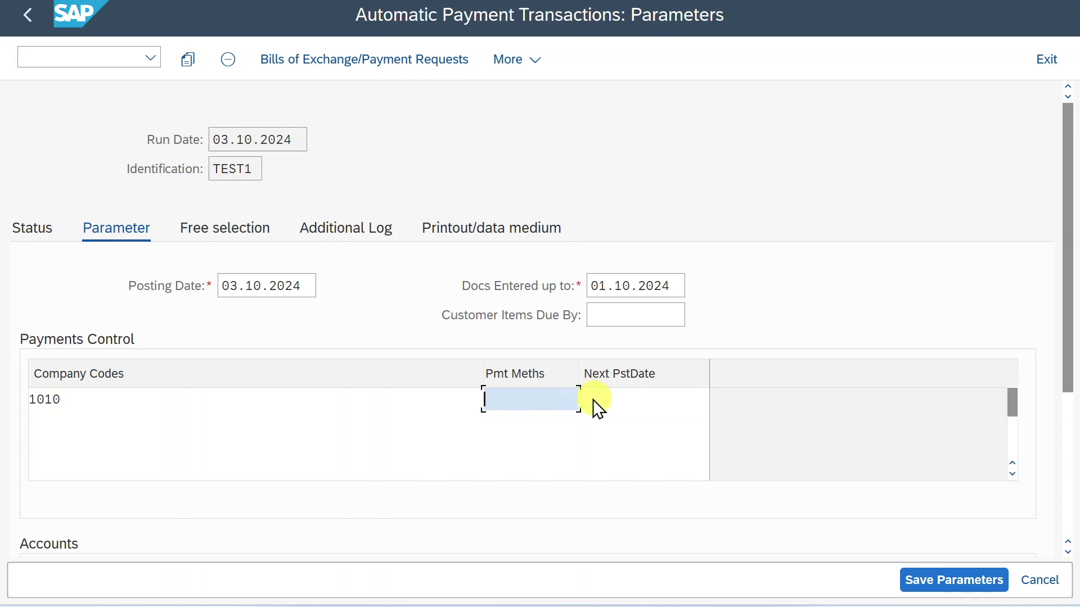
{"action": "left_click", "coordinate": [528, 398]}
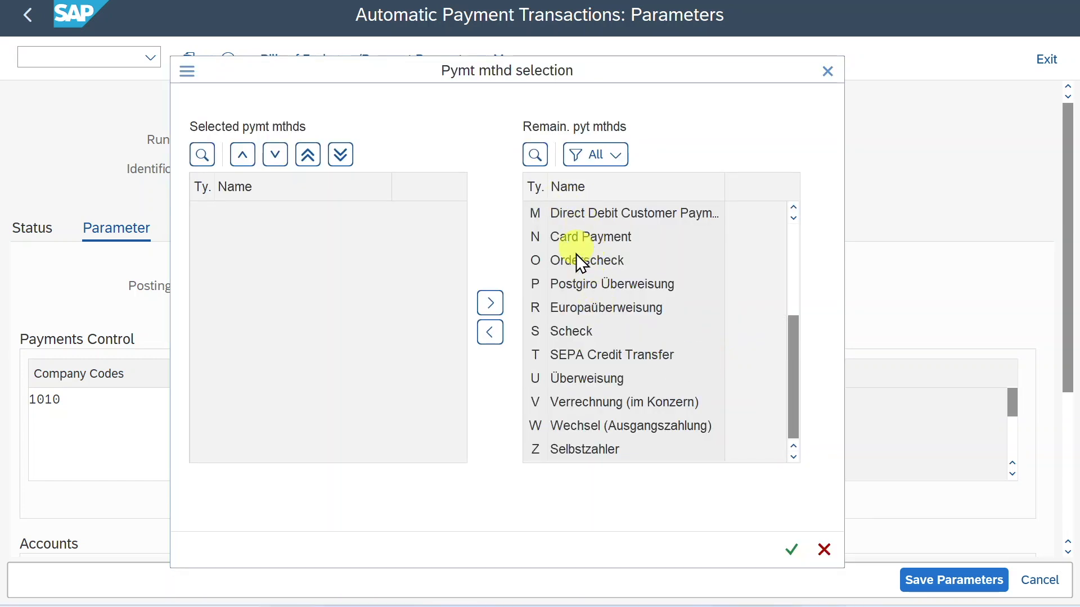
{"action": "mouse_move", "coordinate": [827, 71]}
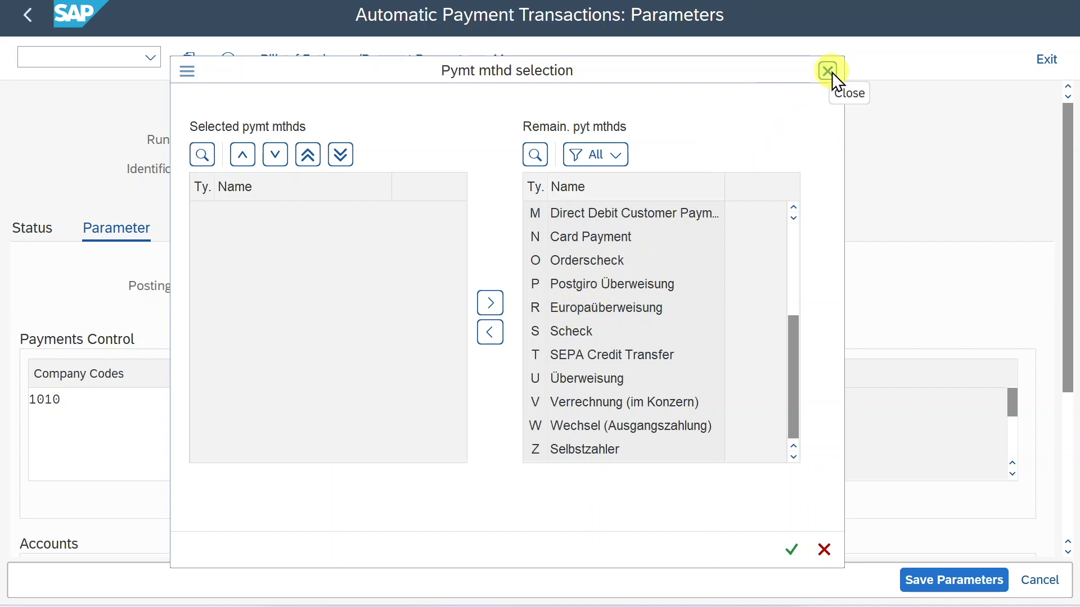
{"action": "left_click", "coordinate": [829, 70]}
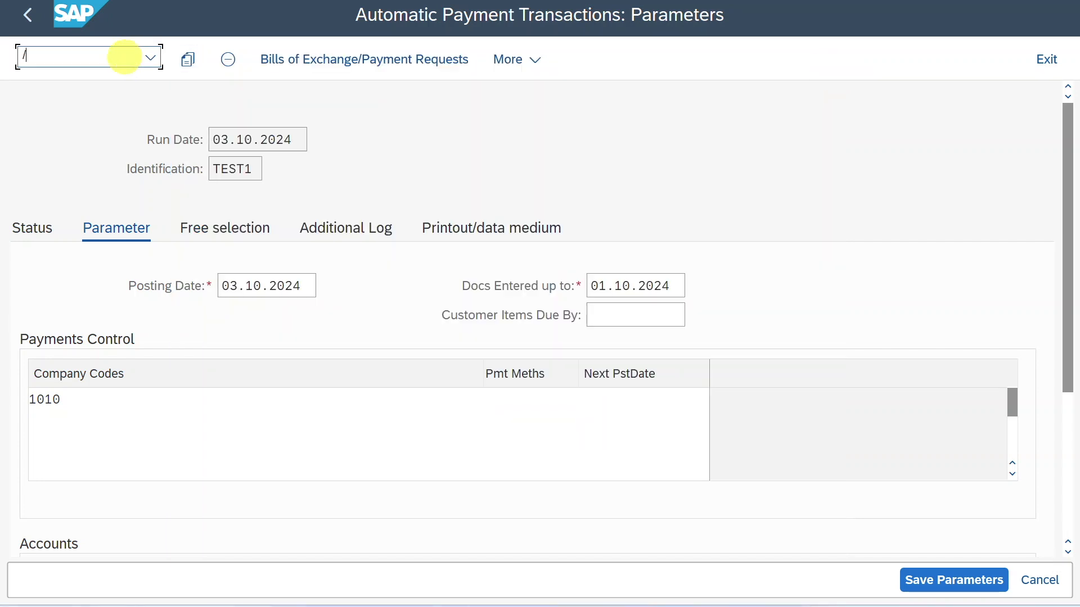
Check supplier 1000290's payment transaction data via /obp, finding payment methods FT
{"action": "type", "text": "/obp"}
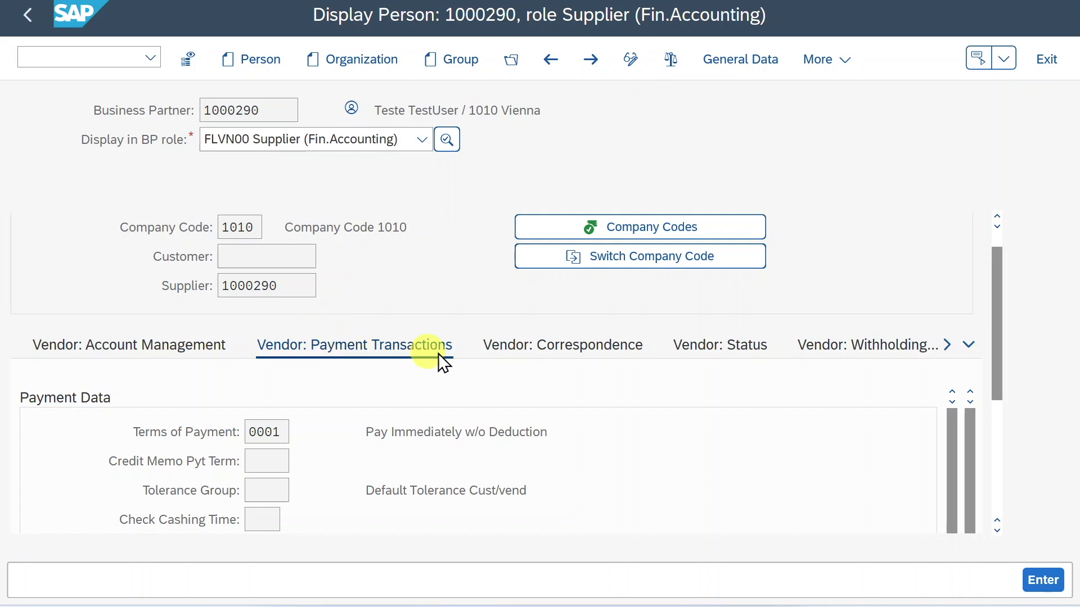
{"action": "scroll", "scroll_direction": "down", "scroll_amount": 3}
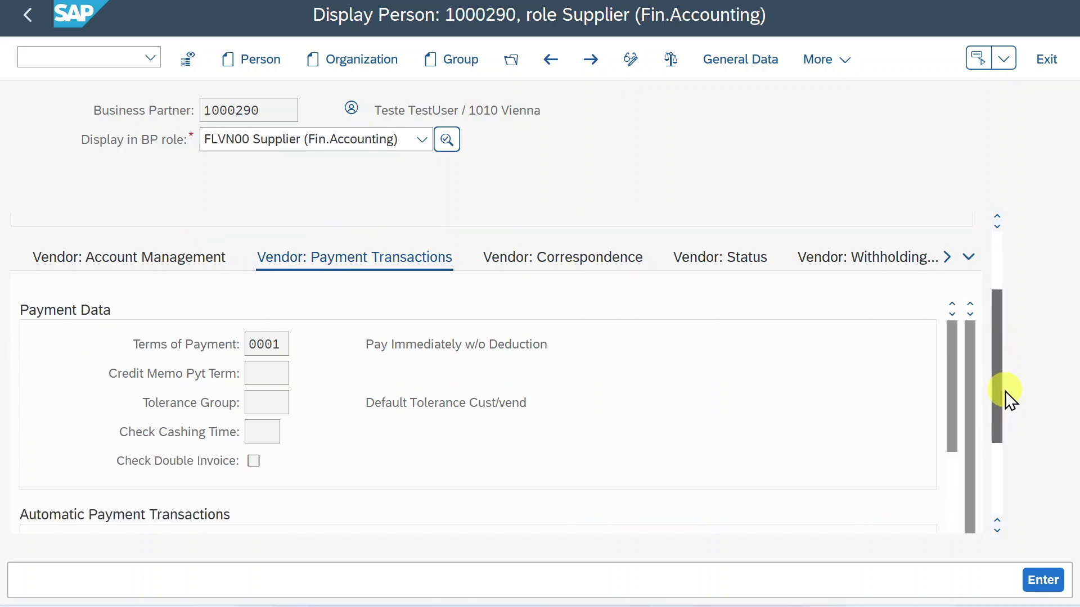
{"action": "scroll", "scroll_direction": "down", "scroll_amount": 3}
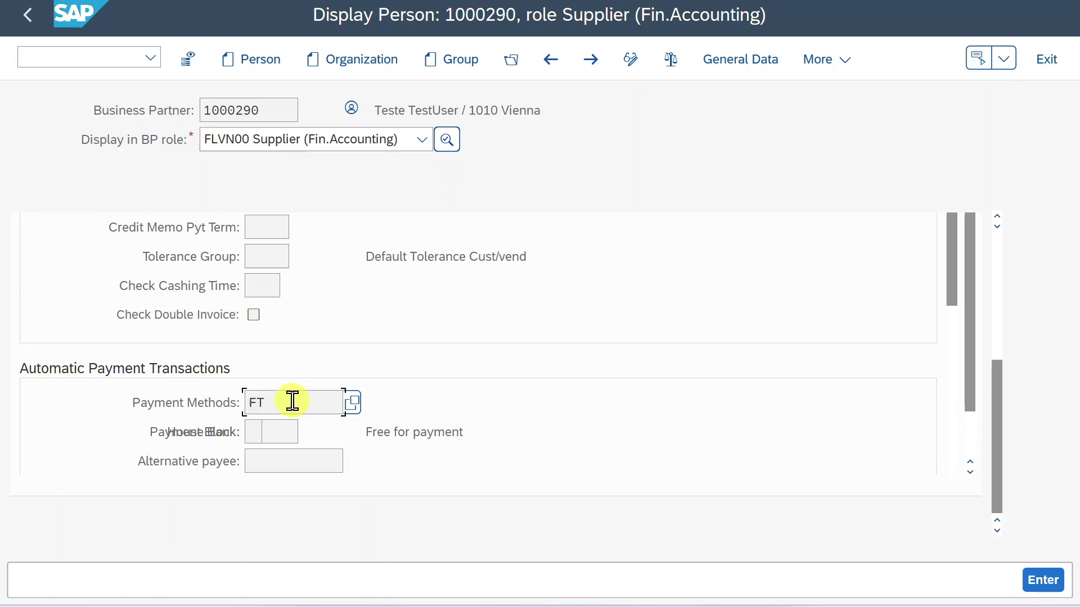
{"action": "double_click", "coordinate": [256, 402]}
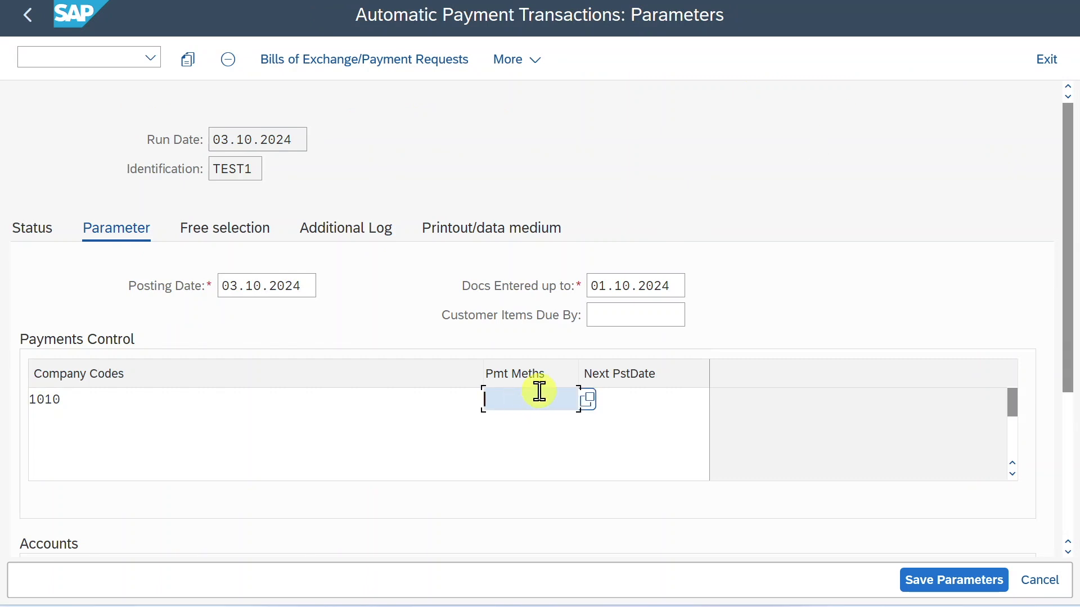
Give company code 1010 payment methods TF via value help and next posting date 04.10.2024
{"action": "type", "text": "TF"}
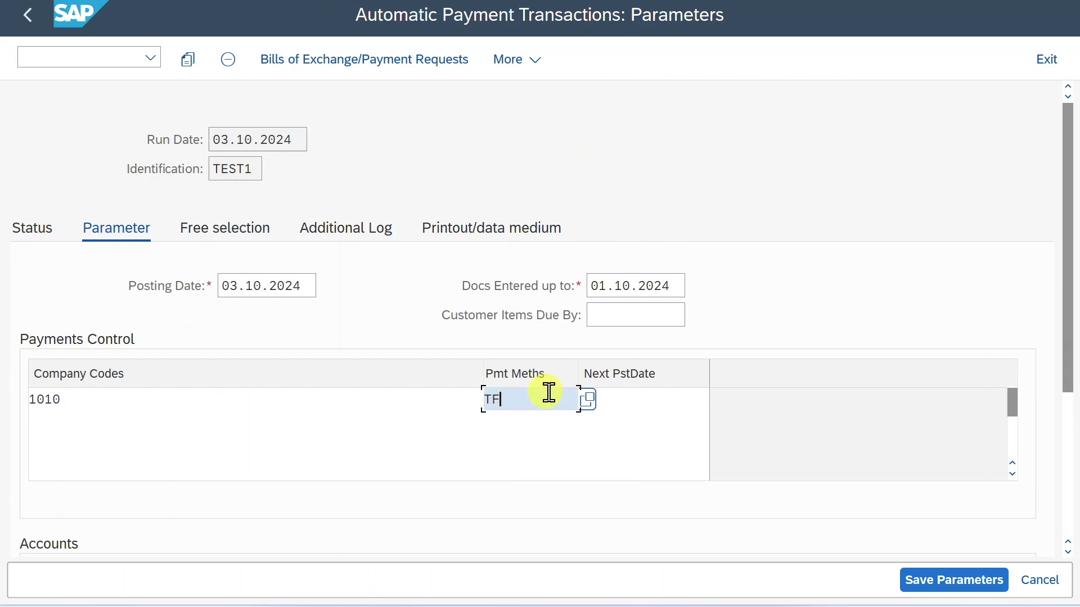
{"action": "mouse_move", "coordinate": [520, 392]}
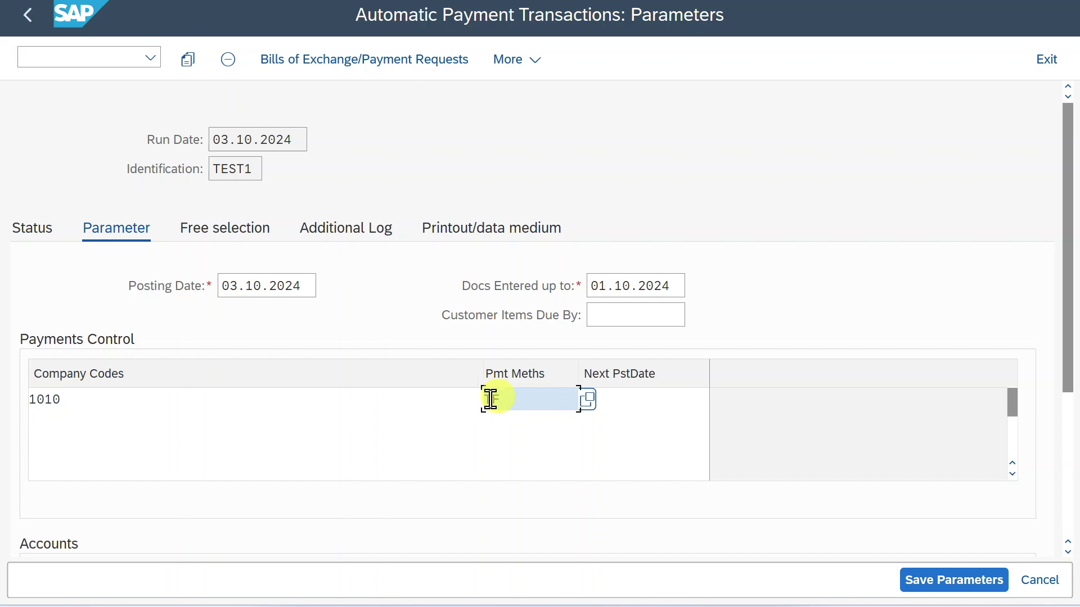
{"action": "type", "text": "TF"}
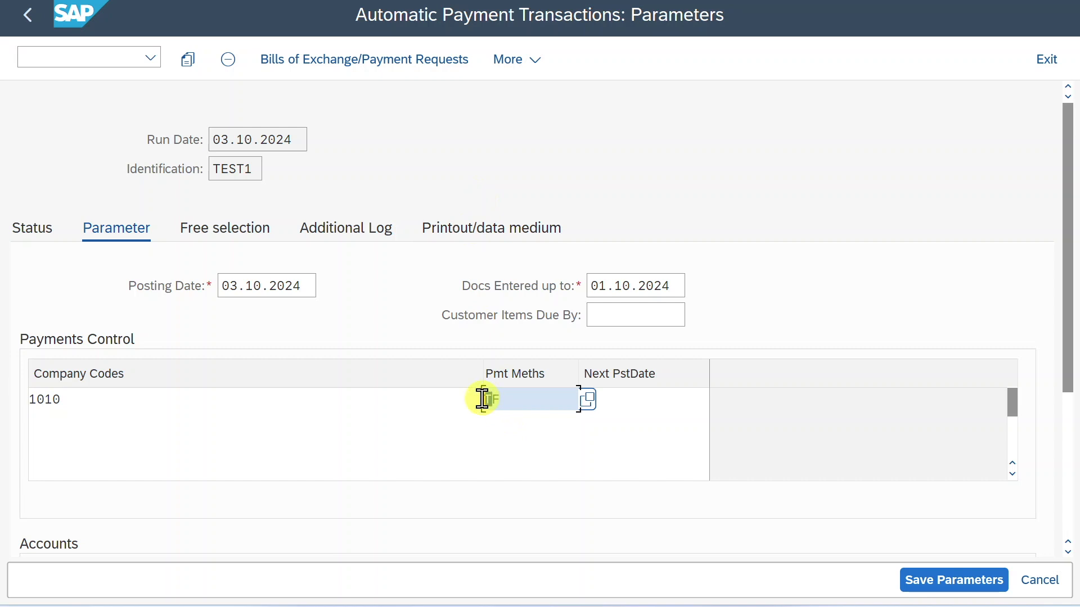
{"action": "type", "text": "TF"}
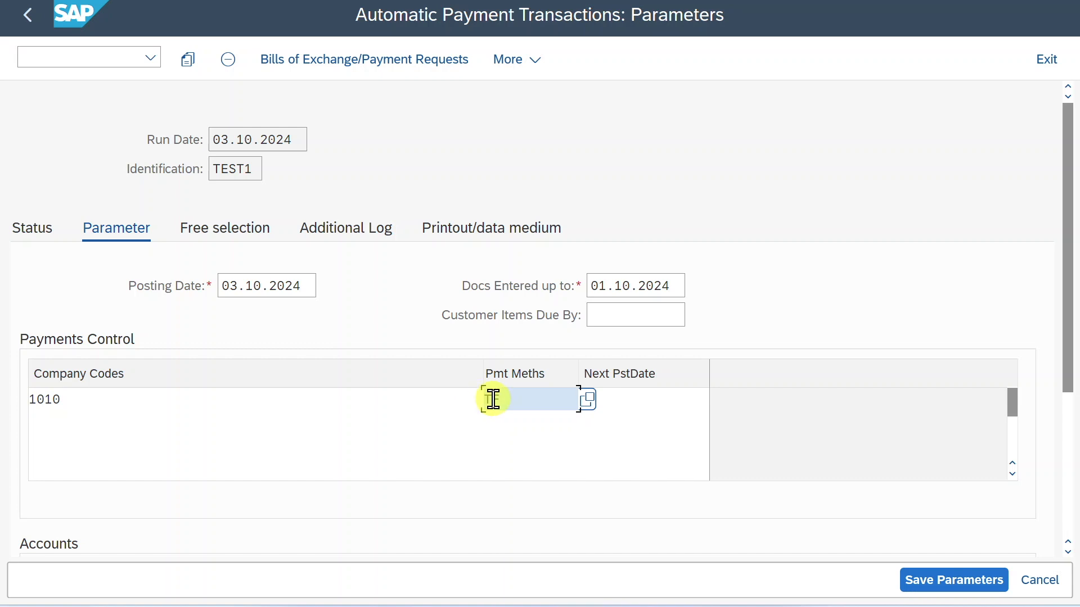
{"action": "mouse_move", "coordinate": [489, 402]}
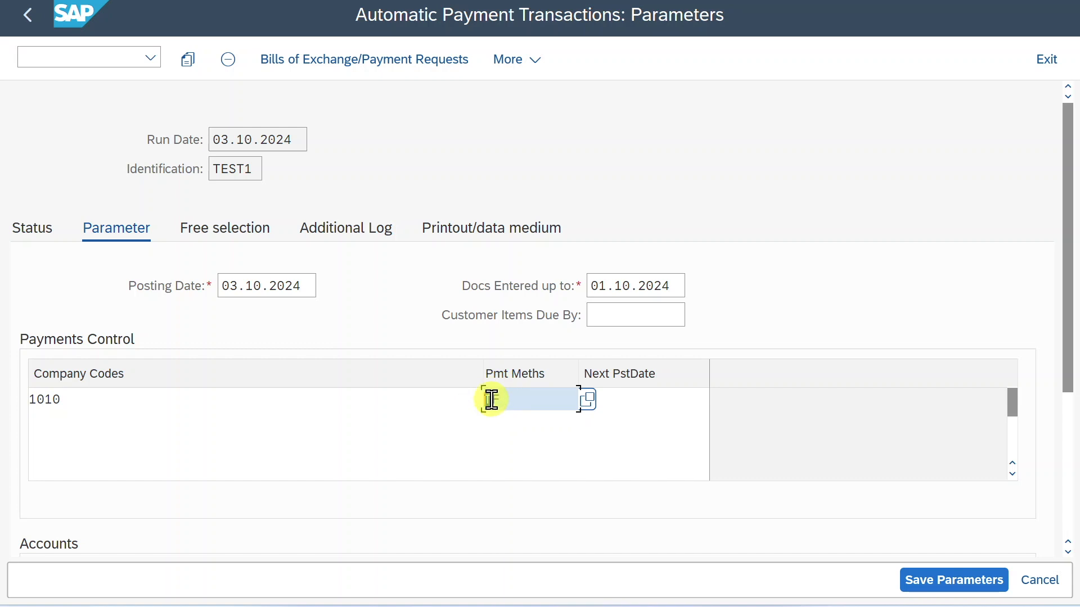
{"action": "type", "text": "TF"}
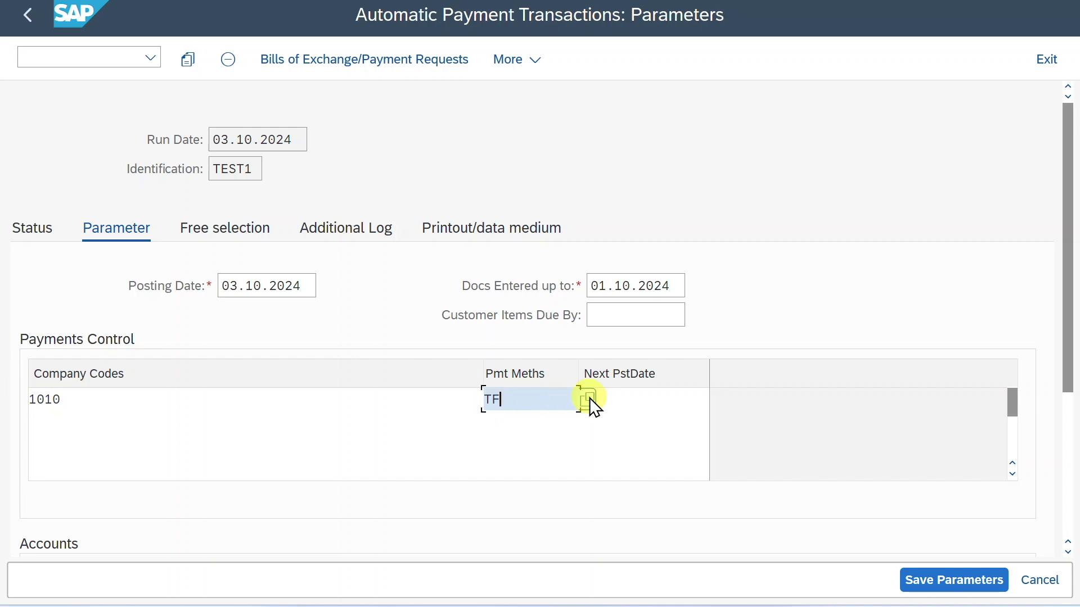
{"action": "left_click", "coordinate": [589, 398]}
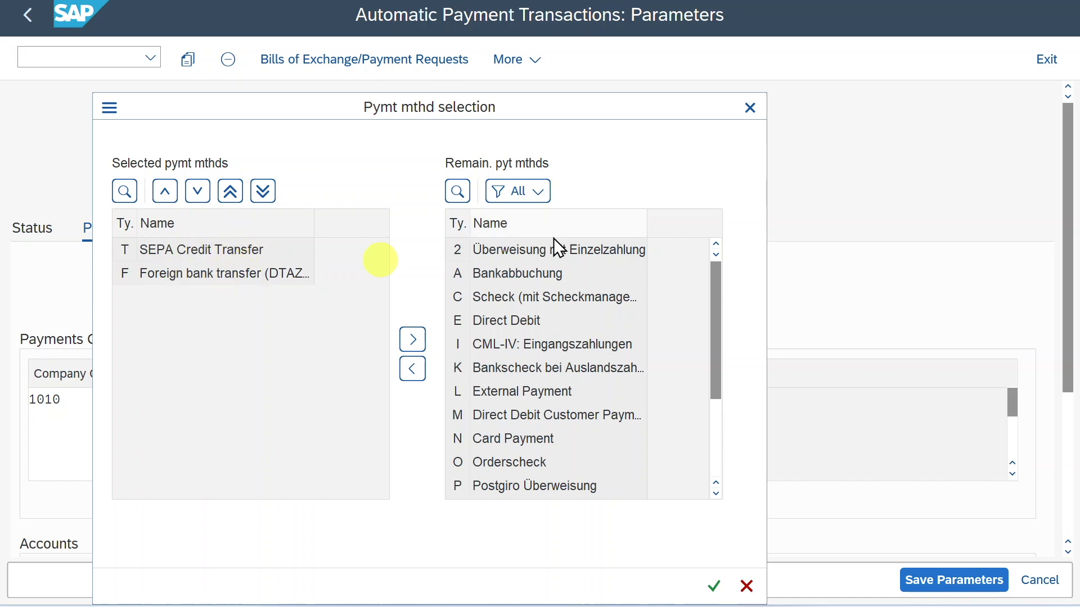
{"action": "left_click", "coordinate": [713, 586]}
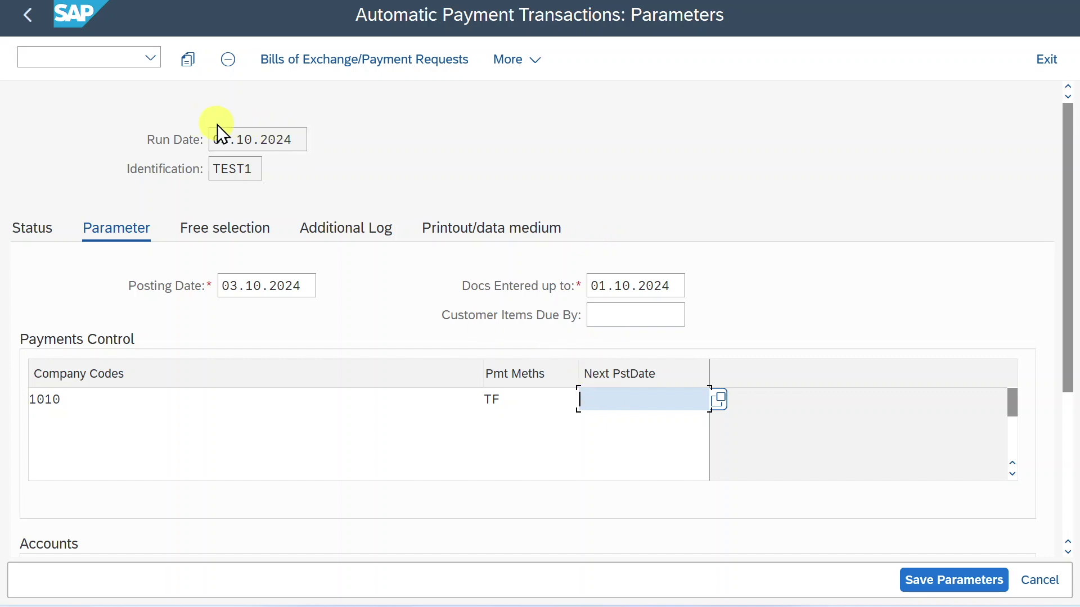
{"action": "type", "text": "04.10.2024"}
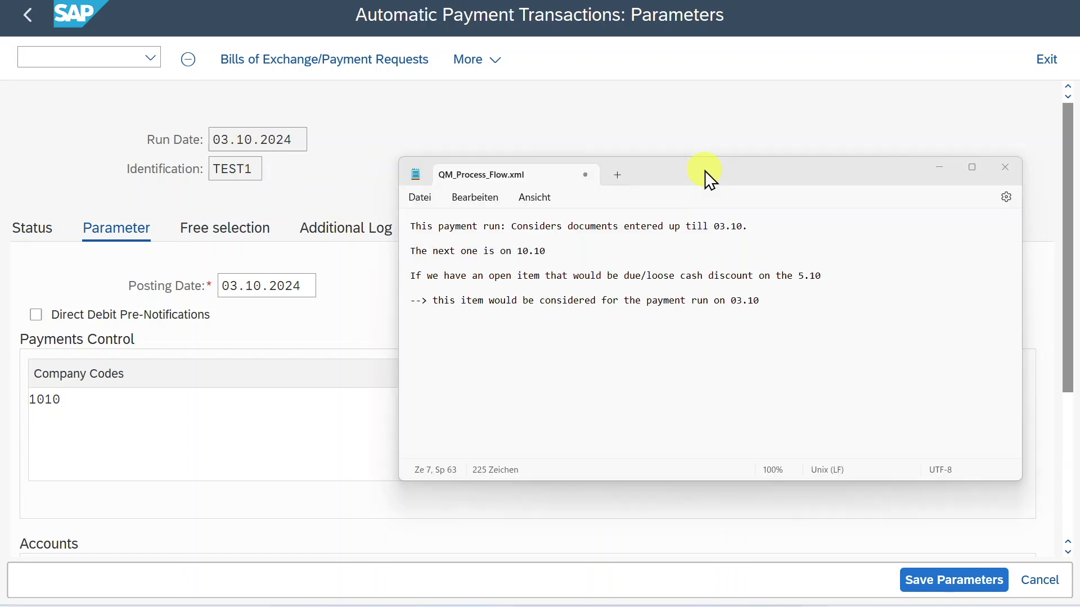
Move the Notepad run-notes window aside to reveal the TEST1 parameters
{"action": "left_click_drag", "start_coordinate": [702, 169], "coordinate": [651, 97]}
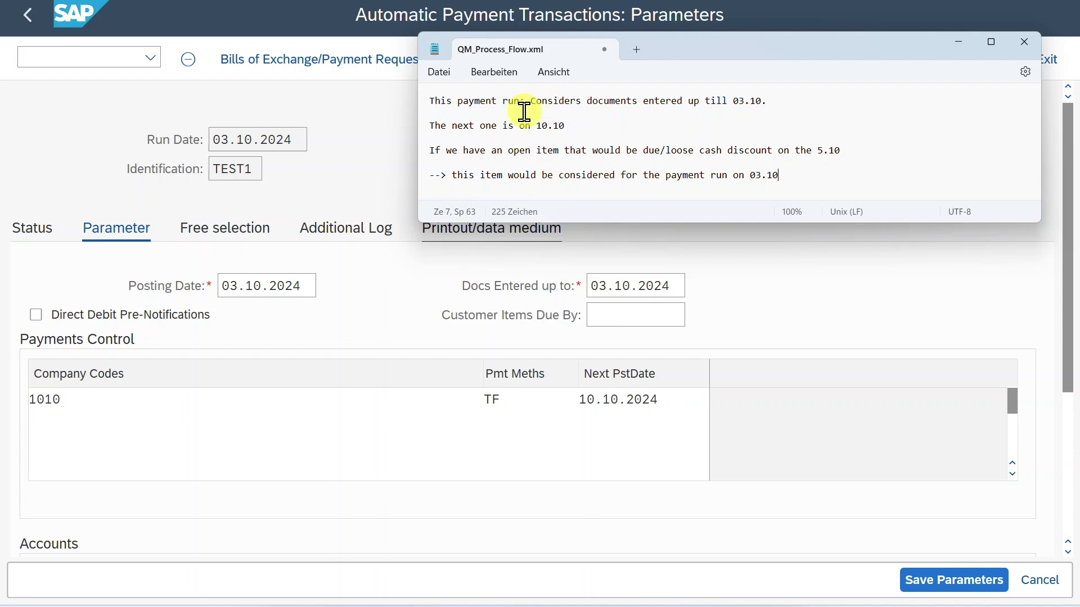
{"action": "mouse_move", "coordinate": [539, 103]}
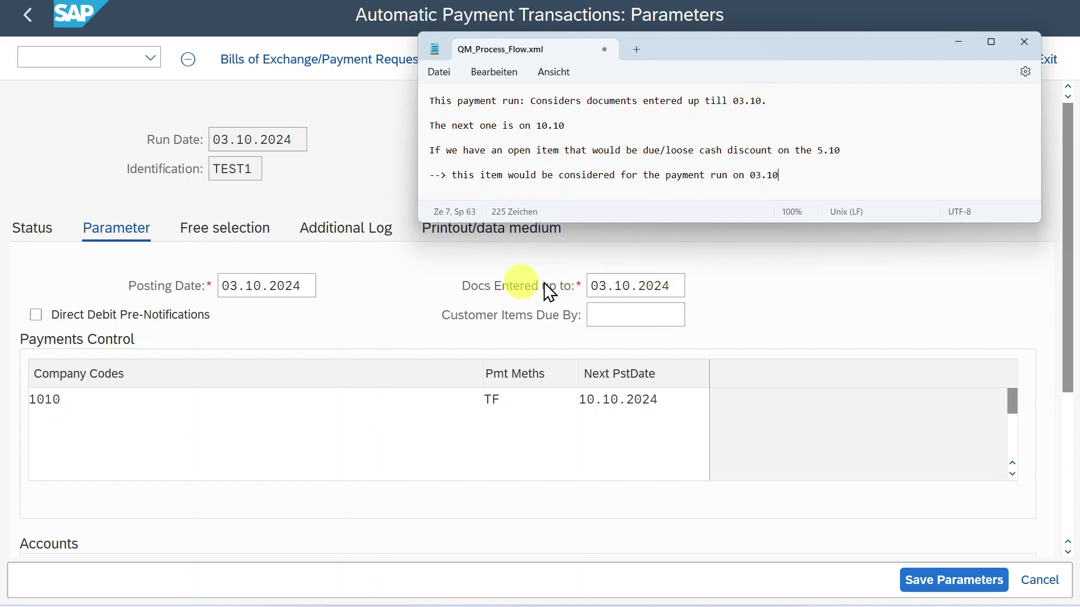
{"action": "mouse_move", "coordinate": [510, 126]}
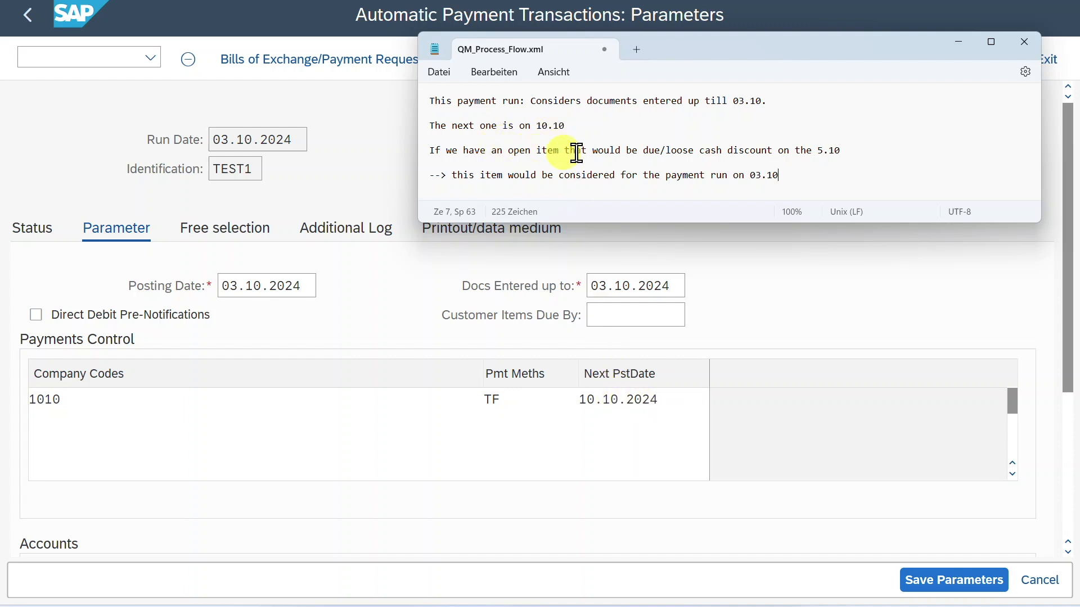
{"action": "mouse_move", "coordinate": [704, 148]}
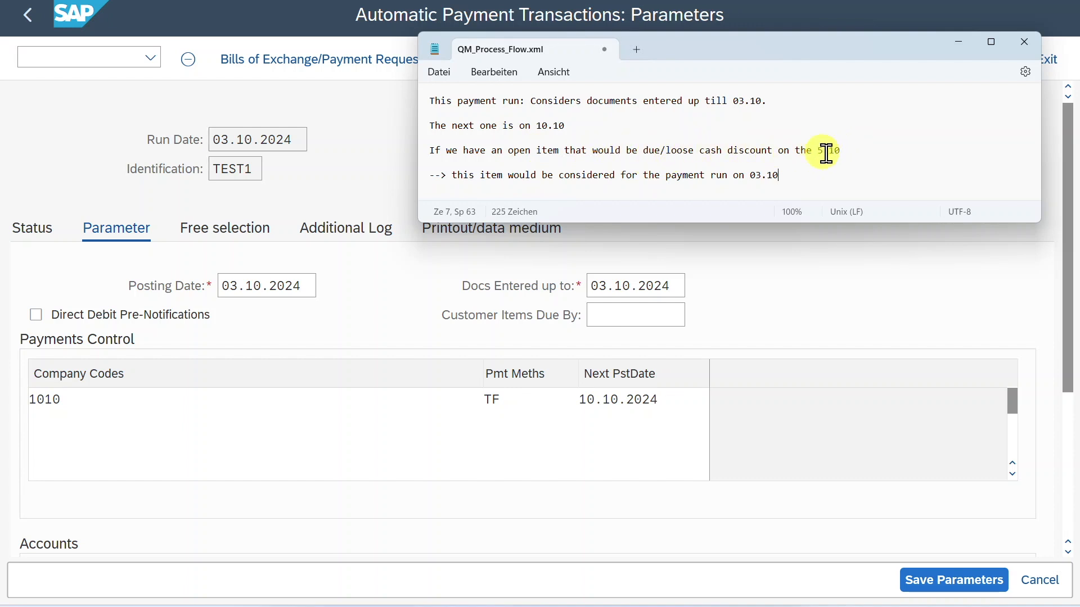
{"action": "mouse_move", "coordinate": [372, 93]}
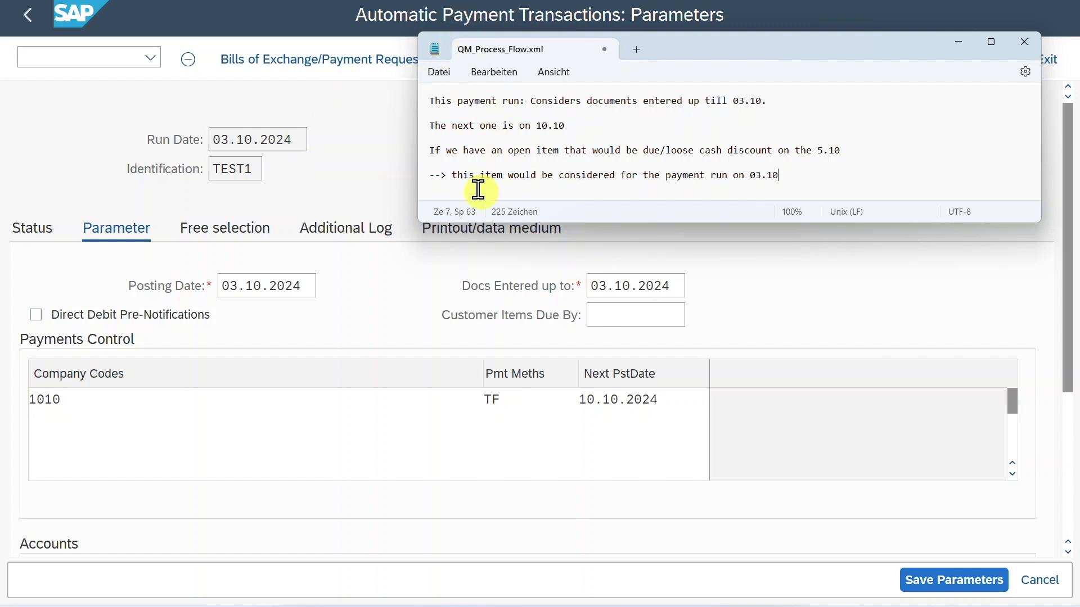
{"action": "mouse_move", "coordinate": [587, 181]}
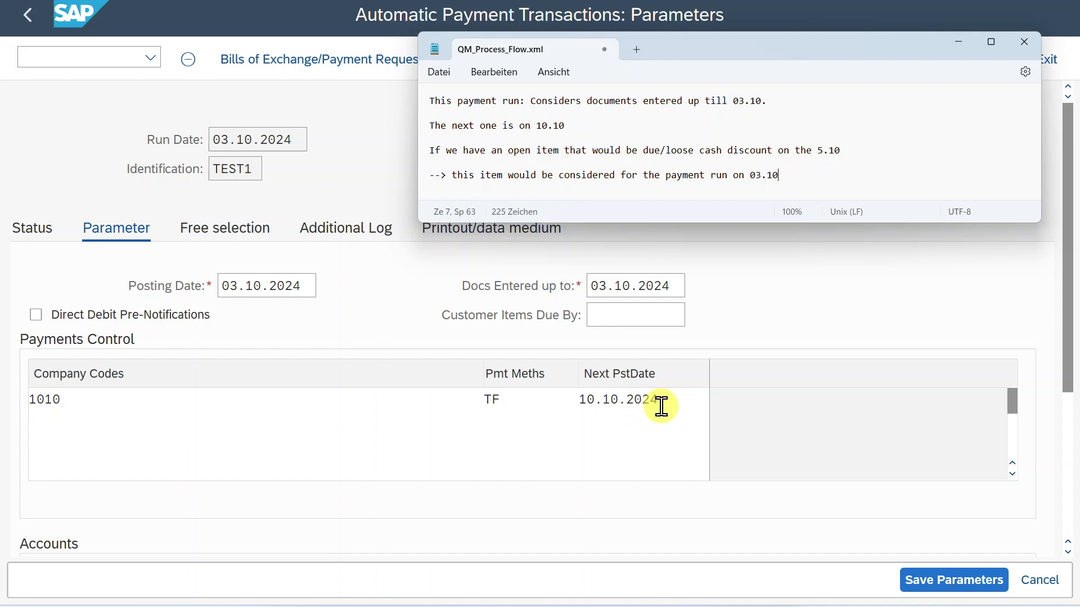
{"action": "mouse_move", "coordinate": [654, 406]}
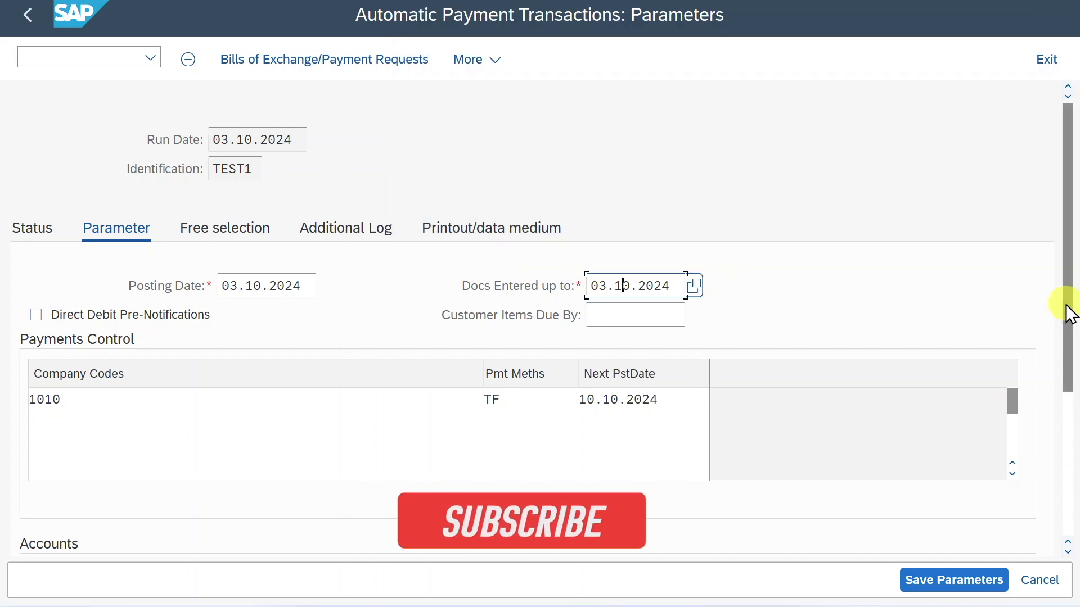
{"action": "scroll", "scroll_direction": "down", "scroll_amount": 3}
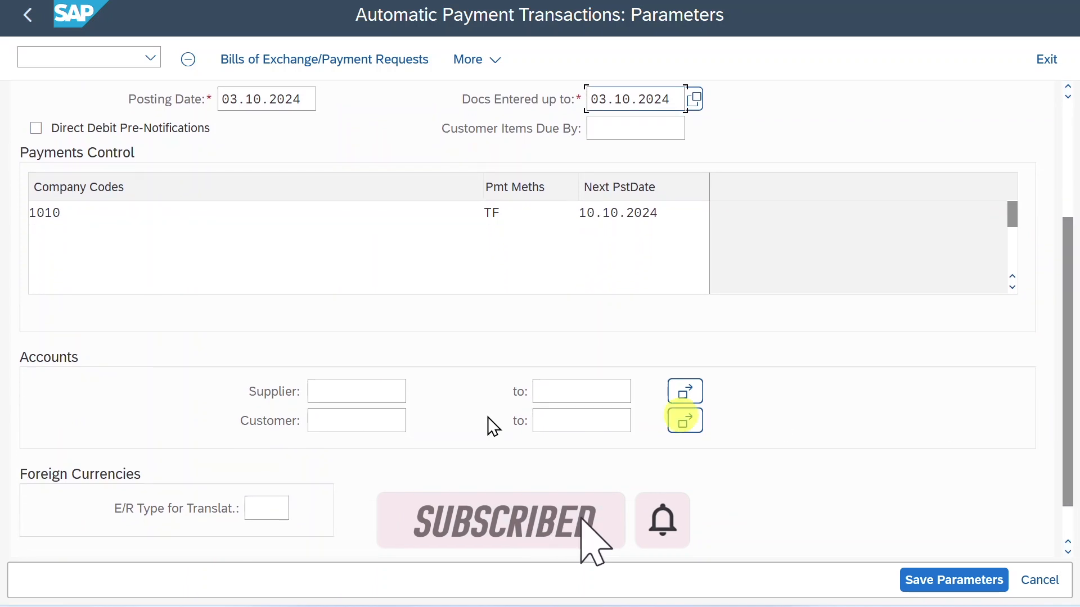
{"action": "left_click", "coordinate": [356, 391]}
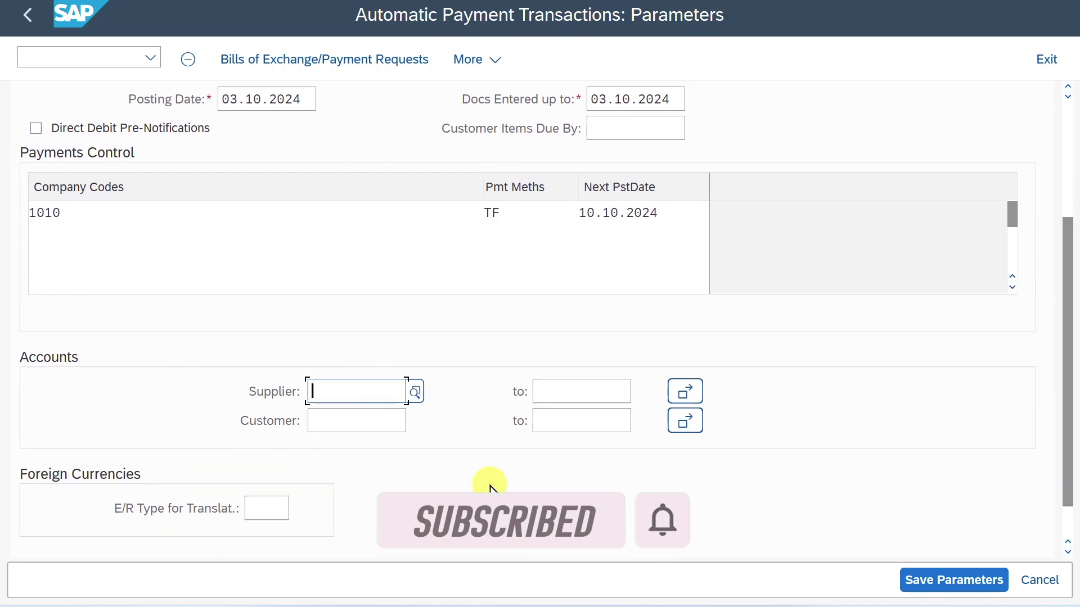
{"action": "type", "text": "1000290"}
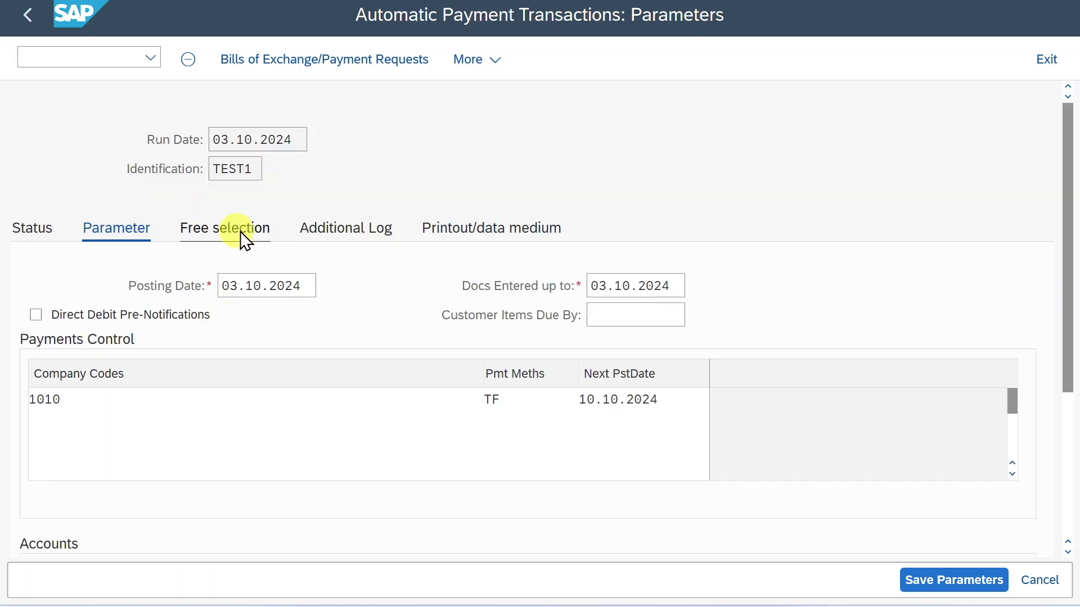
Browse free-selection field sources, viewing supplier master records, then cancel without choosing a field
{"action": "left_click", "coordinate": [224, 227]}
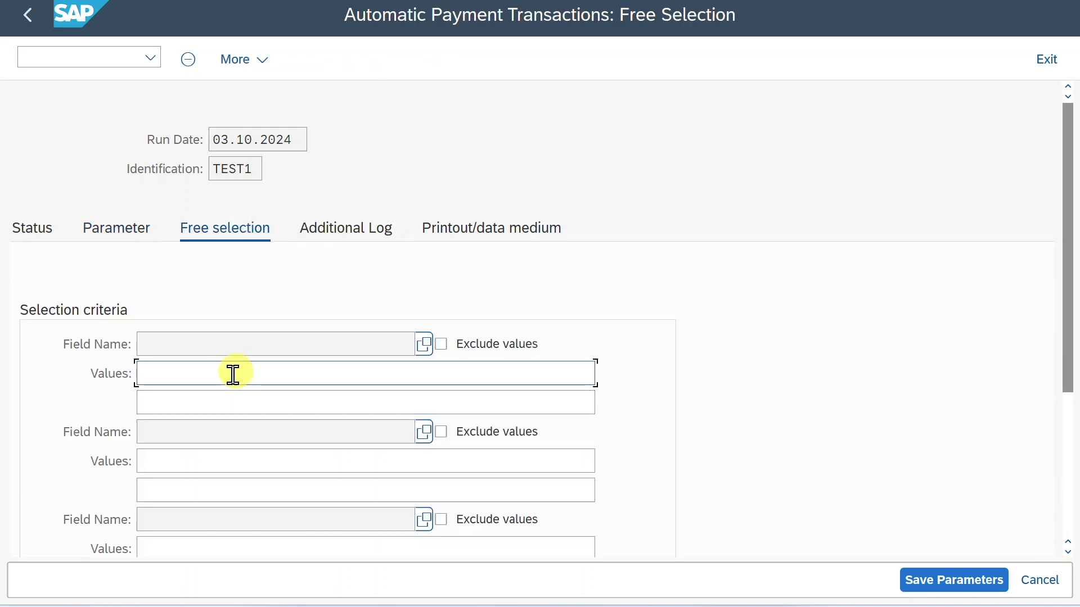
{"action": "mouse_move", "coordinate": [173, 374]}
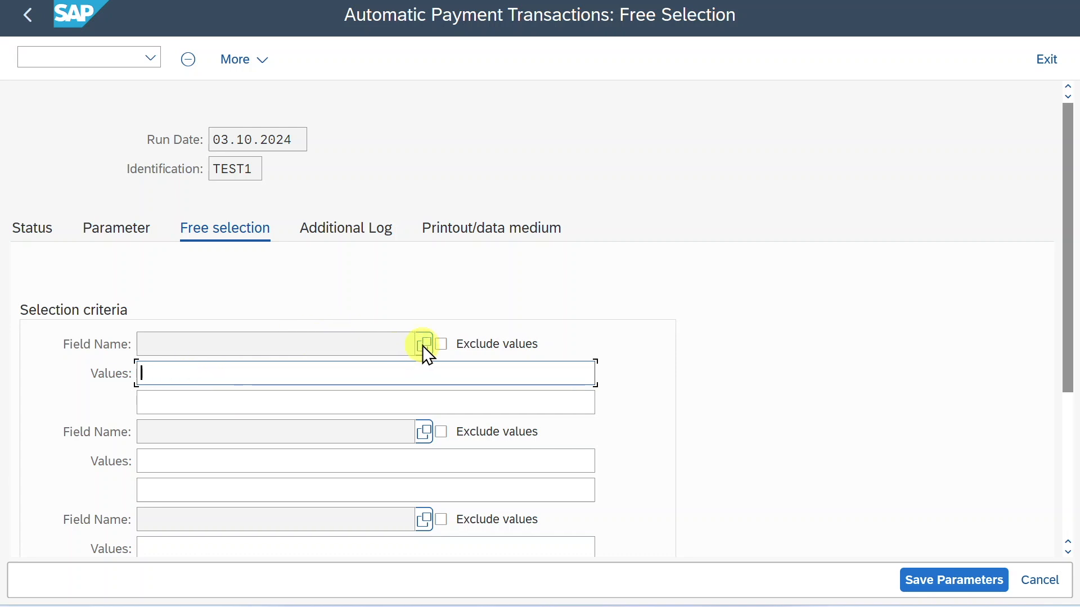
{"action": "left_click", "coordinate": [423, 343]}
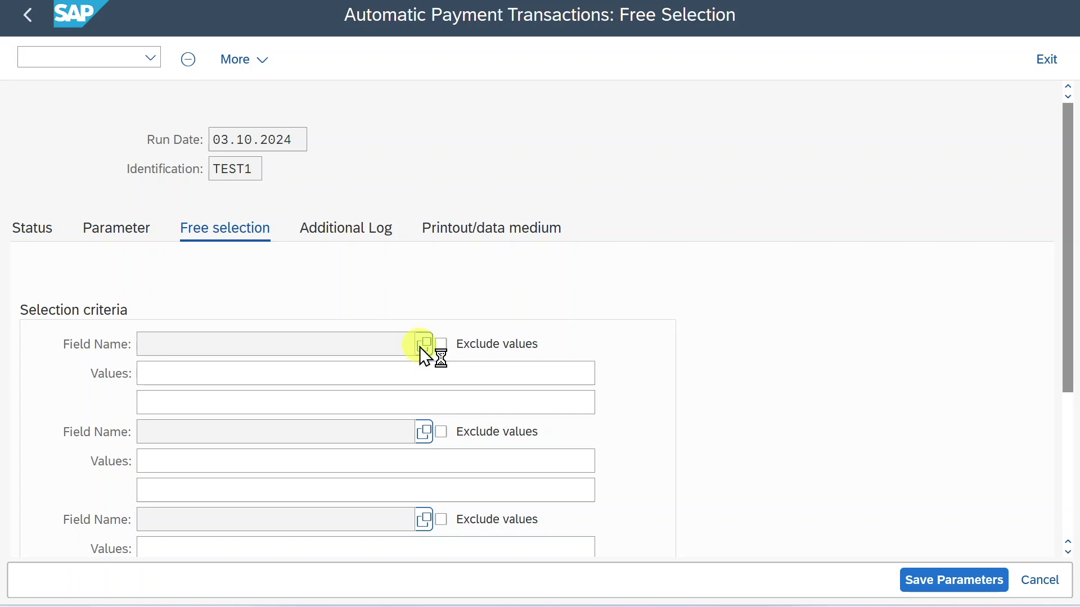
{"action": "left_click", "coordinate": [422, 344]}
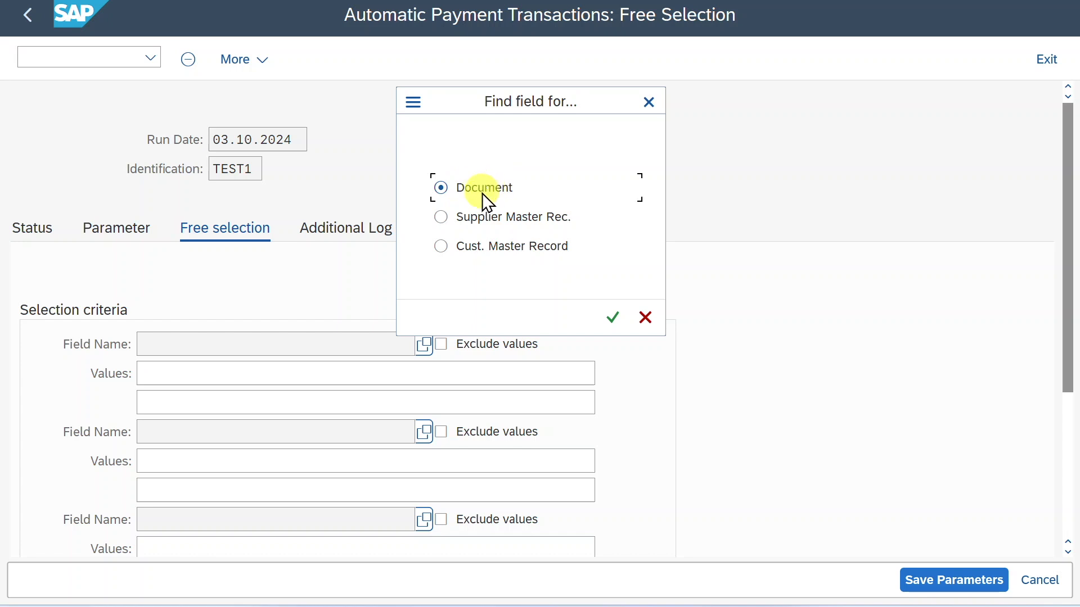
{"action": "left_click", "coordinate": [441, 217]}
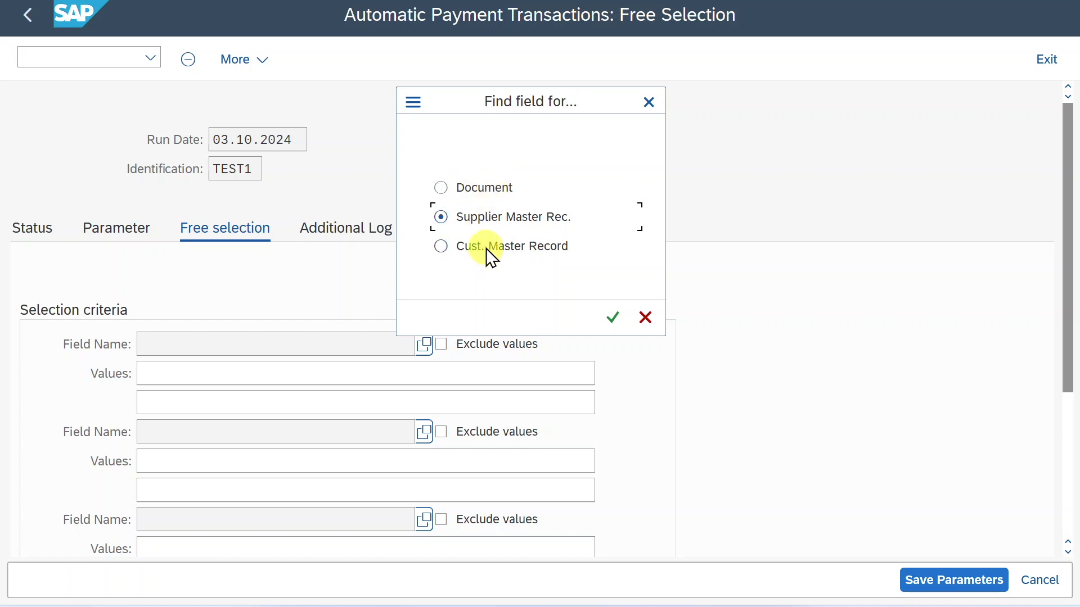
{"action": "left_click", "coordinate": [439, 245]}
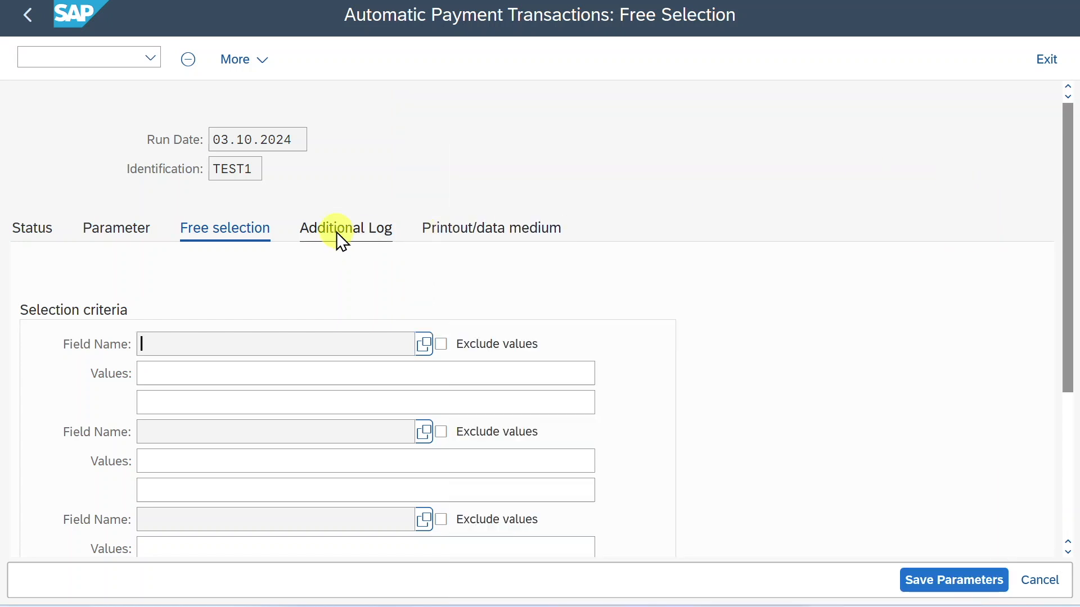
Log due date checks, unsuccessful payment method selection and line items for vendor 1000290
{"action": "left_click", "coordinate": [345, 227]}
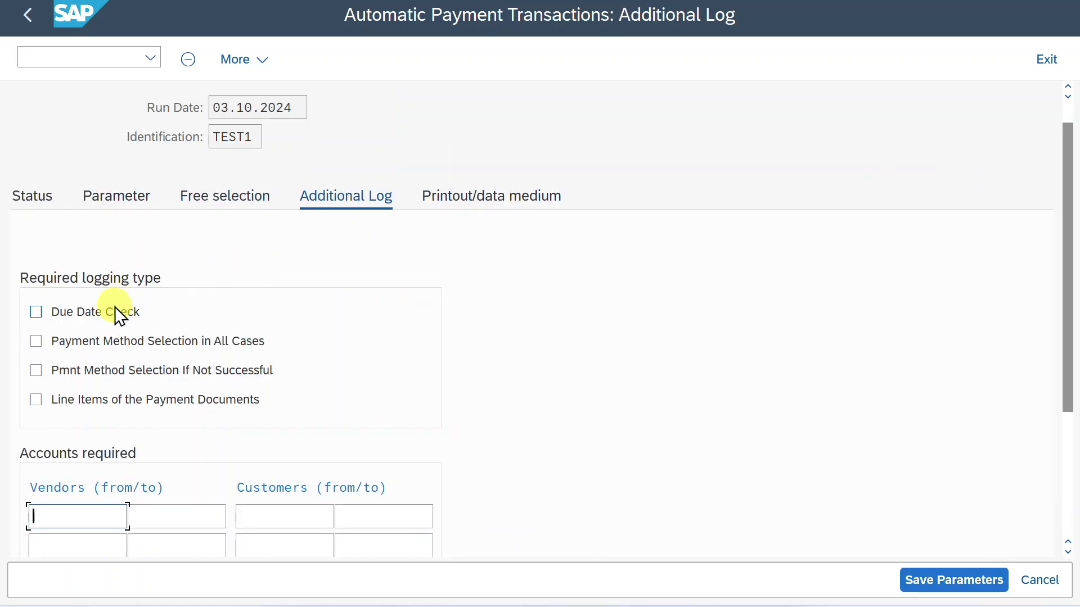
{"action": "left_click", "coordinate": [36, 311]}
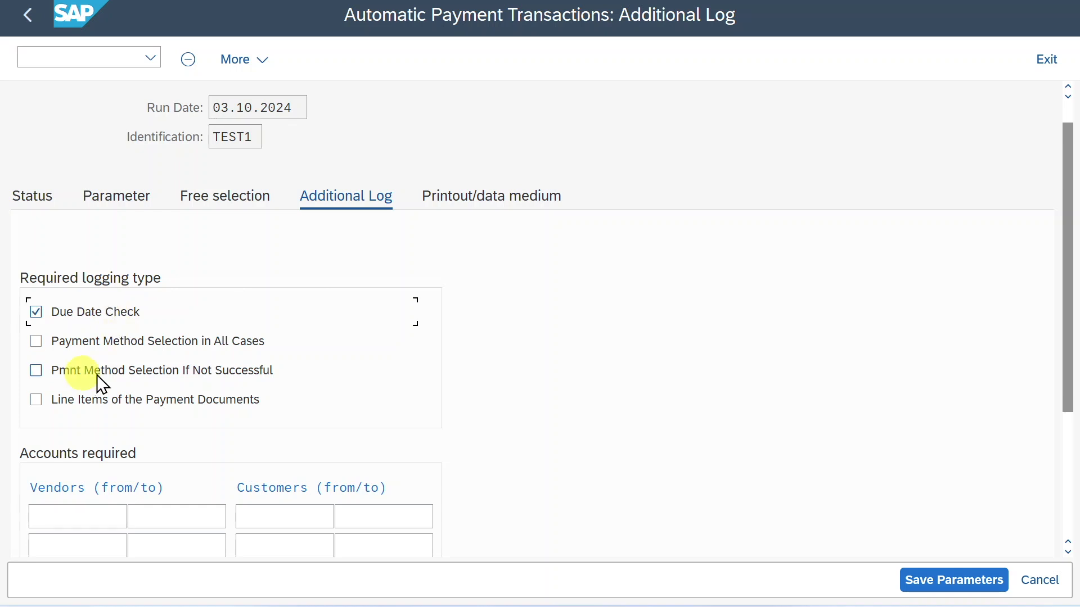
{"action": "left_click", "coordinate": [34, 370]}
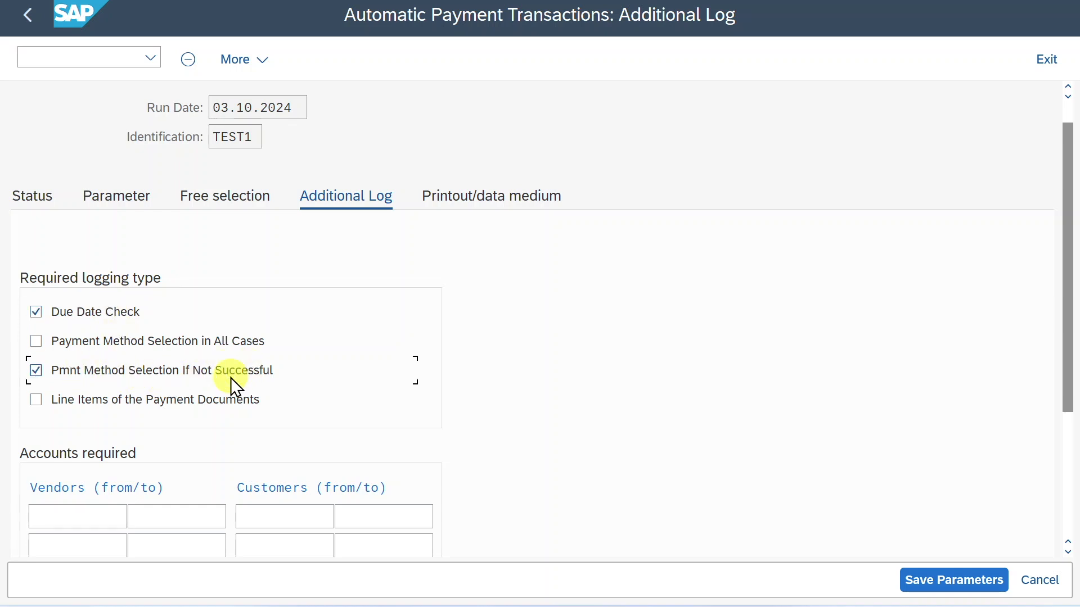
{"action": "left_click", "coordinate": [35, 400]}
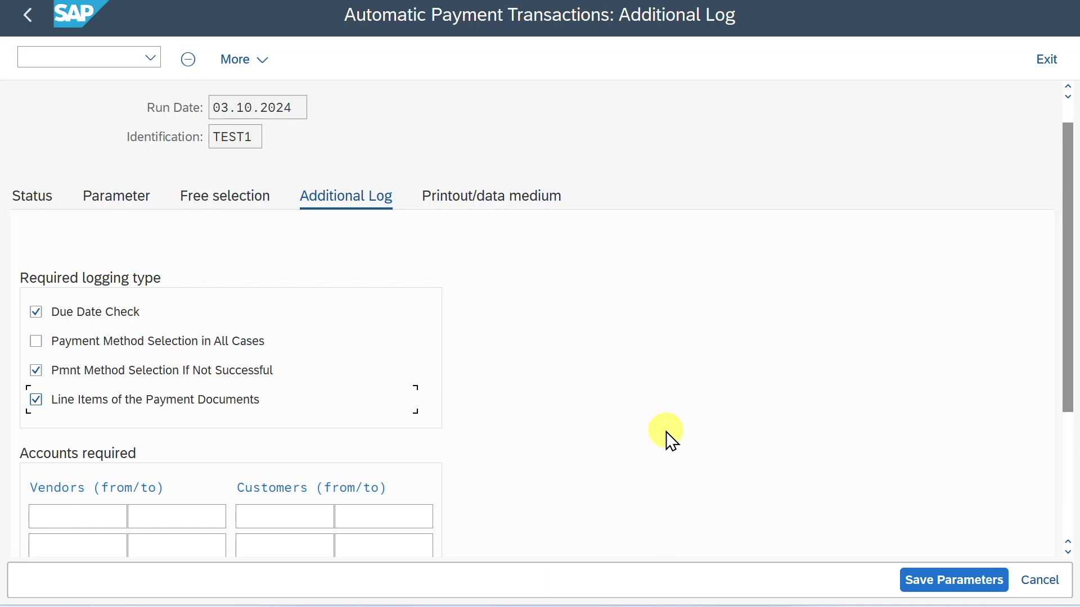
{"action": "scroll", "scroll_direction": "down", "scroll_amount": 3}
{"action": "type", "text": "1000290"}
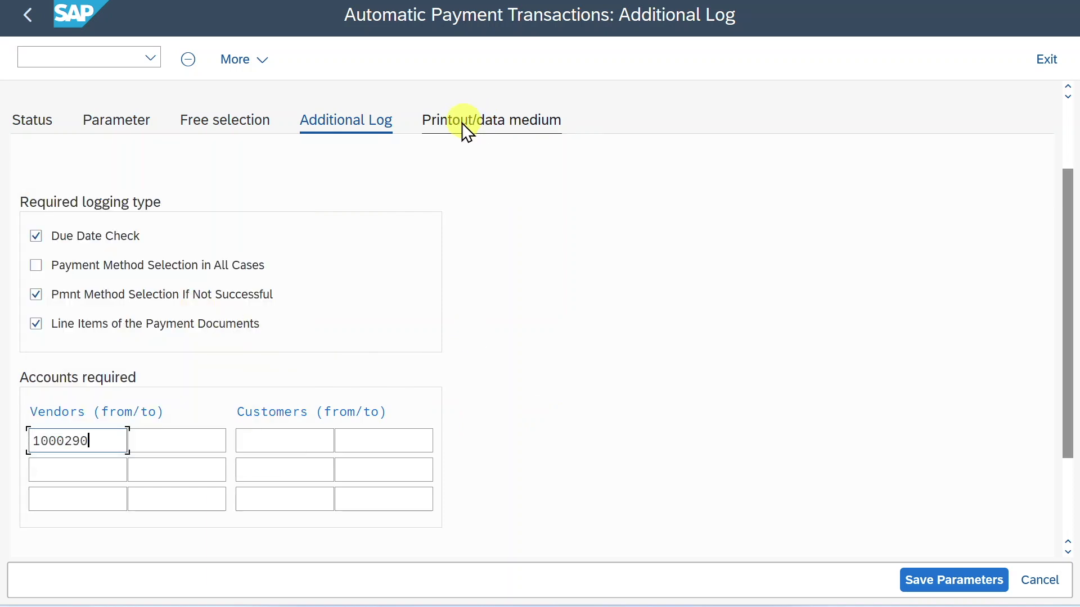
{"action": "left_click", "coordinate": [491, 120]}
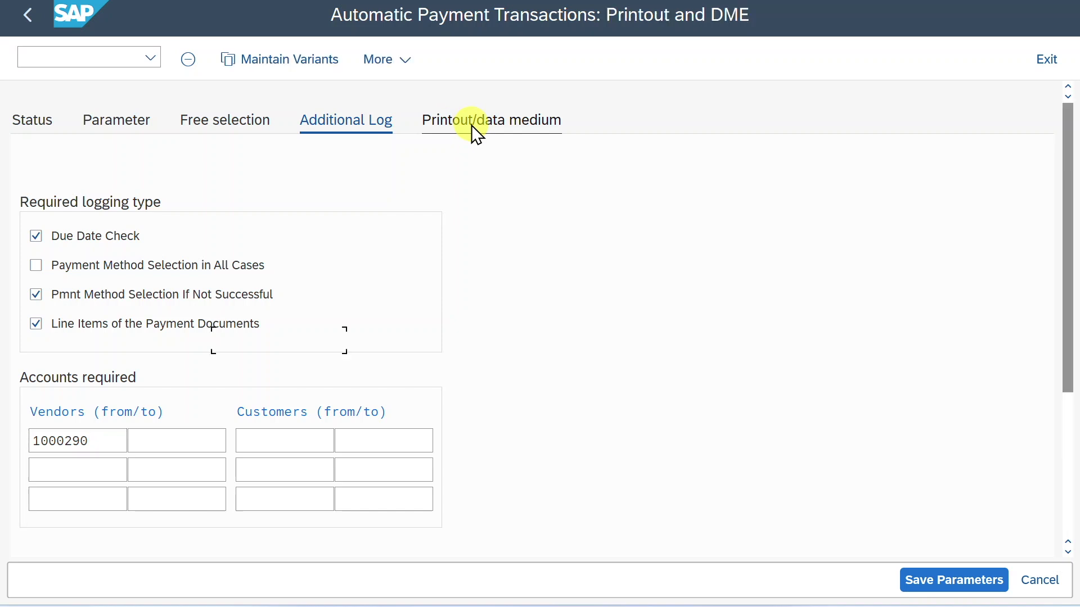
Enter print programs RFFOAVIS_FPAYM and RFFOEDI1 and save TEST1's parameters
{"action": "left_click", "coordinate": [491, 120]}
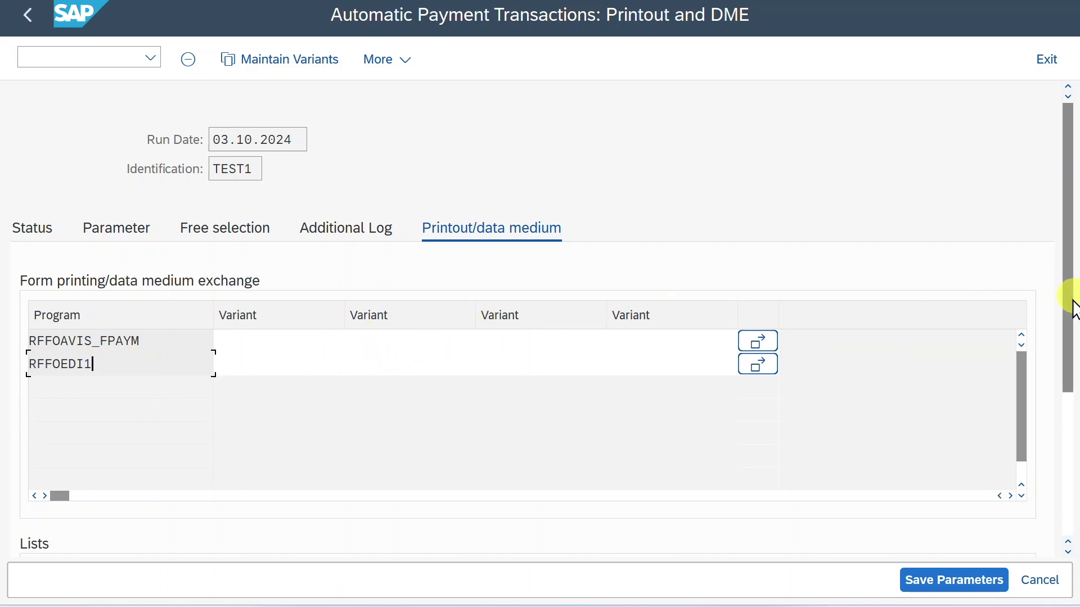
{"action": "left_click", "coordinate": [953, 579]}
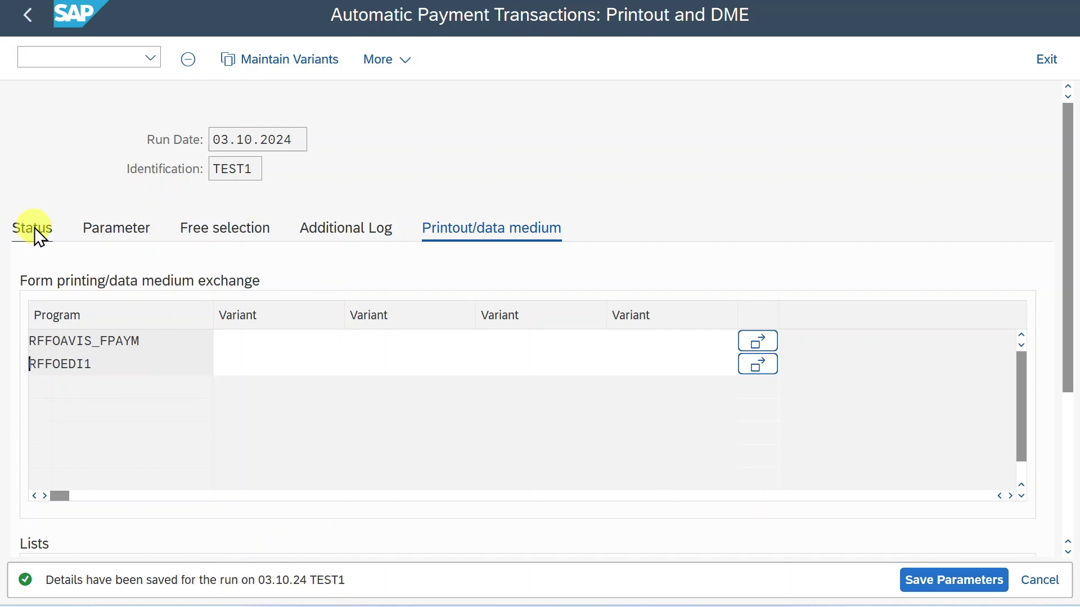
{"action": "left_click", "coordinate": [31, 228]}
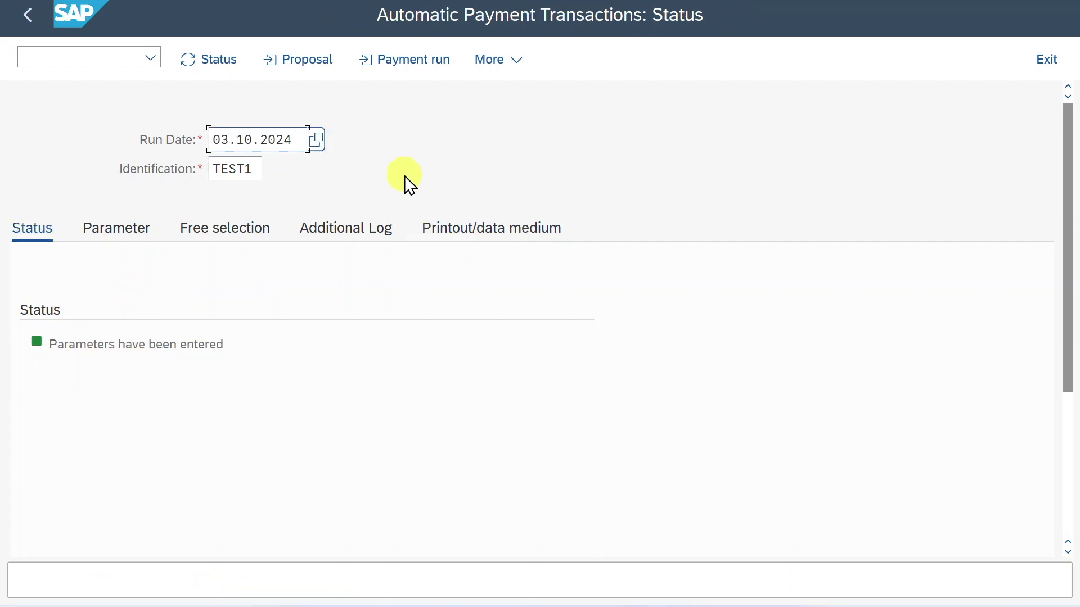
Schedule the TEST1 proposal for 03.10.2024 immediately, without payment medium, and refresh status
{"action": "left_click", "coordinate": [306, 59]}
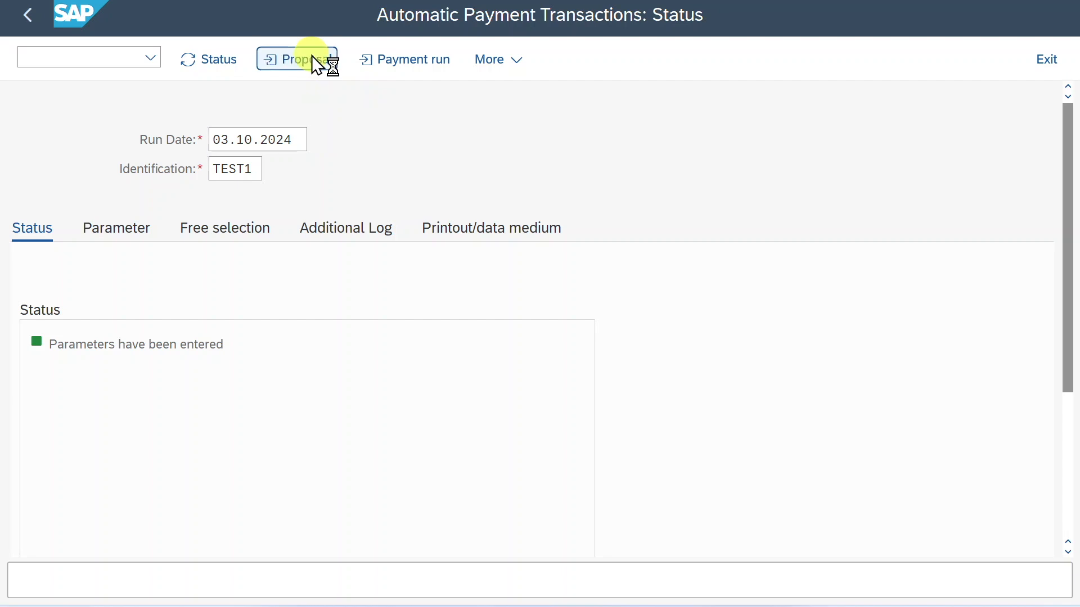
{"action": "left_click", "coordinate": [297, 59]}
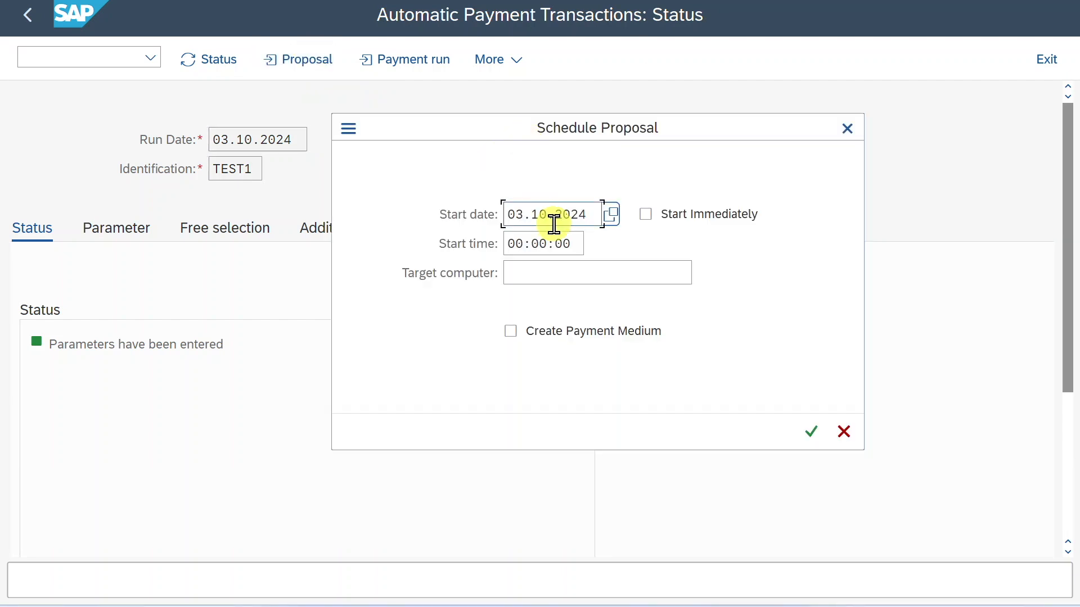
{"action": "mouse_move", "coordinate": [605, 150]}
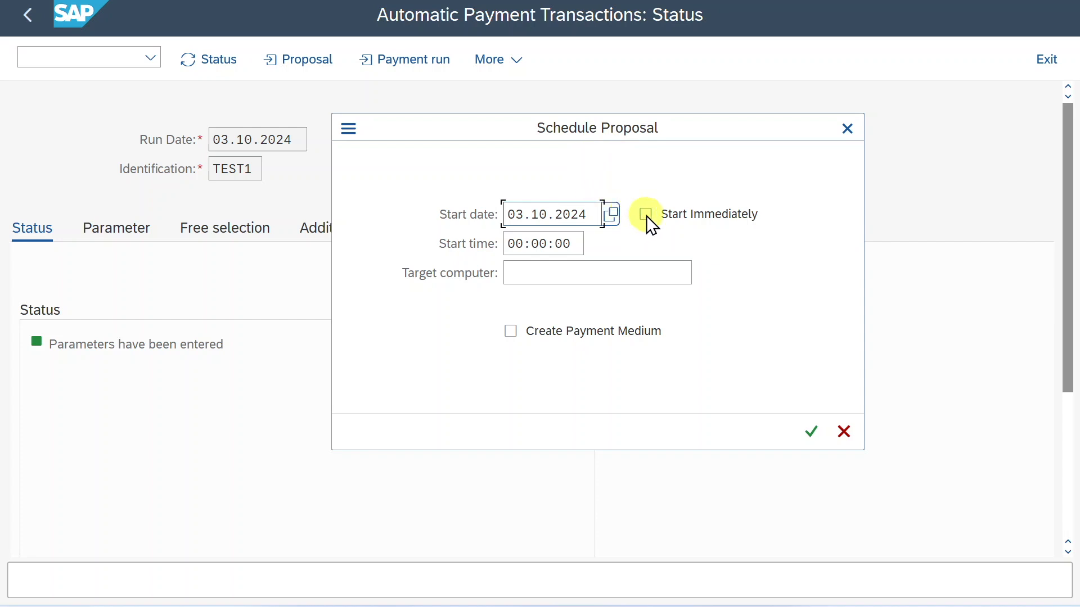
{"action": "left_click", "coordinate": [646, 215]}
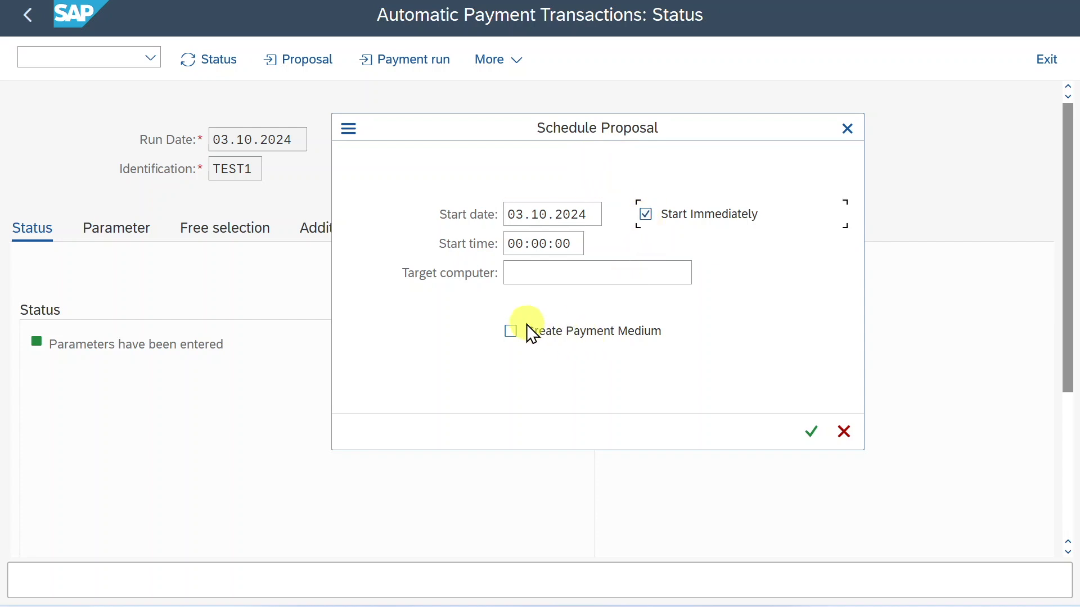
{"action": "mouse_move", "coordinate": [633, 344]}
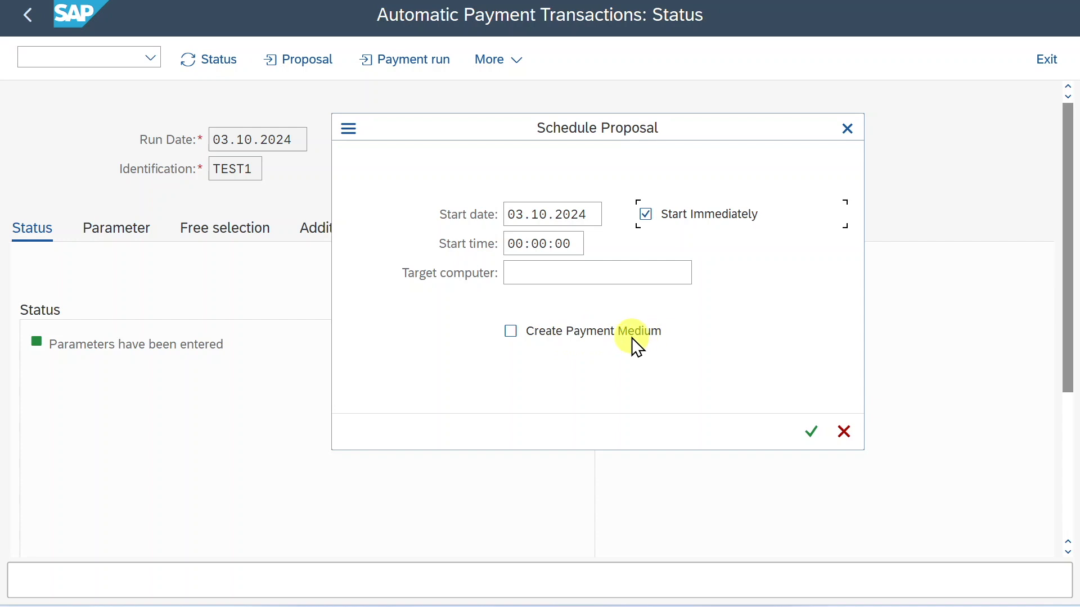
{"action": "mouse_move", "coordinate": [589, 344]}
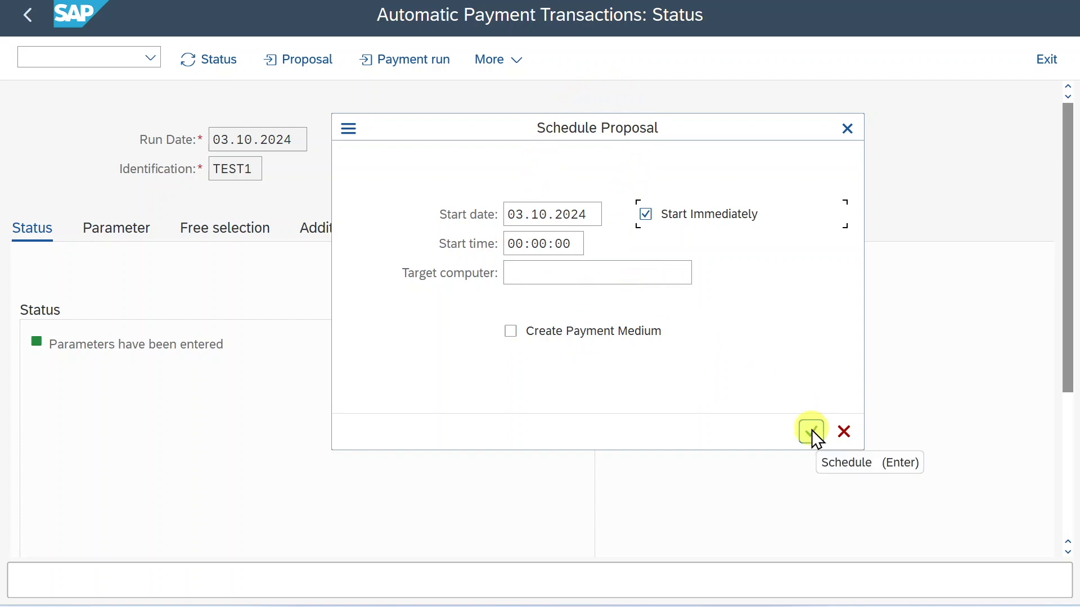
{"action": "left_click", "coordinate": [812, 432]}
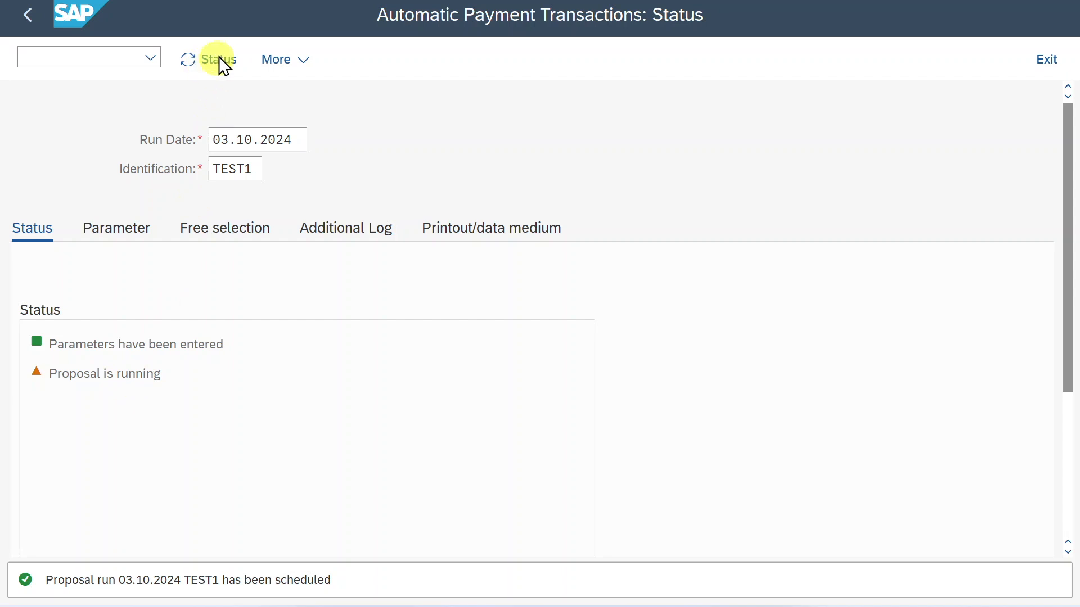
{"action": "left_click", "coordinate": [218, 59]}
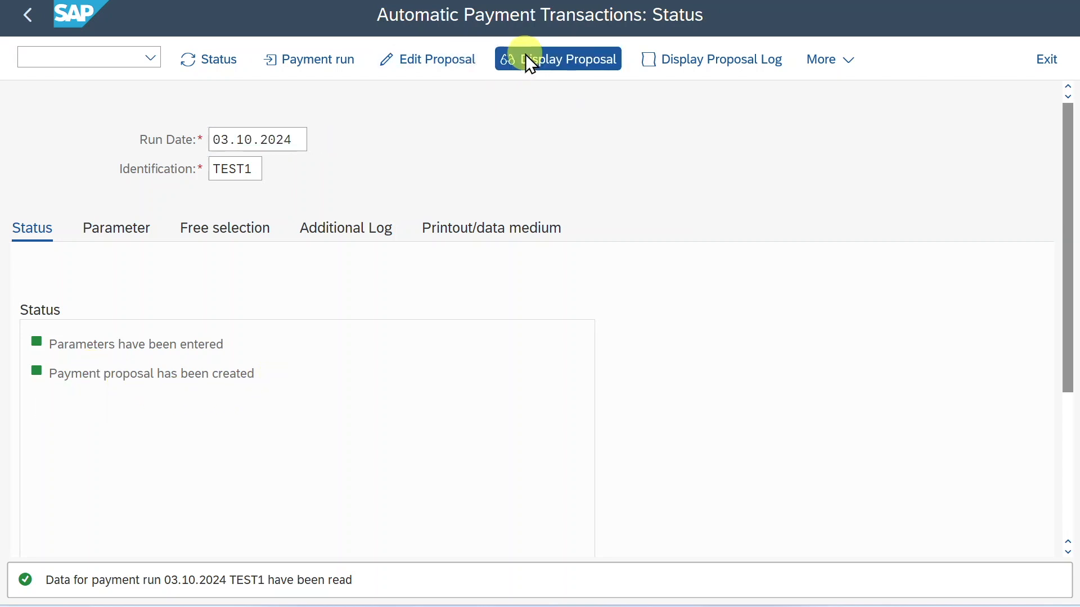
{"action": "left_click", "coordinate": [558, 59]}
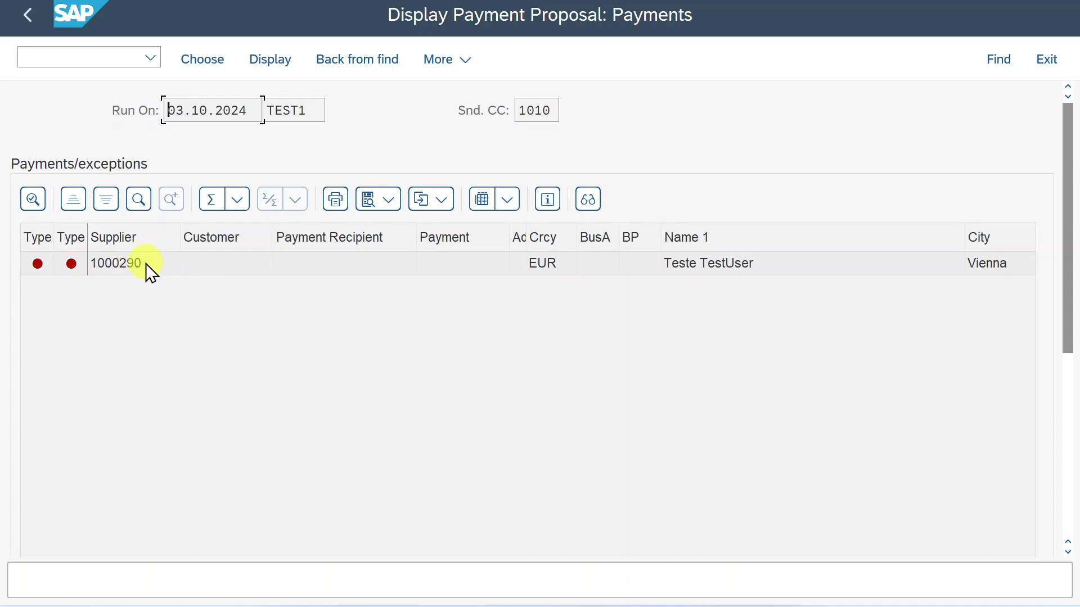
{"action": "left_click", "coordinate": [72, 264]}
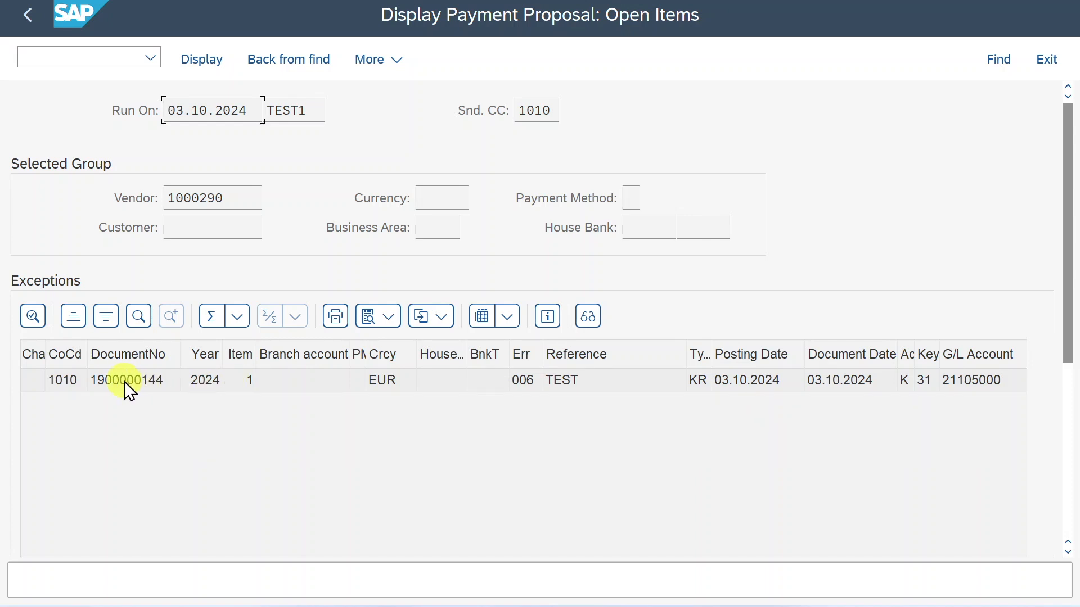
{"action": "double_click", "coordinate": [127, 380]}
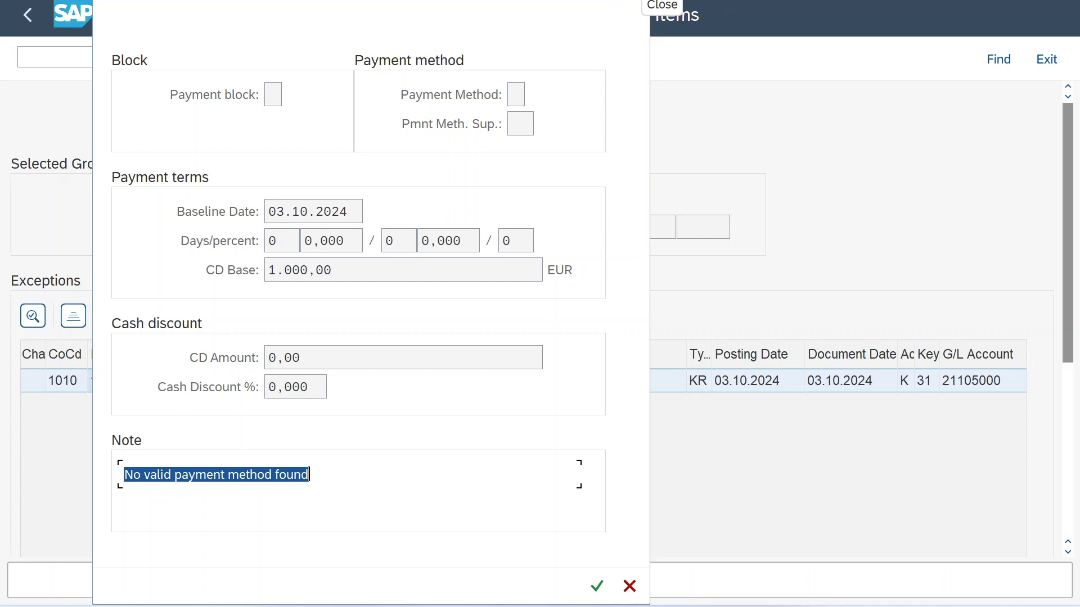
{"action": "left_click", "coordinate": [660, 6]}
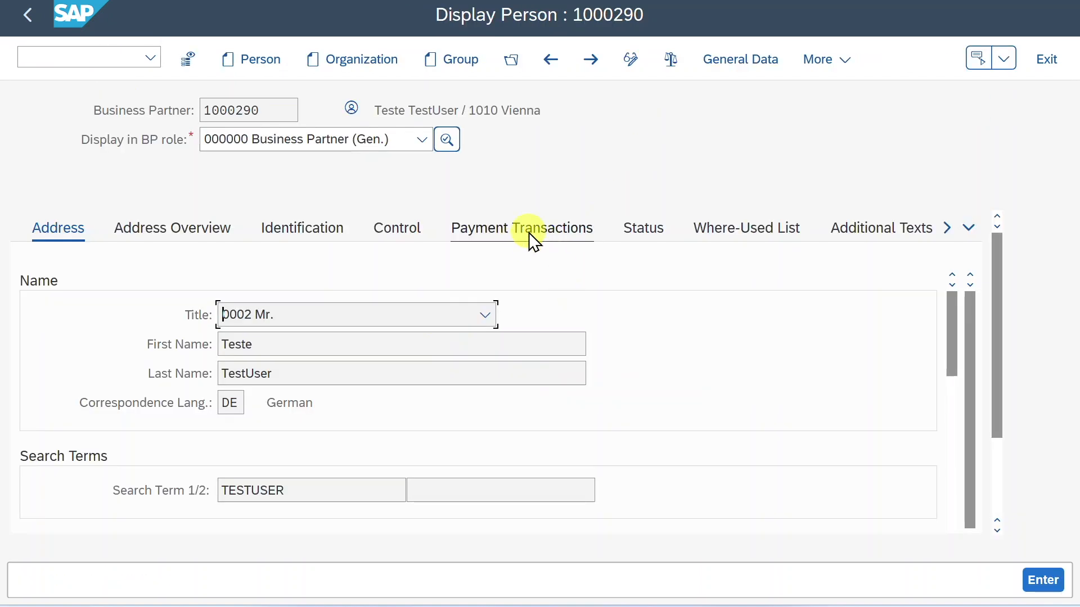
{"action": "left_click", "coordinate": [521, 227]}
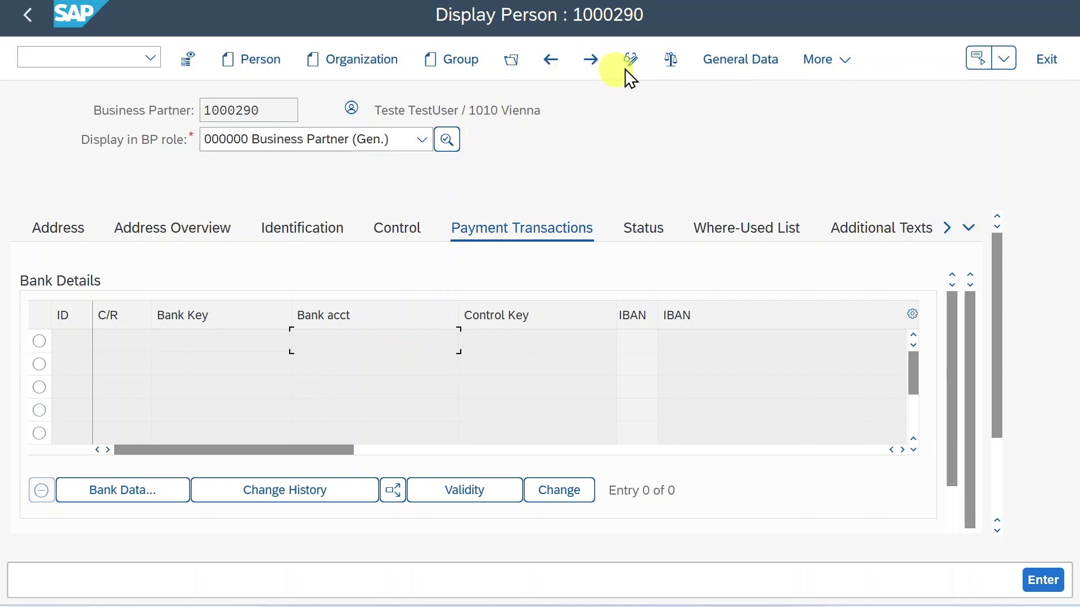
{"action": "left_click", "coordinate": [629, 59]}
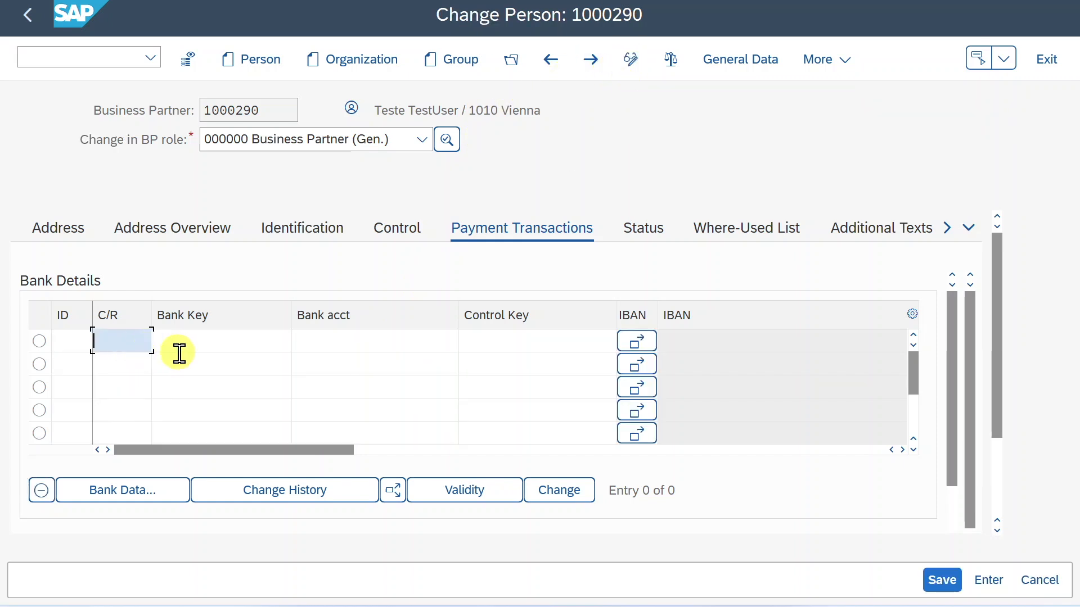
{"action": "type", "text": "DE"}
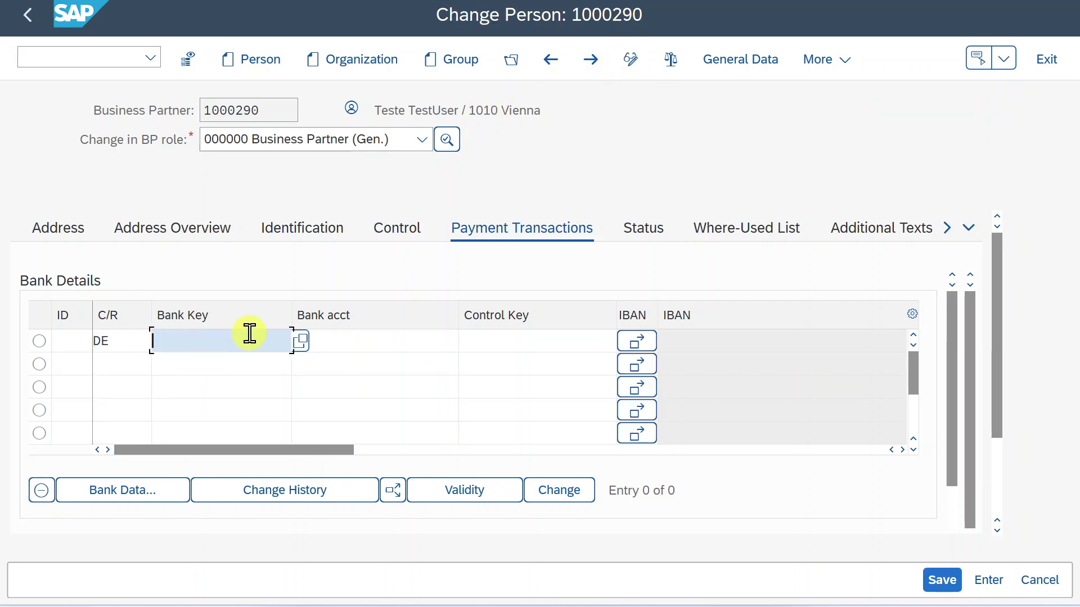
{"action": "type", "text": "10011001"}
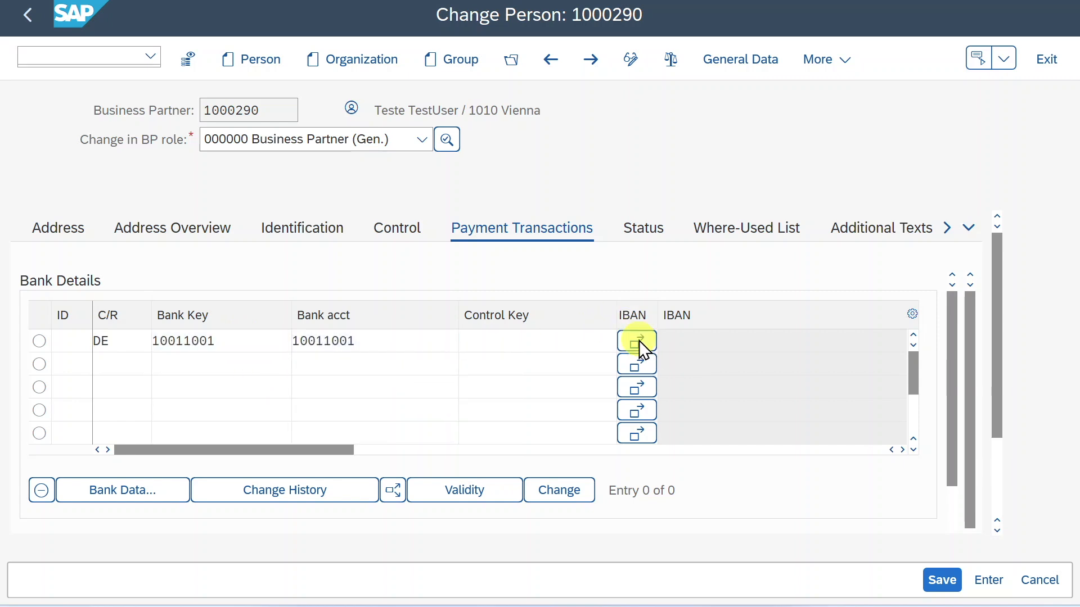
{"action": "left_click", "coordinate": [636, 340]}
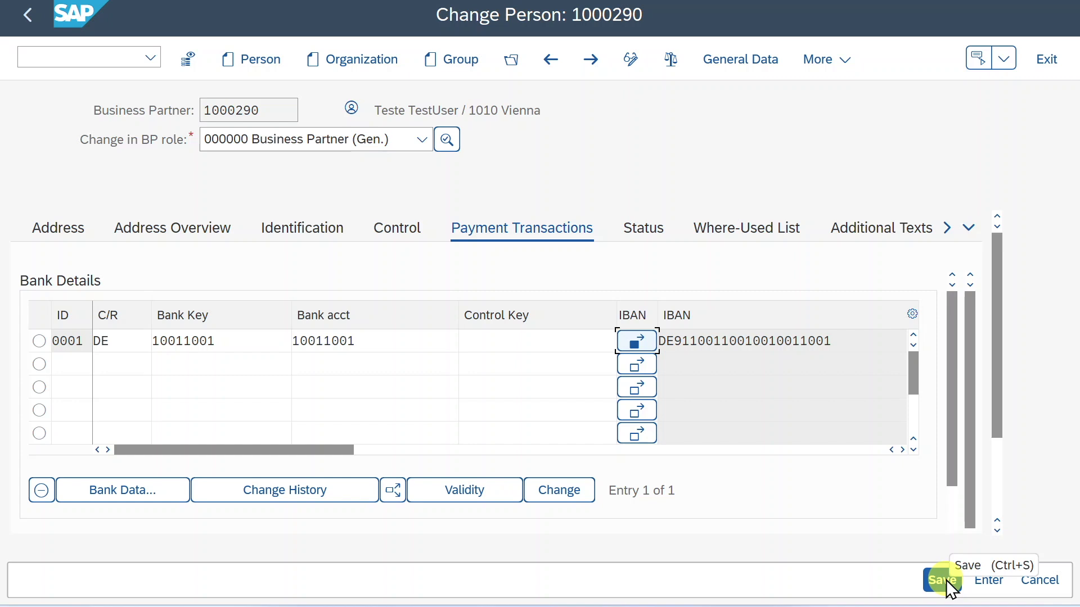
{"action": "left_click", "coordinate": [941, 579]}
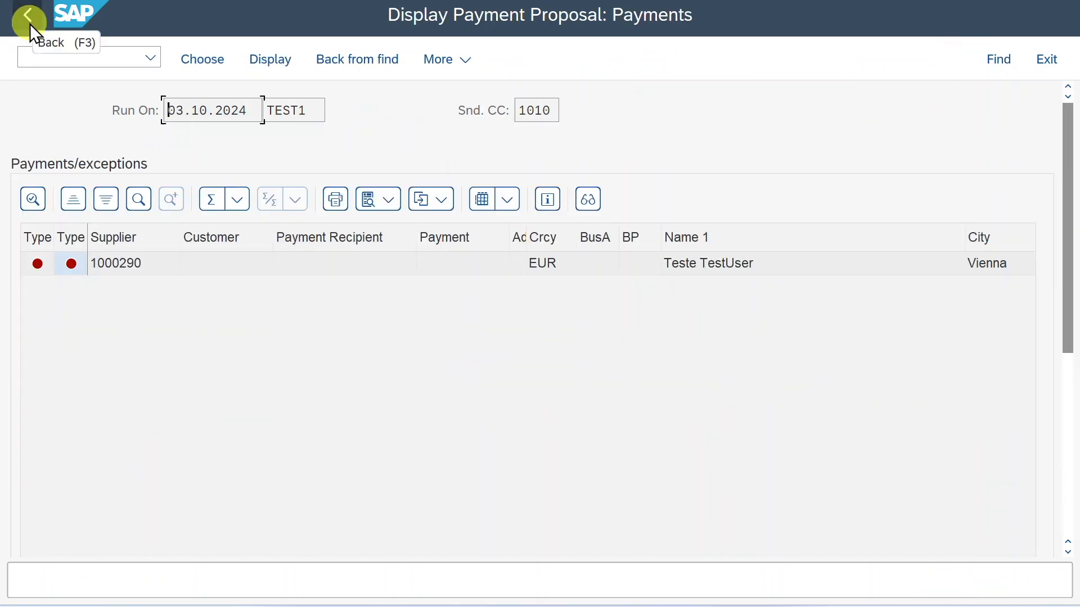
Delete TEST1's existing payment proposal from the status screen
{"action": "left_click", "coordinate": [28, 15]}
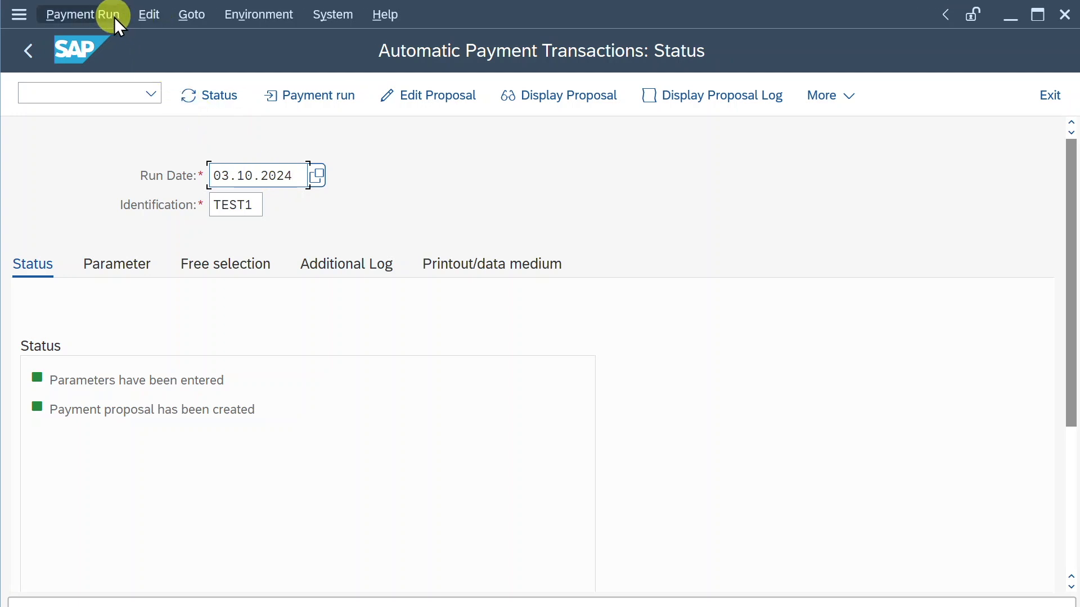
{"action": "left_click", "coordinate": [148, 13]}
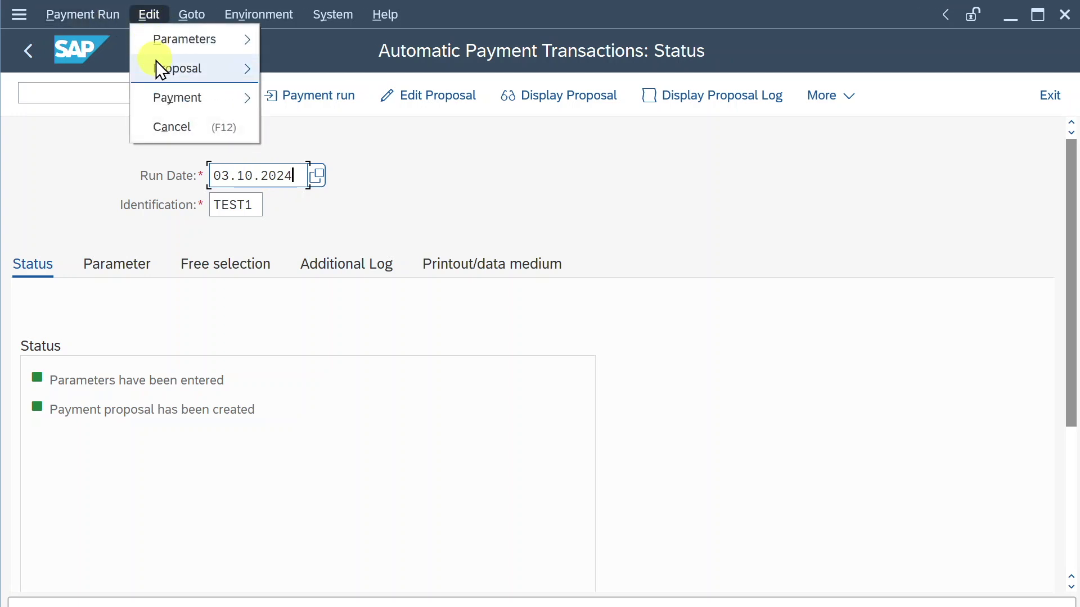
{"action": "mouse_move", "coordinate": [178, 68]}
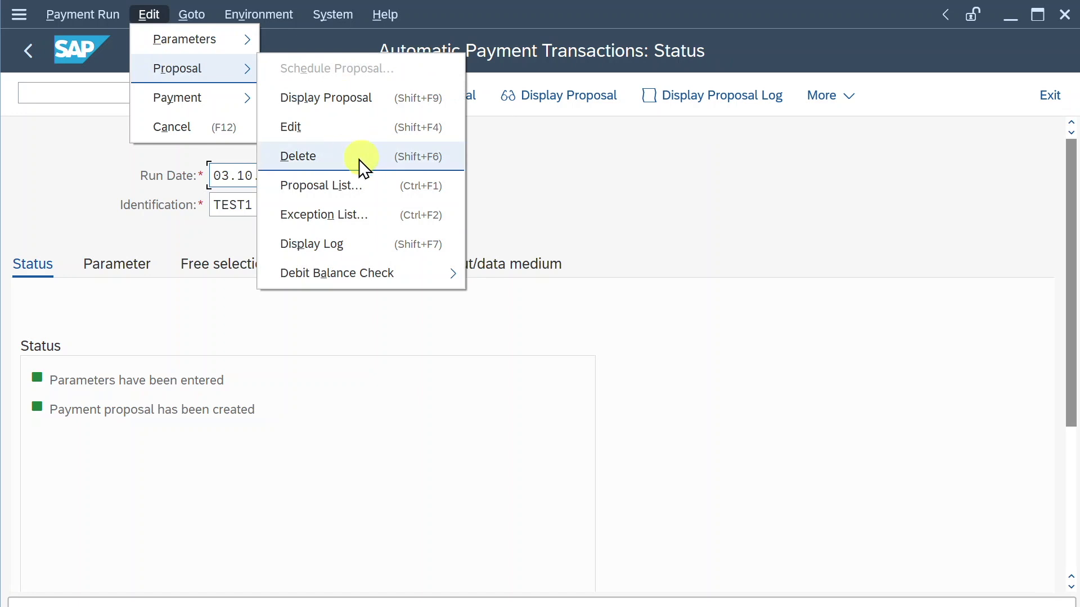
{"action": "left_click", "coordinate": [297, 156]}
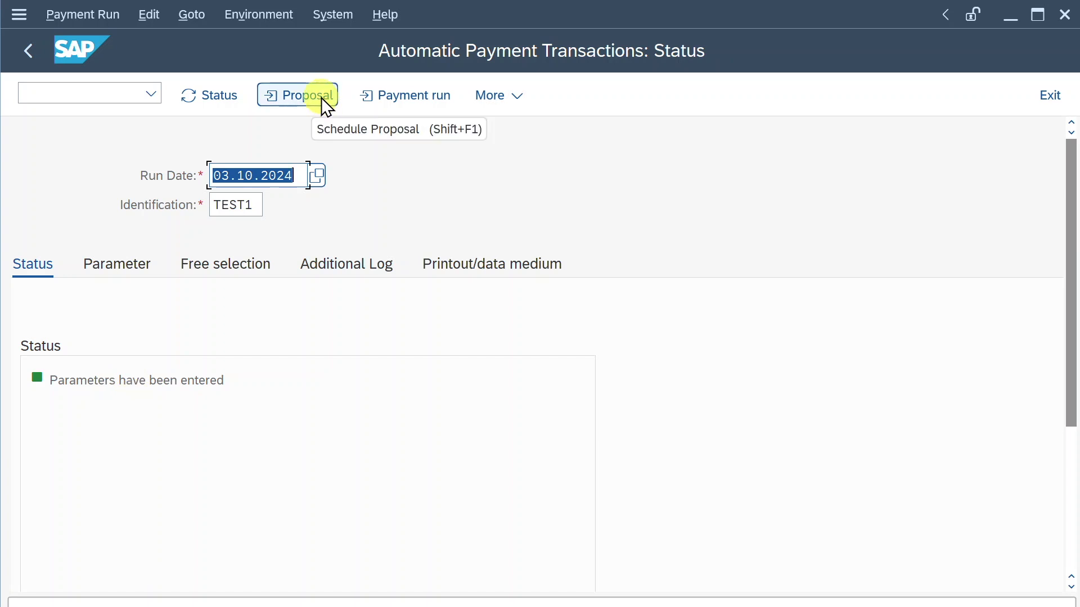
Recreate the proposal immediately and display it, now paying supplier 1000290 with F110000001
{"action": "left_click", "coordinate": [297, 95]}
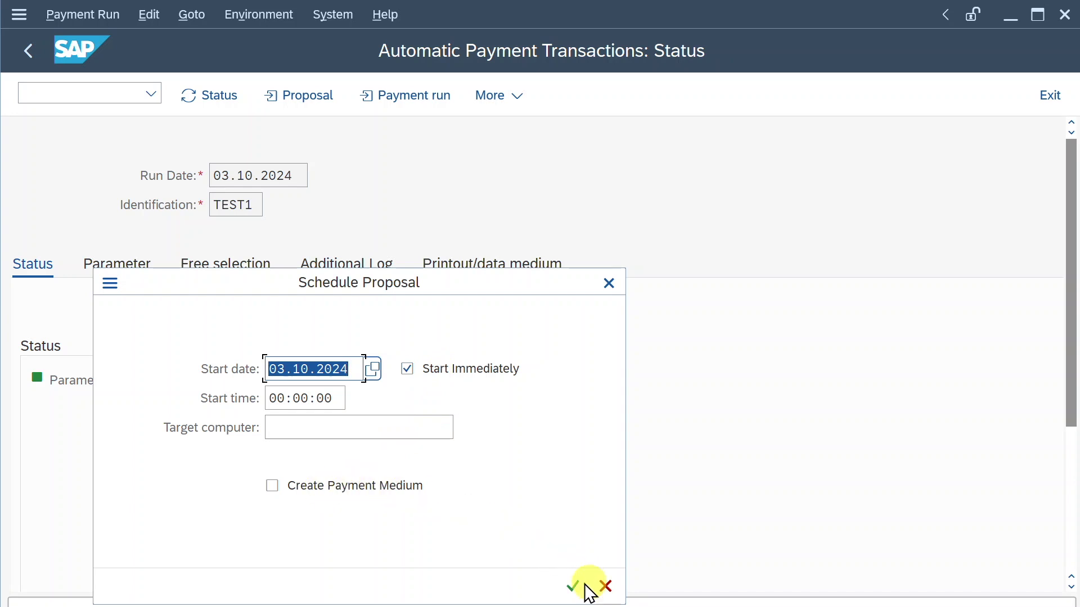
{"action": "left_click", "coordinate": [572, 586]}
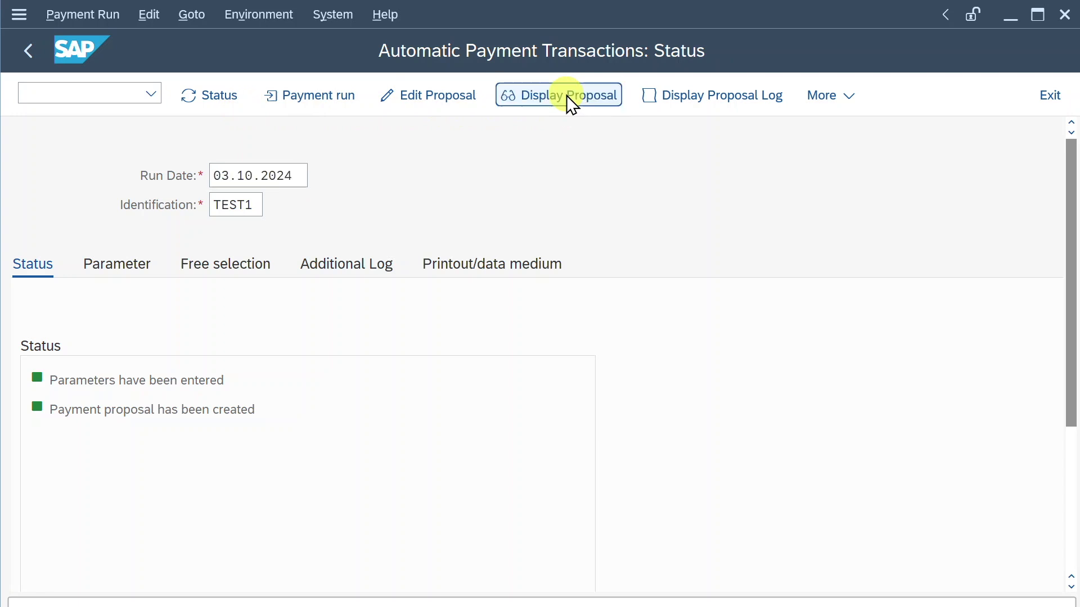
{"action": "left_click", "coordinate": [558, 95]}
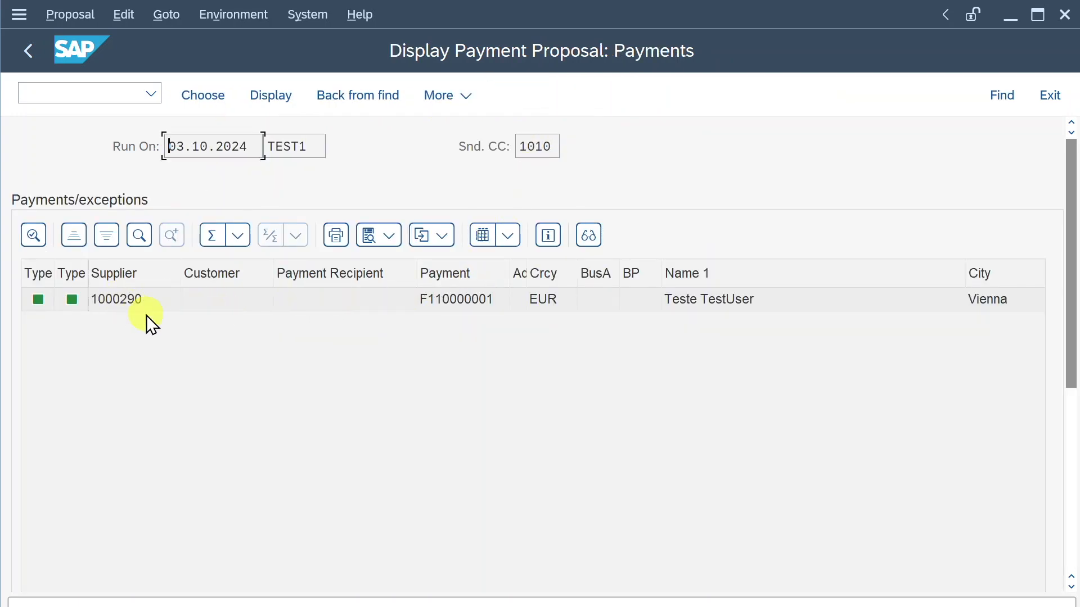
{"action": "mouse_move", "coordinate": [180, 306]}
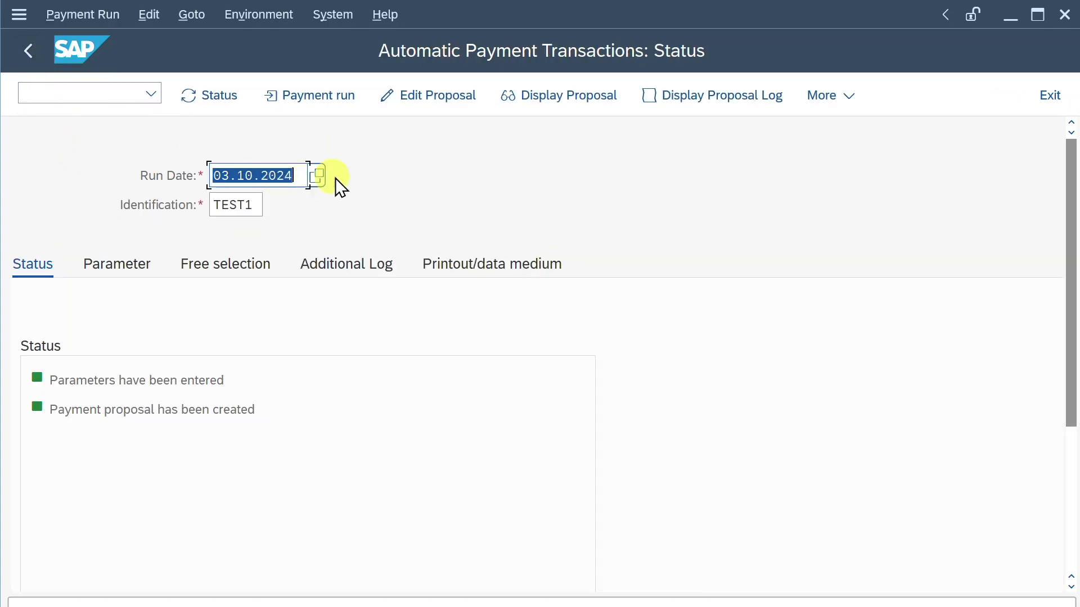
{"action": "mouse_move", "coordinate": [366, 103]}
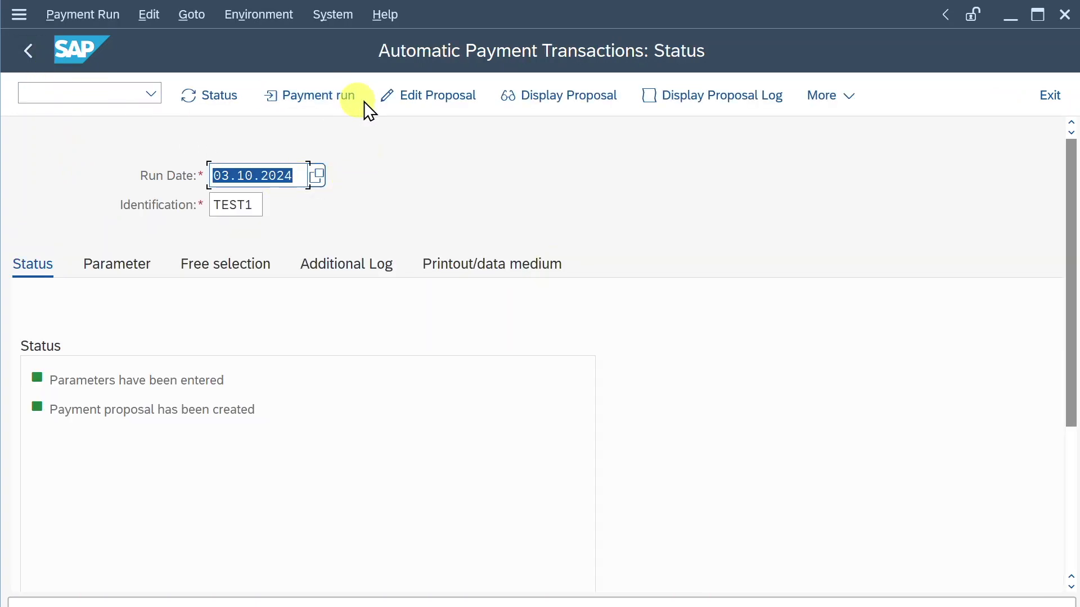
{"action": "mouse_move", "coordinate": [439, 95]}
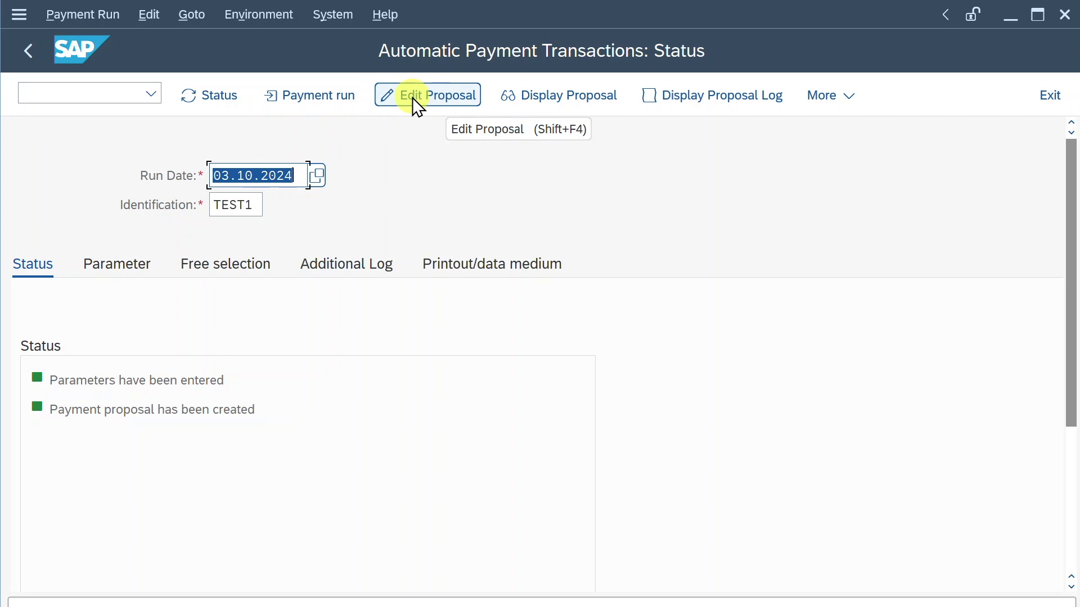
{"action": "left_click", "coordinate": [427, 95]}
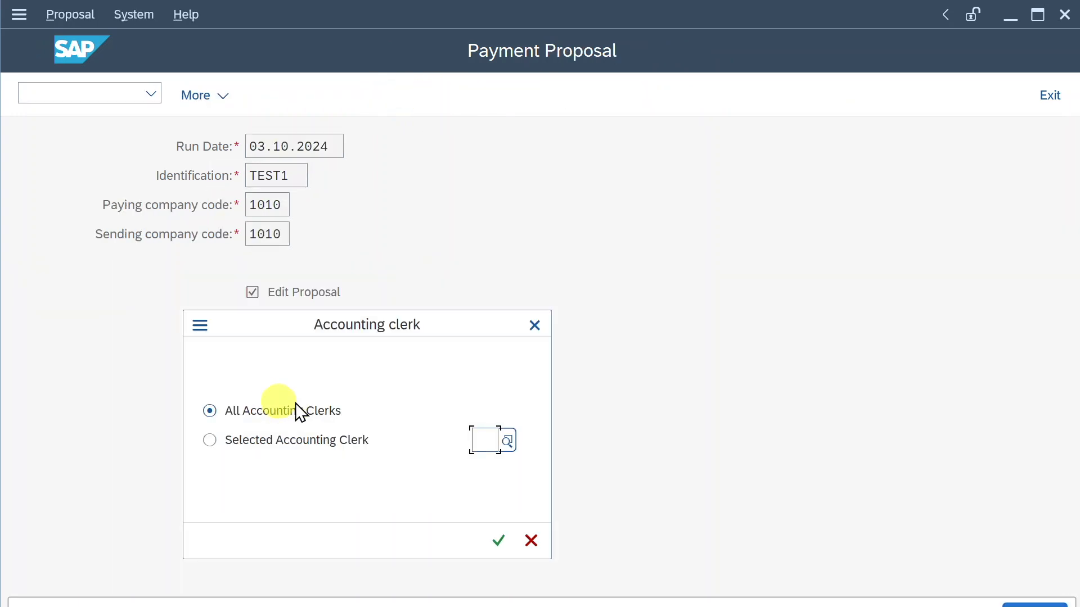
{"action": "left_click", "coordinate": [496, 540]}
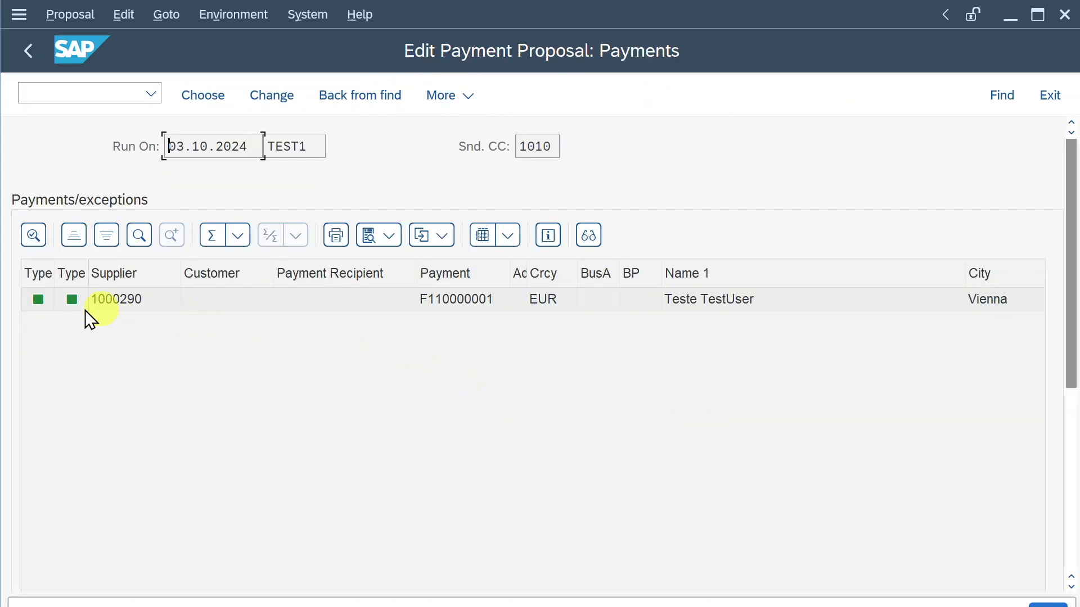
{"action": "double_click", "coordinate": [115, 298]}
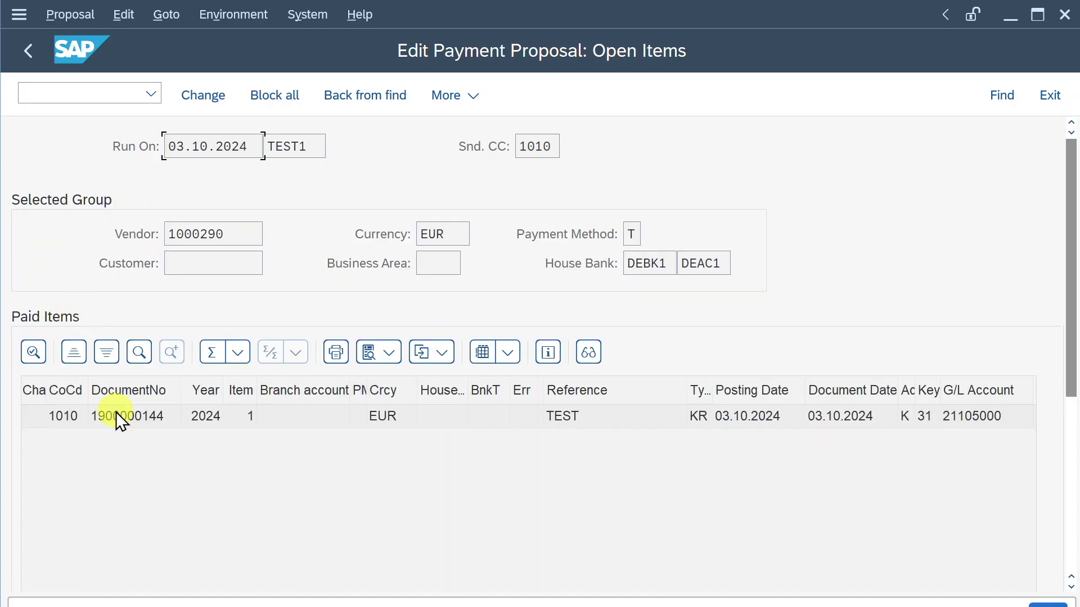
{"action": "double_click", "coordinate": [128, 416]}
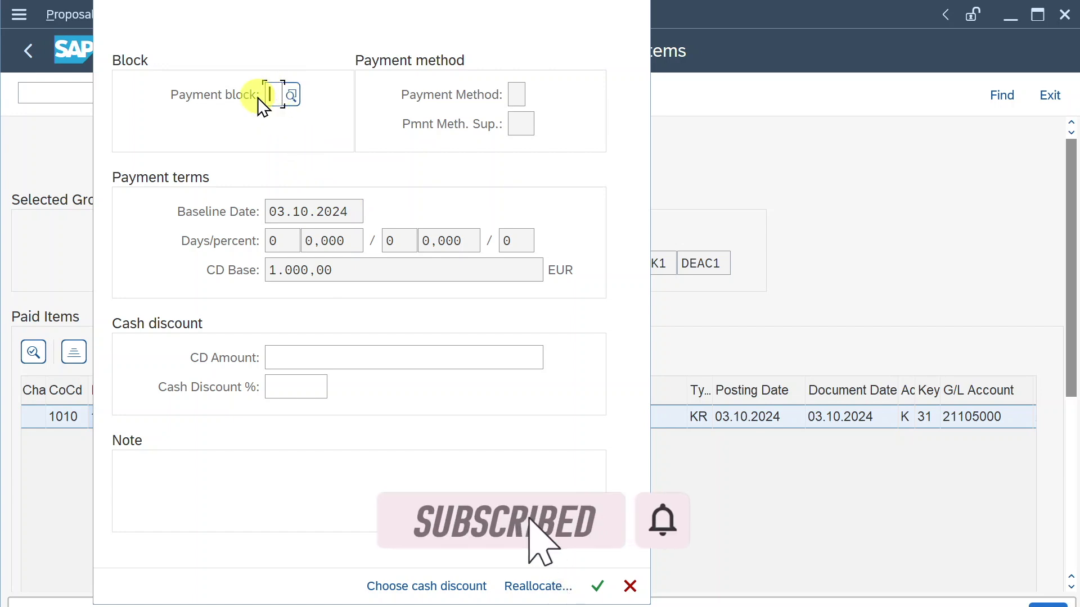
Inspect the item's payment block and reallocation details, then return to the status screen
{"action": "left_click", "coordinate": [296, 386]}
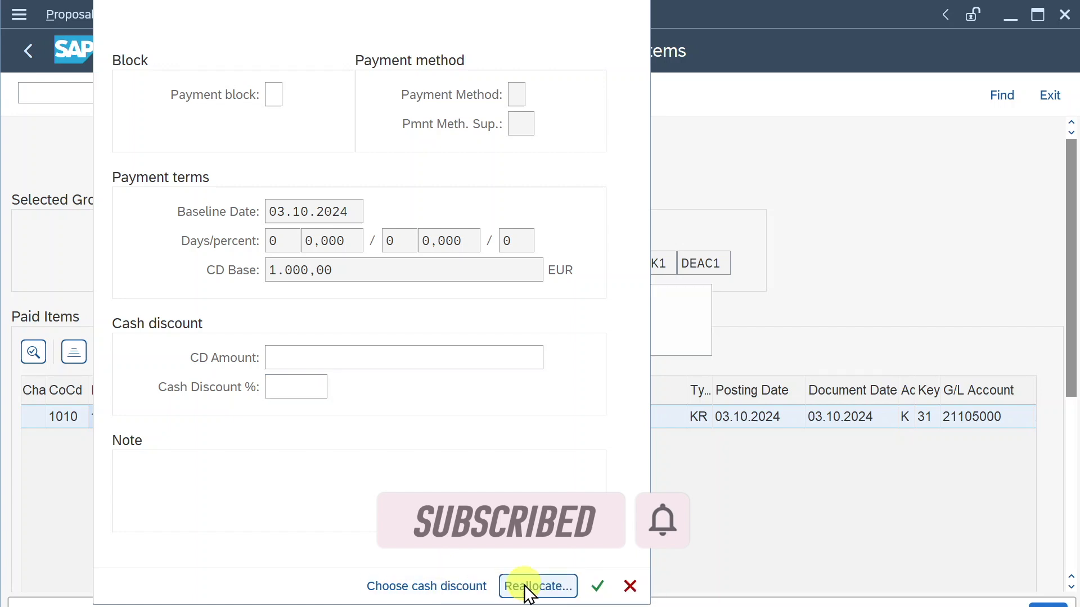
{"action": "left_click", "coordinate": [537, 586]}
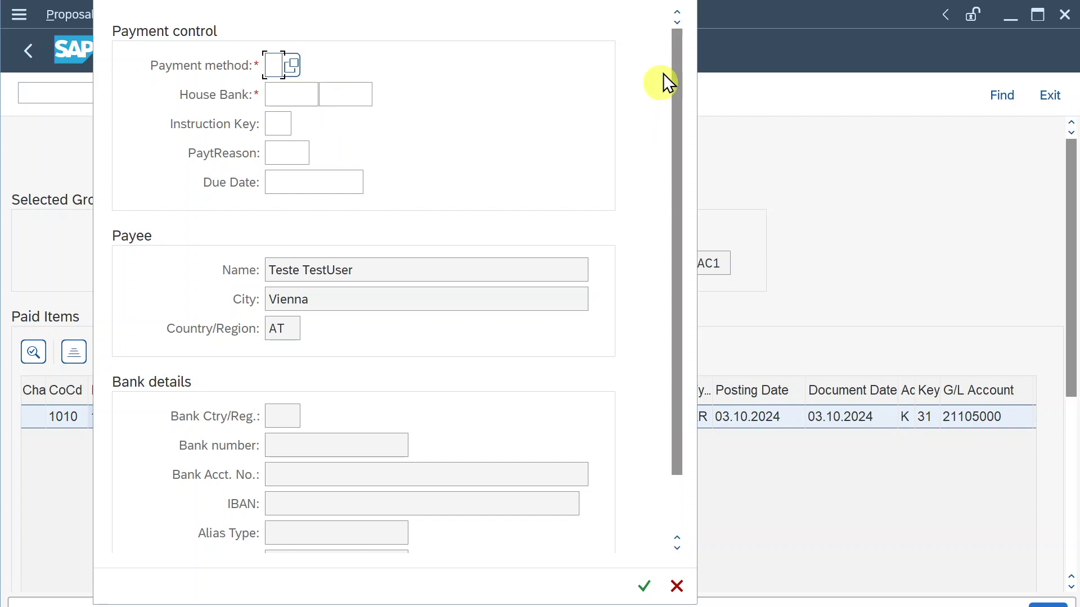
{"action": "left_click", "coordinate": [32, 50]}
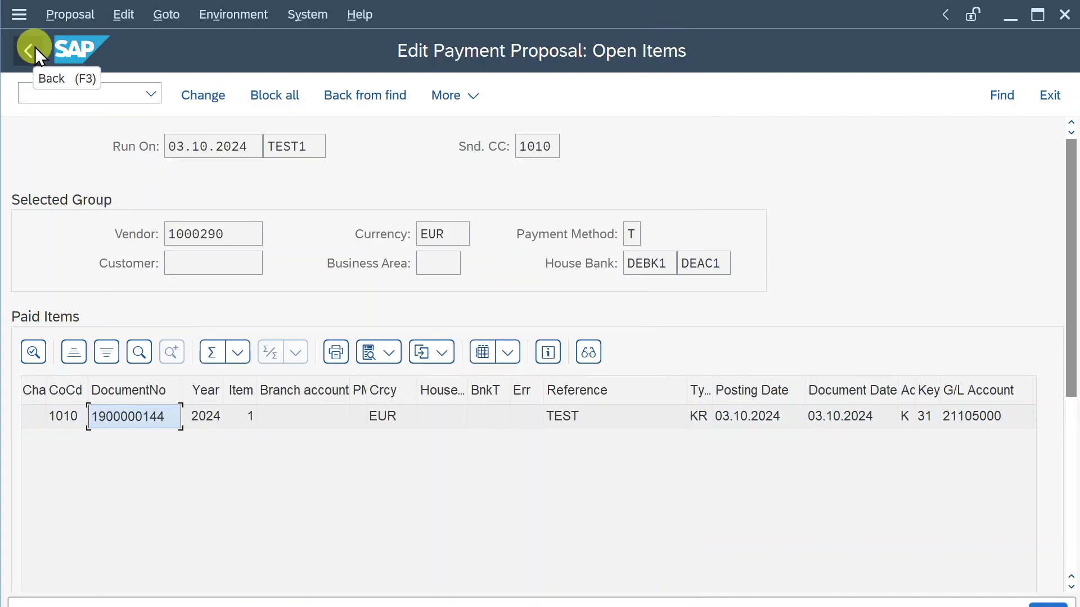
{"action": "left_click", "coordinate": [30, 50]}
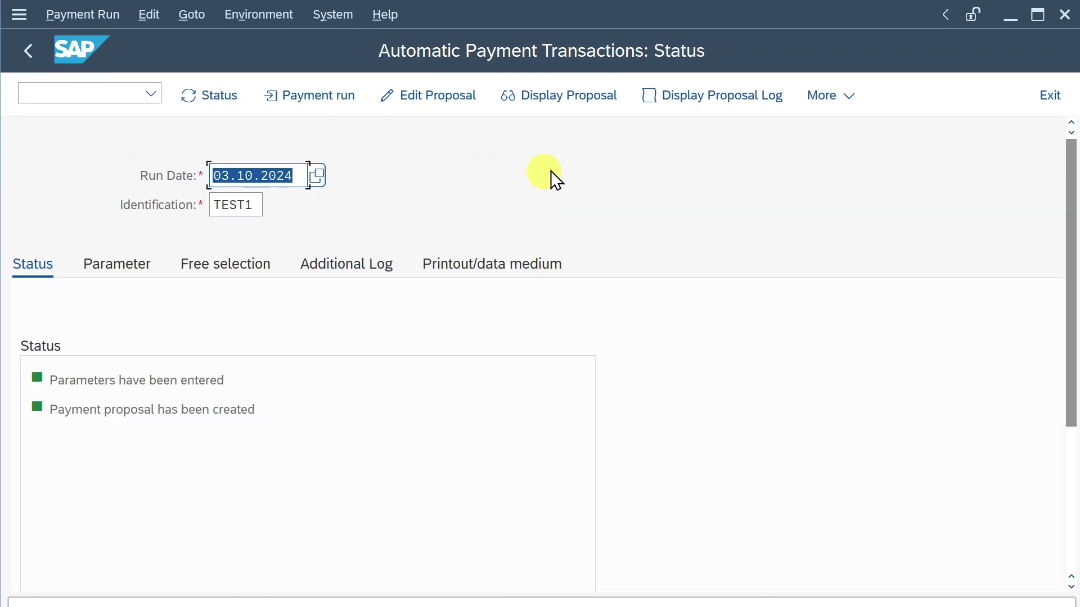
{"action": "mouse_move", "coordinate": [712, 95]}
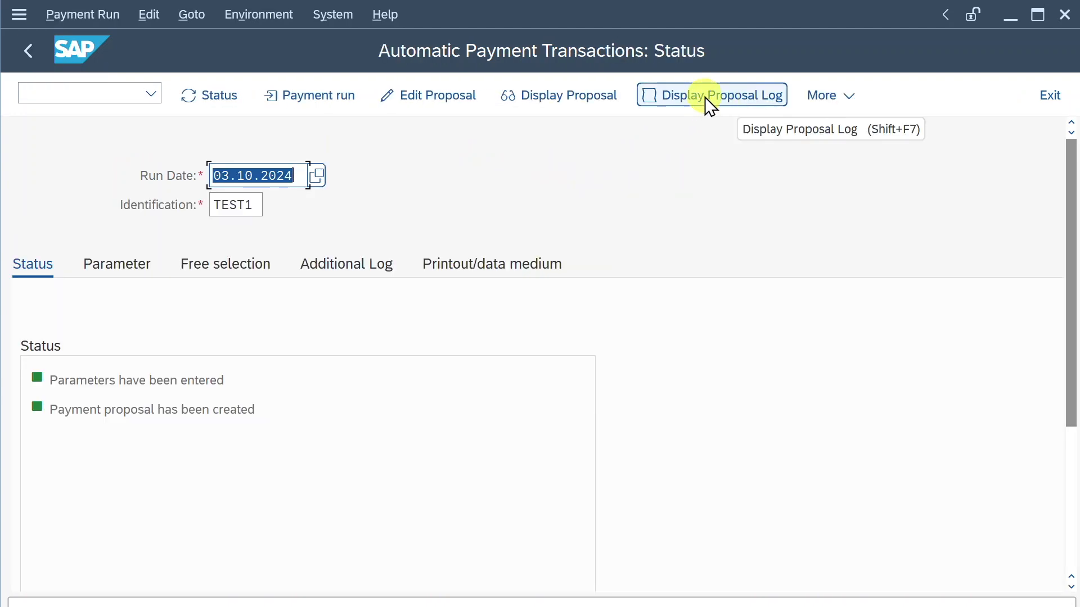
Review the proposal log showing F110000001 posting 1.000,00 EUR, then return to status
{"action": "left_click", "coordinate": [712, 95]}
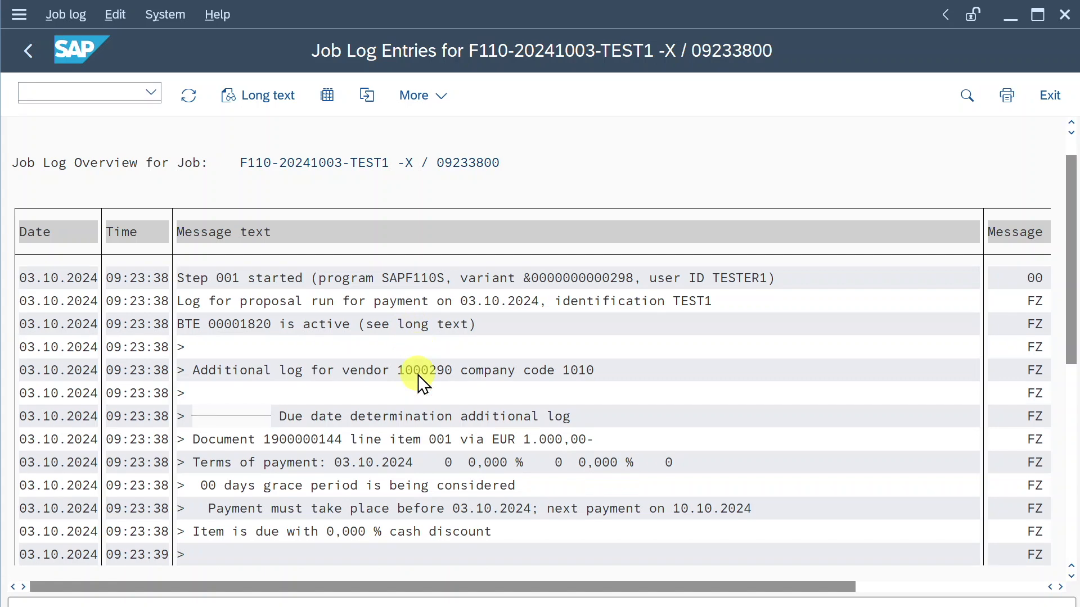
{"action": "scroll", "scroll_direction": "down", "scroll_amount": 3}
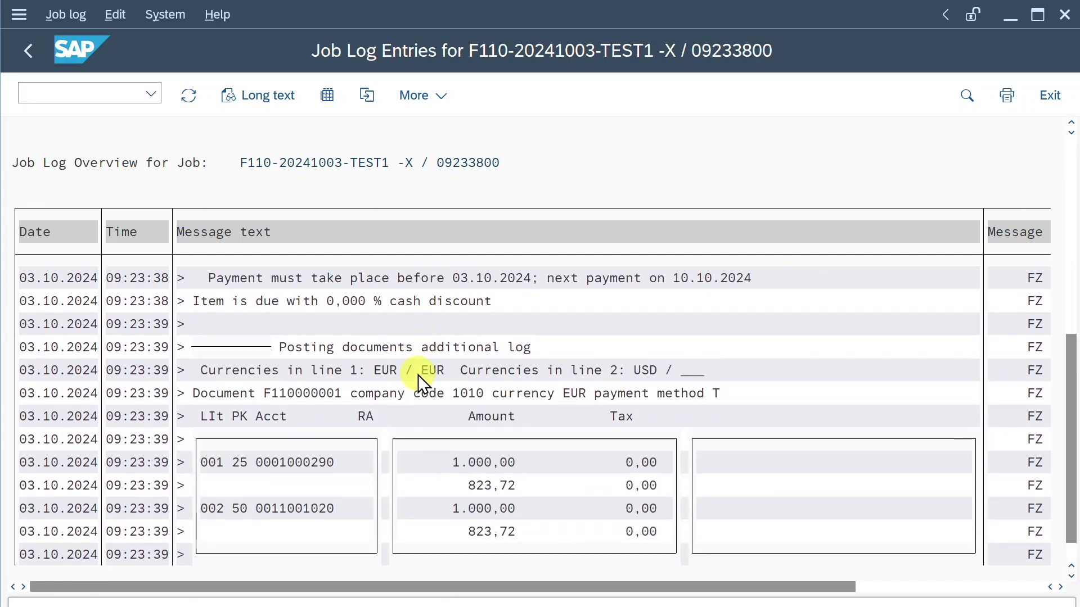
{"action": "scroll", "scroll_direction": "down", "scroll_amount": 3}
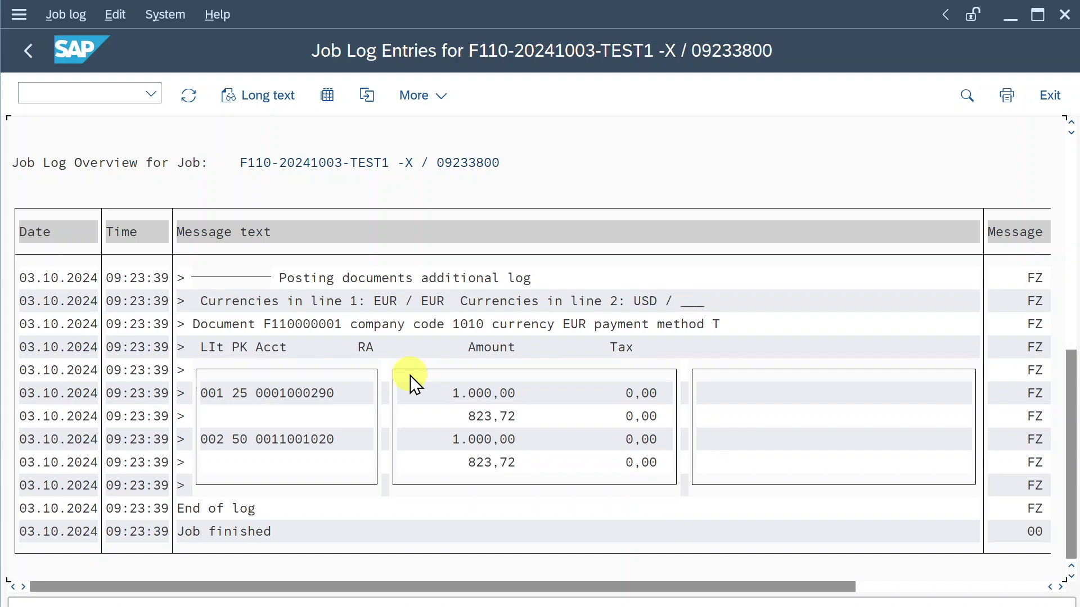
{"action": "left_click", "coordinate": [27, 50]}
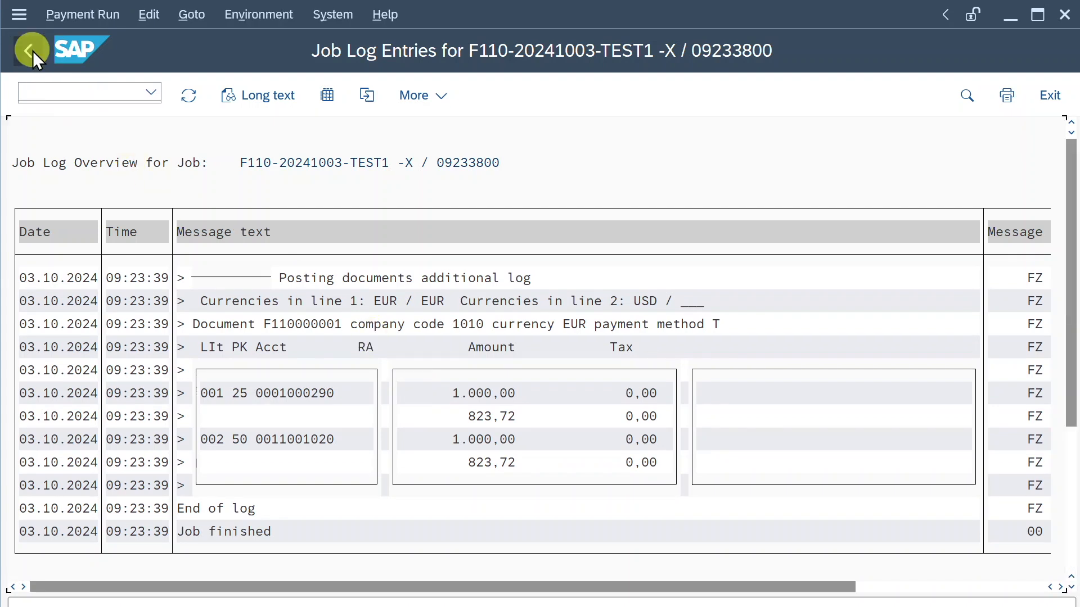
{"action": "left_click", "coordinate": [309, 95]}
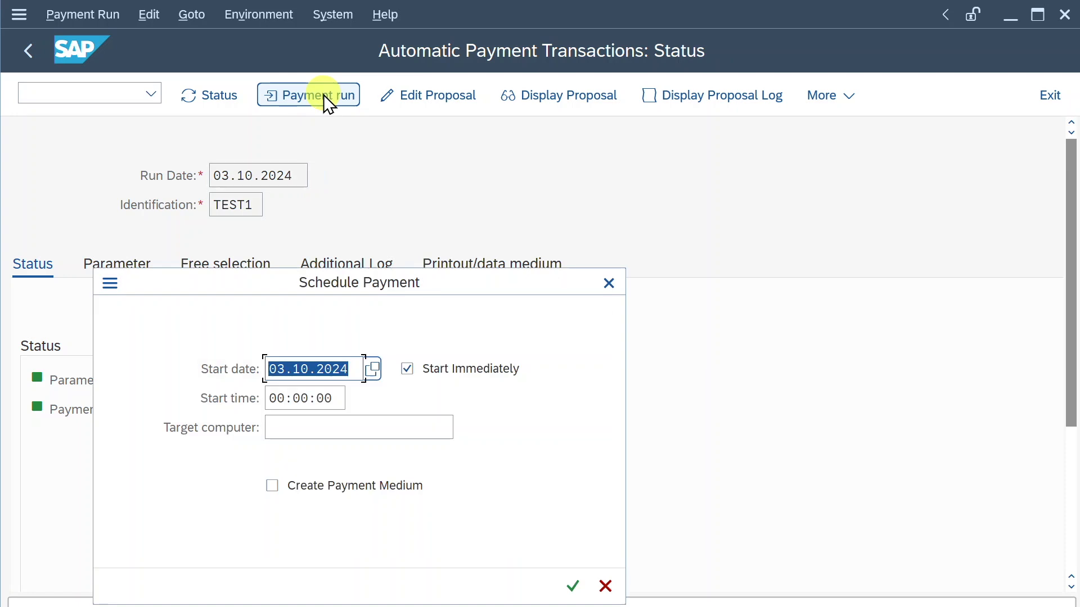
{"action": "mouse_move", "coordinate": [342, 488]}
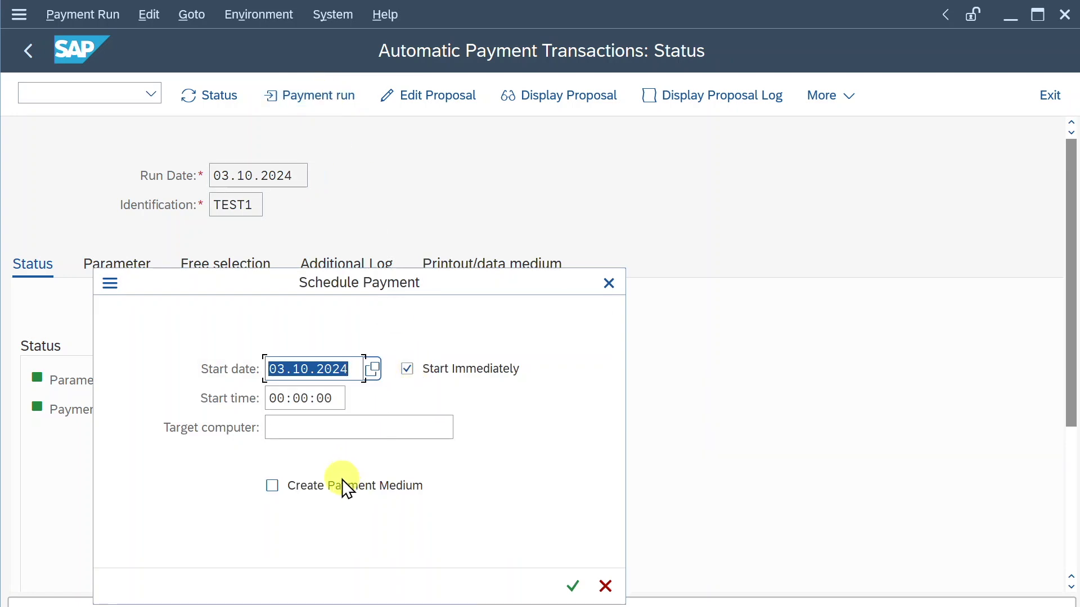
Schedule the TEST1 payment run immediately with payment medium creation and refresh the status
{"action": "left_click", "coordinate": [271, 486]}
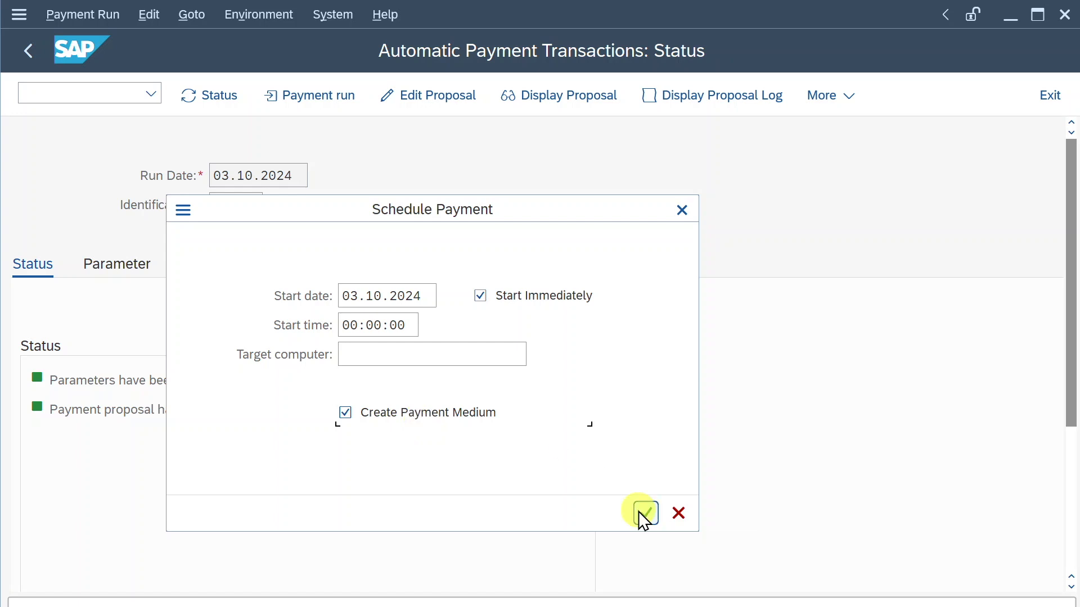
{"action": "left_click", "coordinate": [640, 513]}
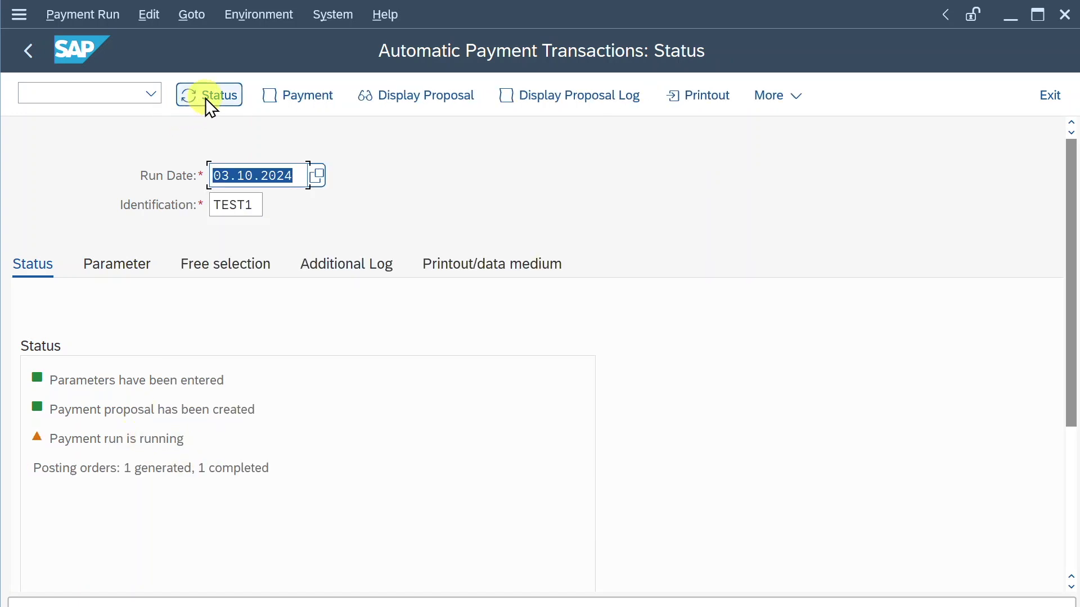
{"action": "left_click", "coordinate": [216, 95]}
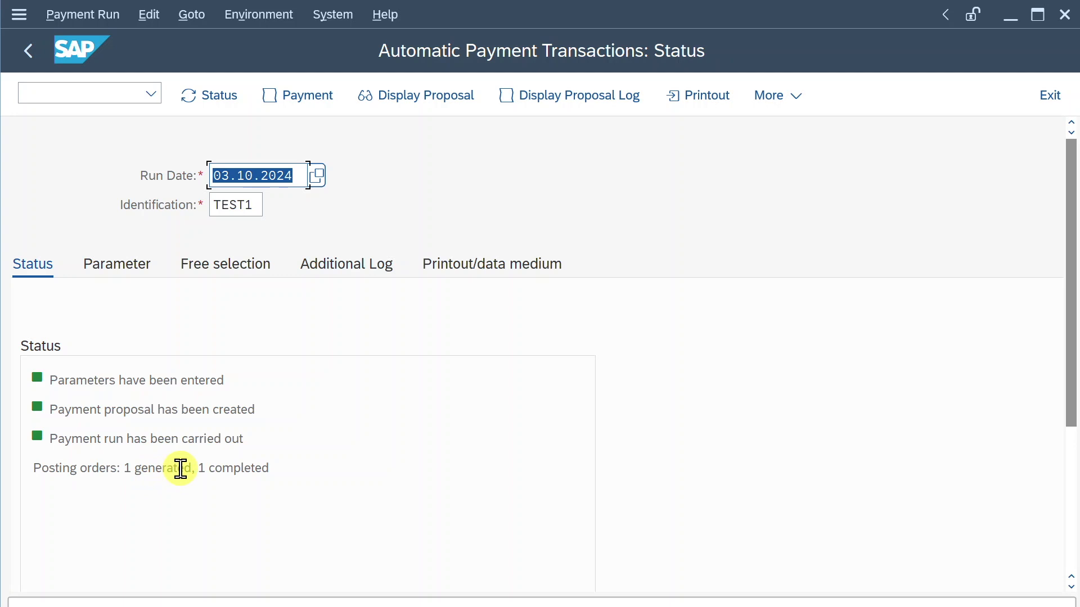
{"action": "mouse_move", "coordinate": [178, 471]}
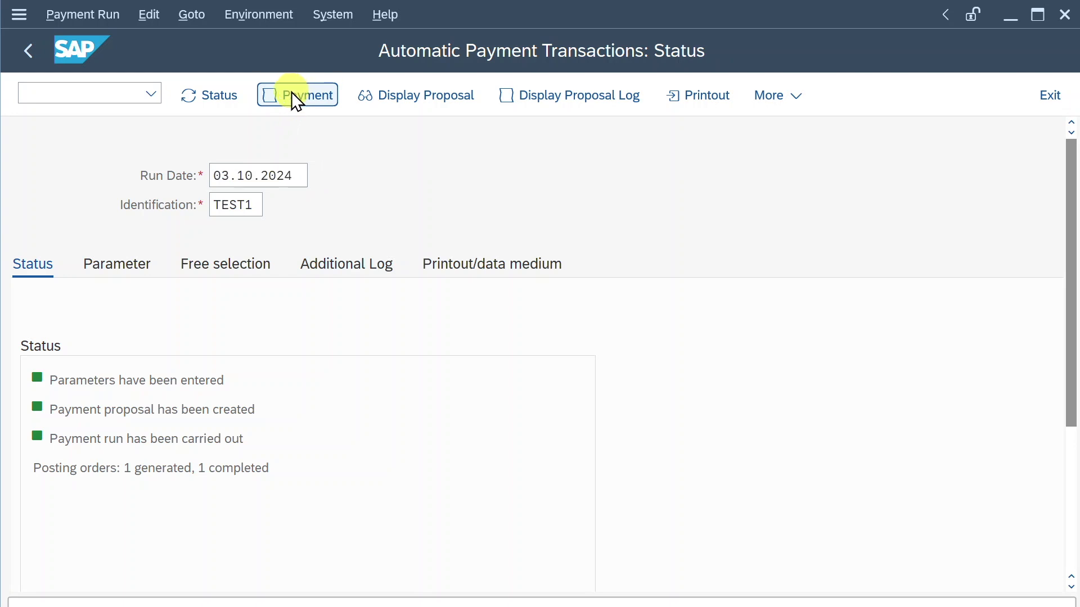
{"action": "left_click", "coordinate": [297, 95]}
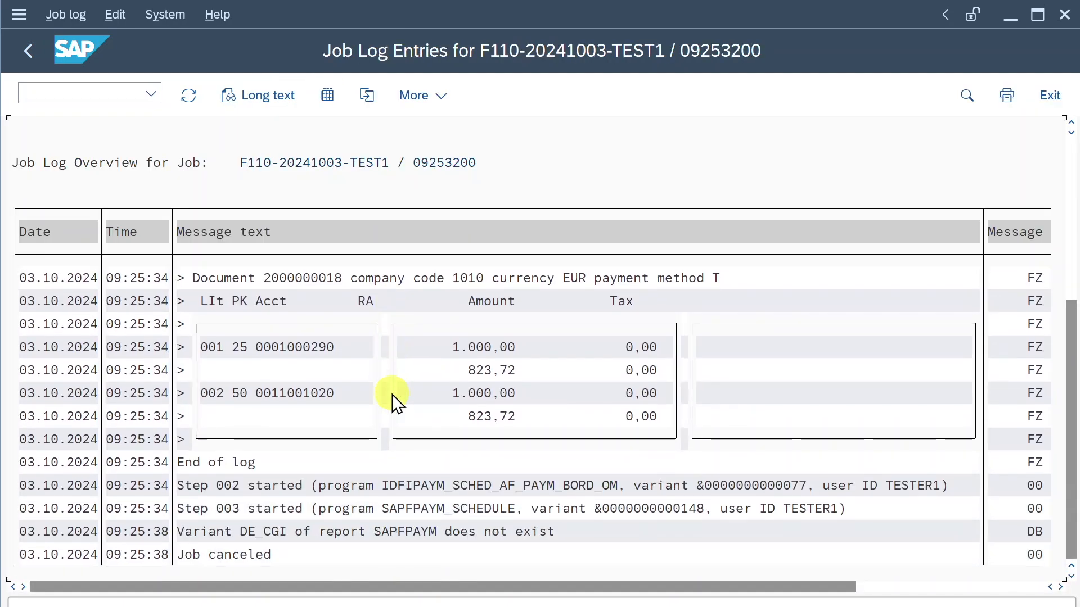
{"action": "left_click", "coordinate": [28, 50]}
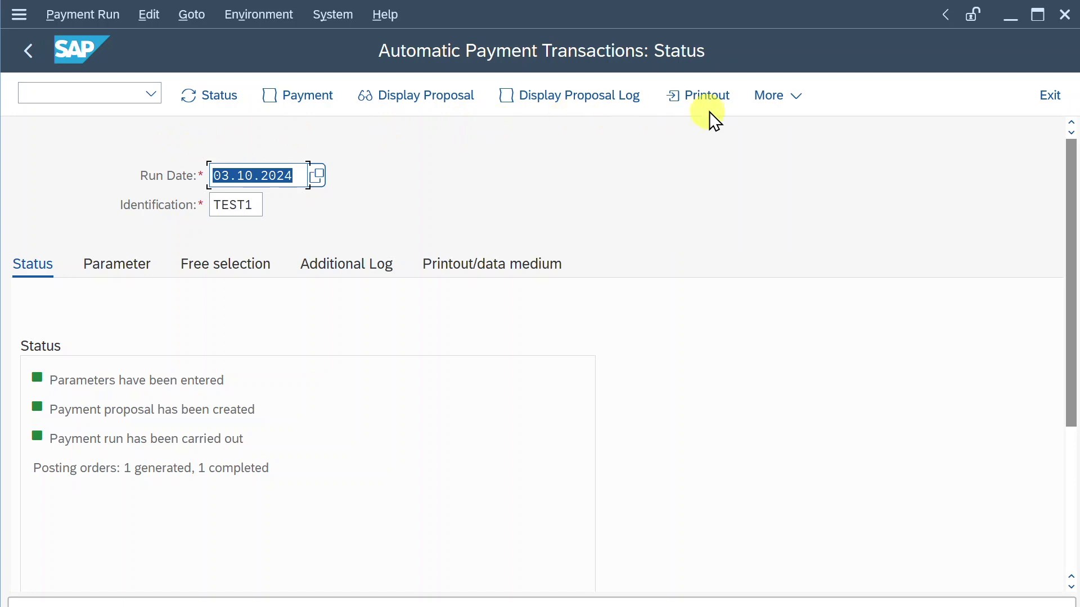
{"action": "mouse_move", "coordinate": [706, 95]}
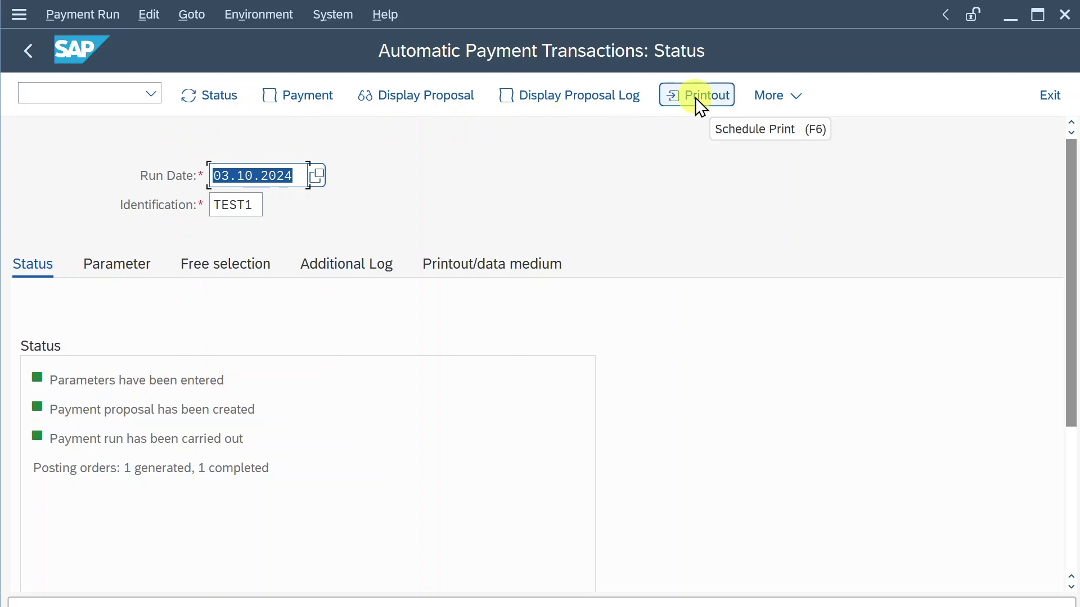
{"action": "mouse_move", "coordinate": [265, 28]}
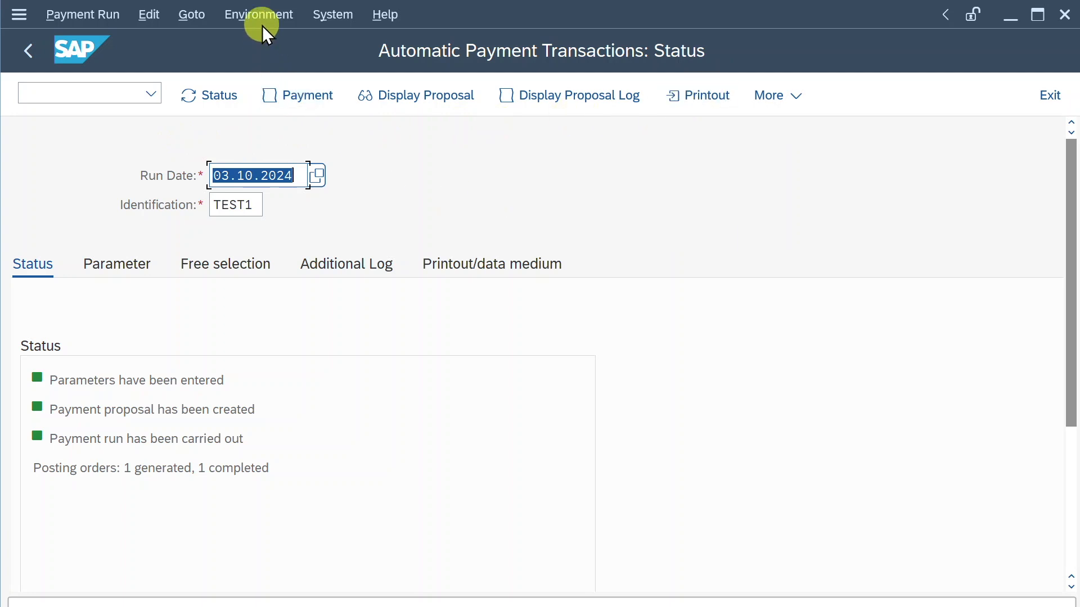
{"action": "left_click", "coordinate": [258, 14]}
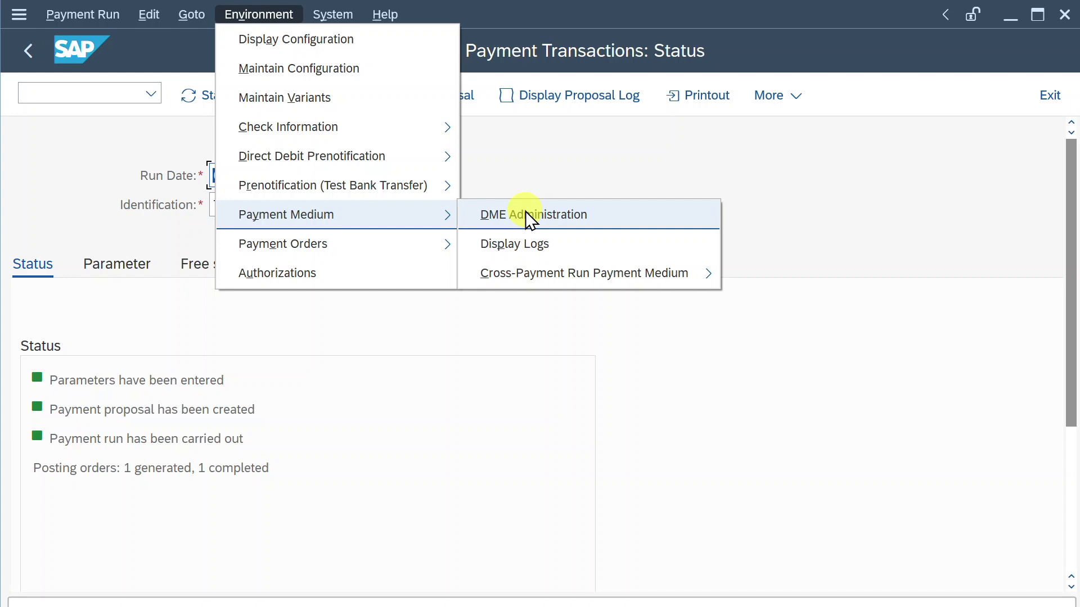
{"action": "mouse_move", "coordinate": [519, 233]}
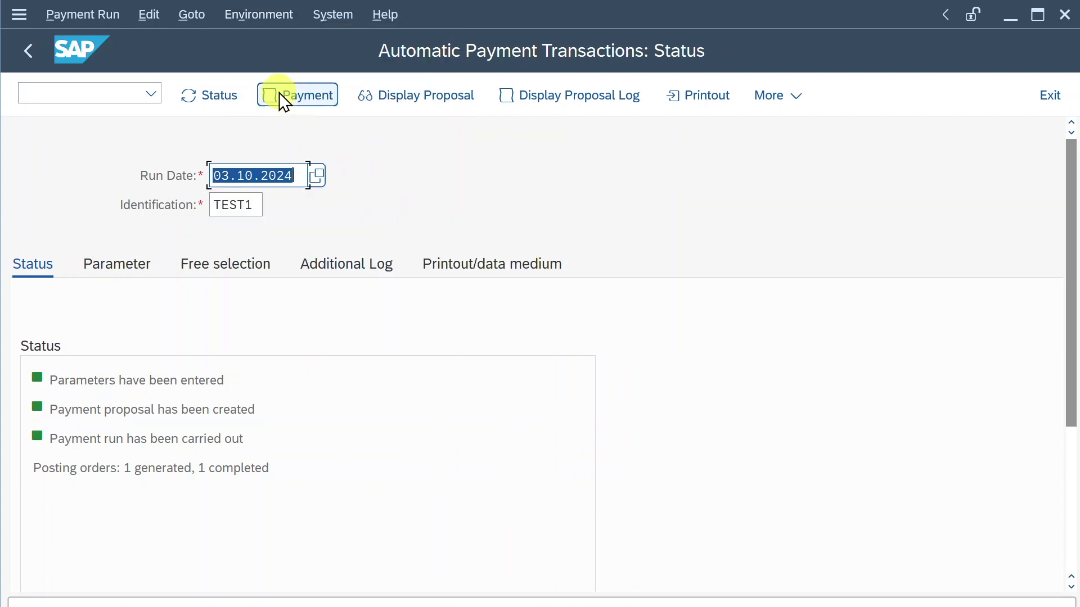
{"action": "left_click", "coordinate": [297, 95]}
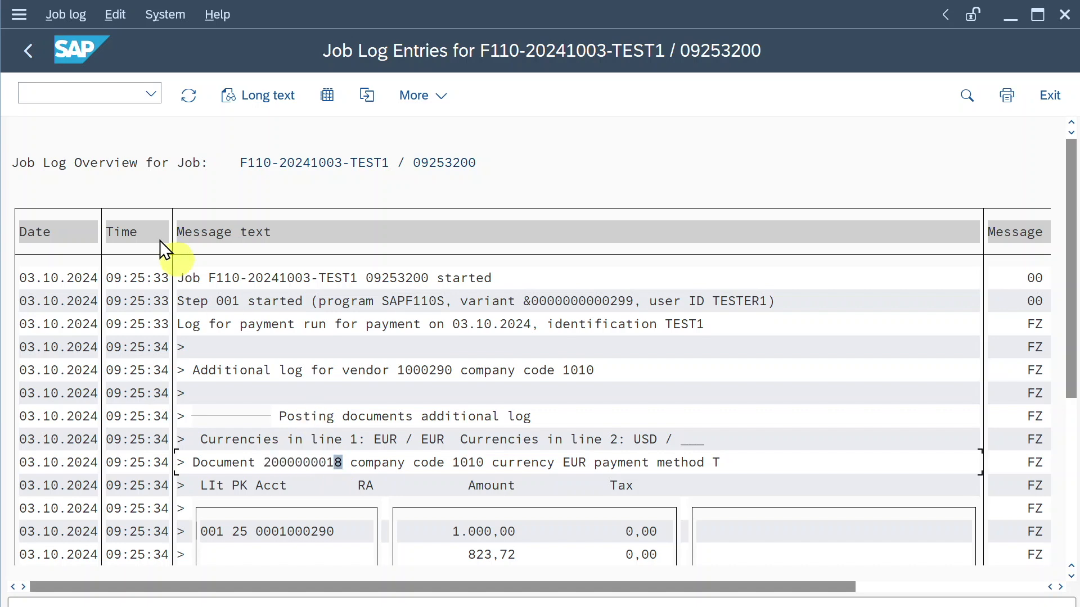
{"action": "type", "text": "/nfb"}
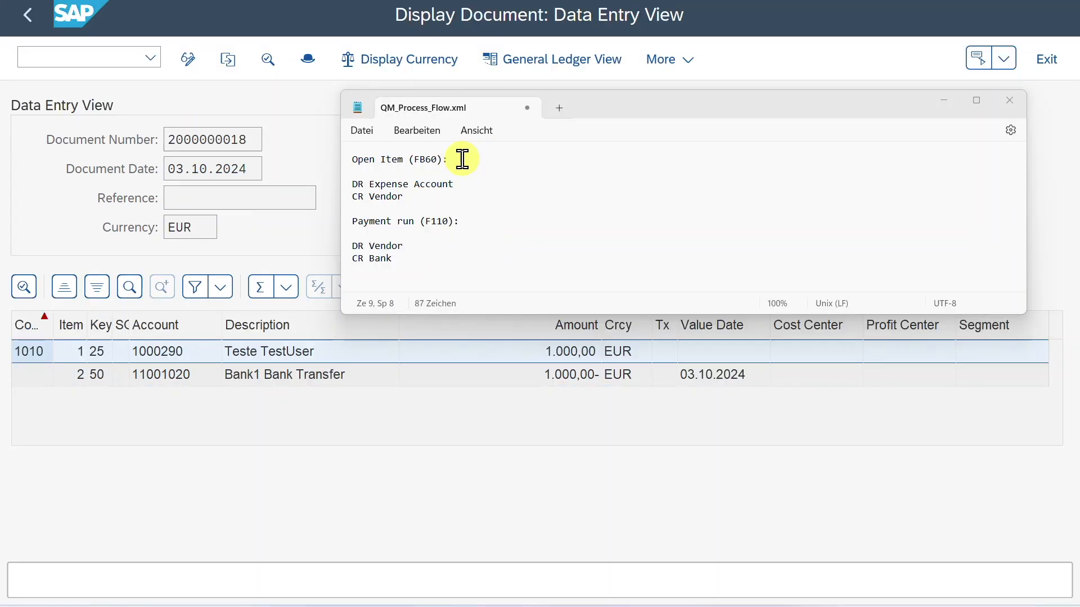
{"action": "mouse_move", "coordinate": [353, 185]}
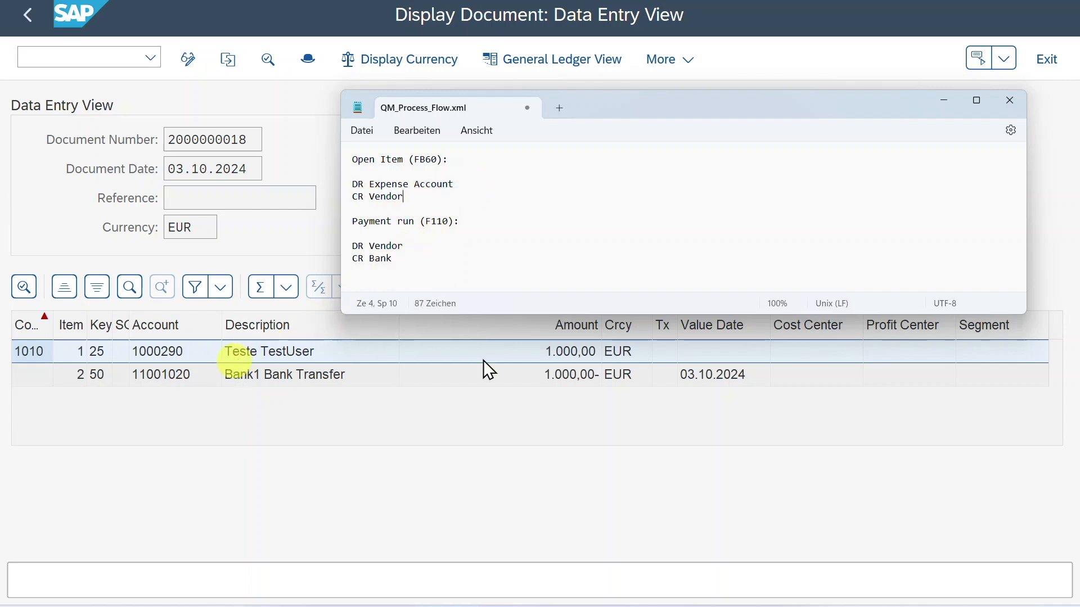
{"action": "double_click", "coordinate": [378, 246]}
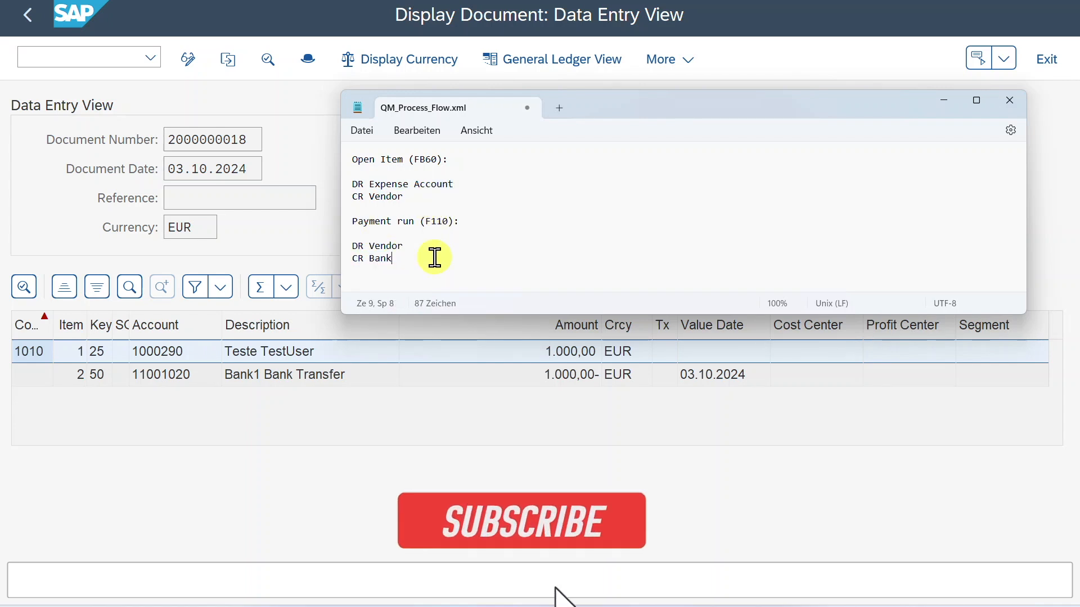
{"action": "left_click", "coordinate": [521, 520]}
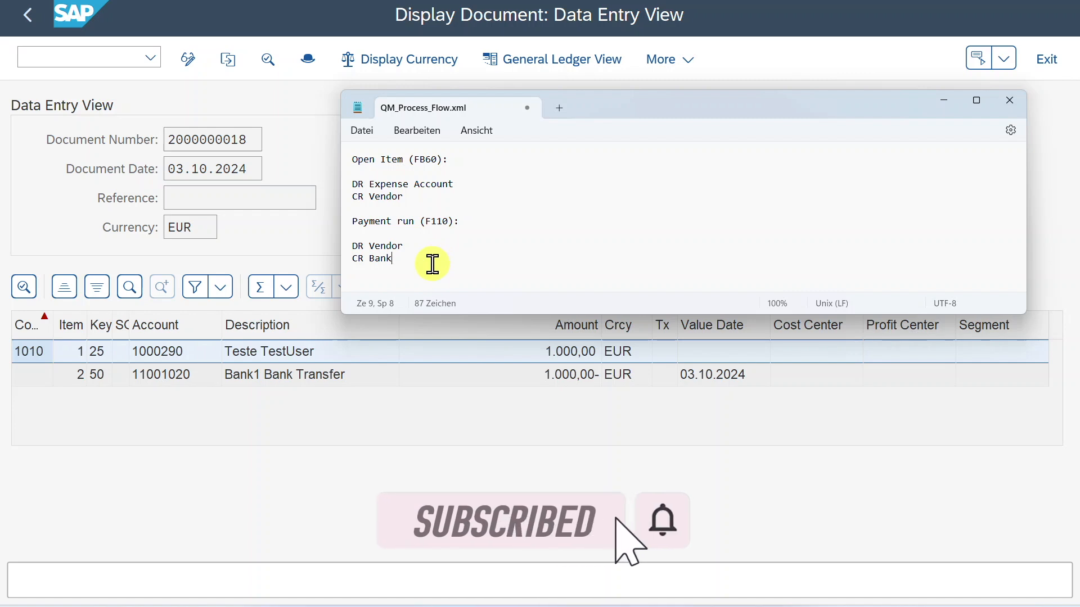